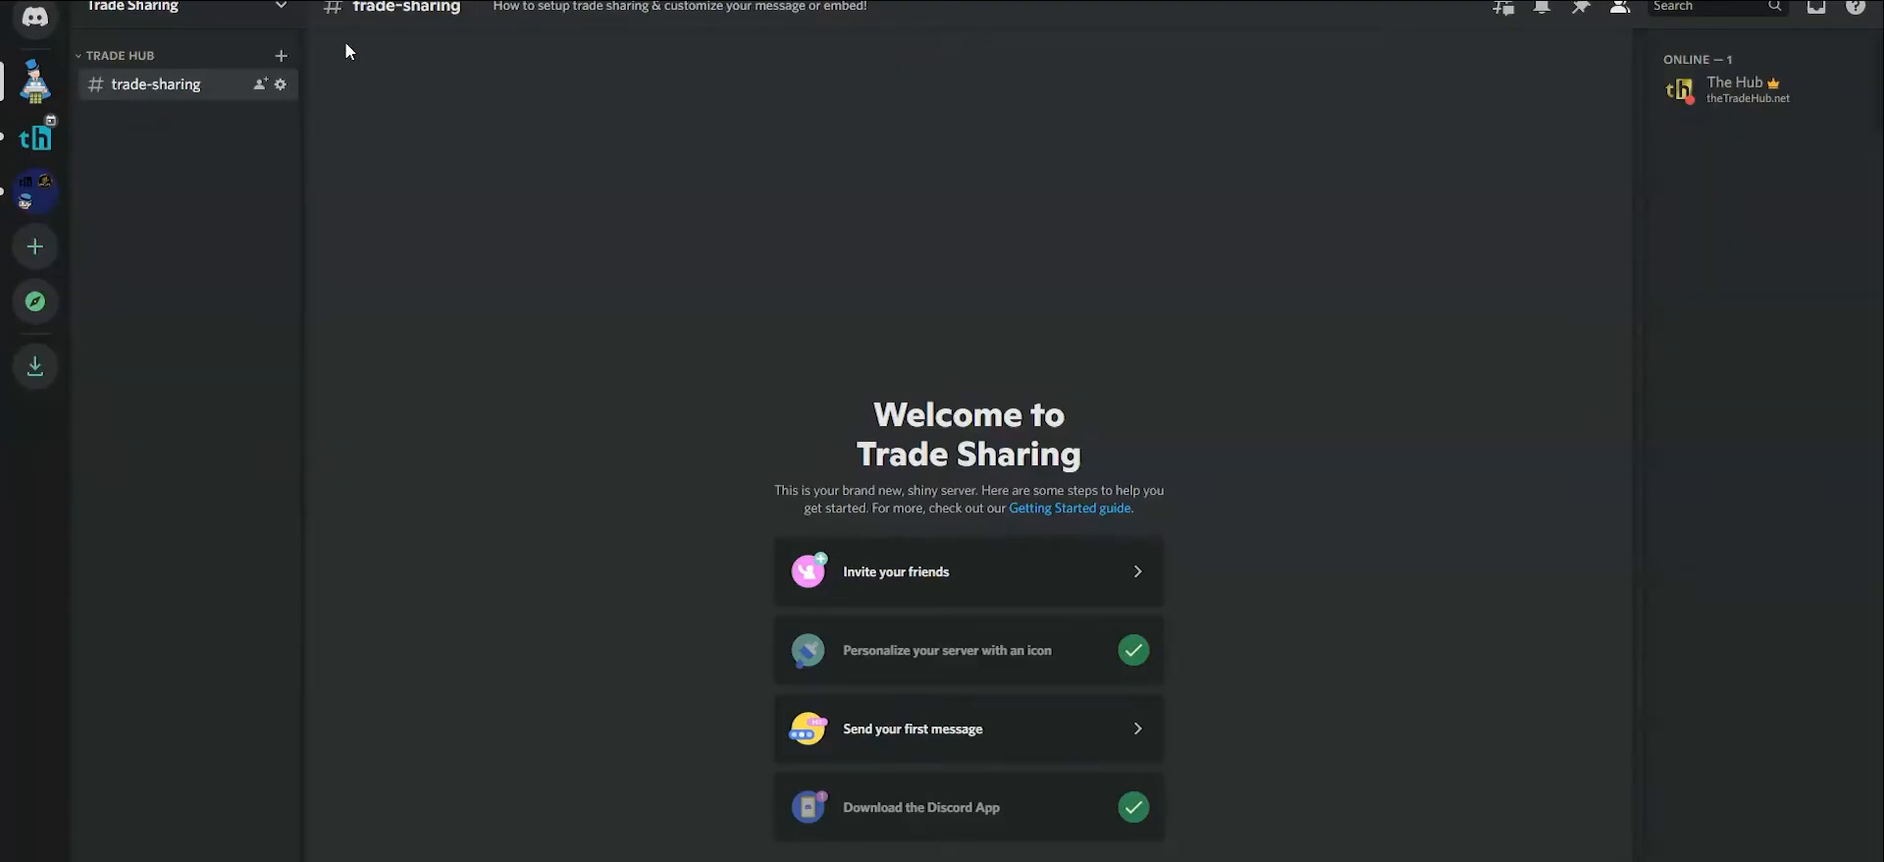
{"action": "mouse_move", "coordinate": [250, 161]}
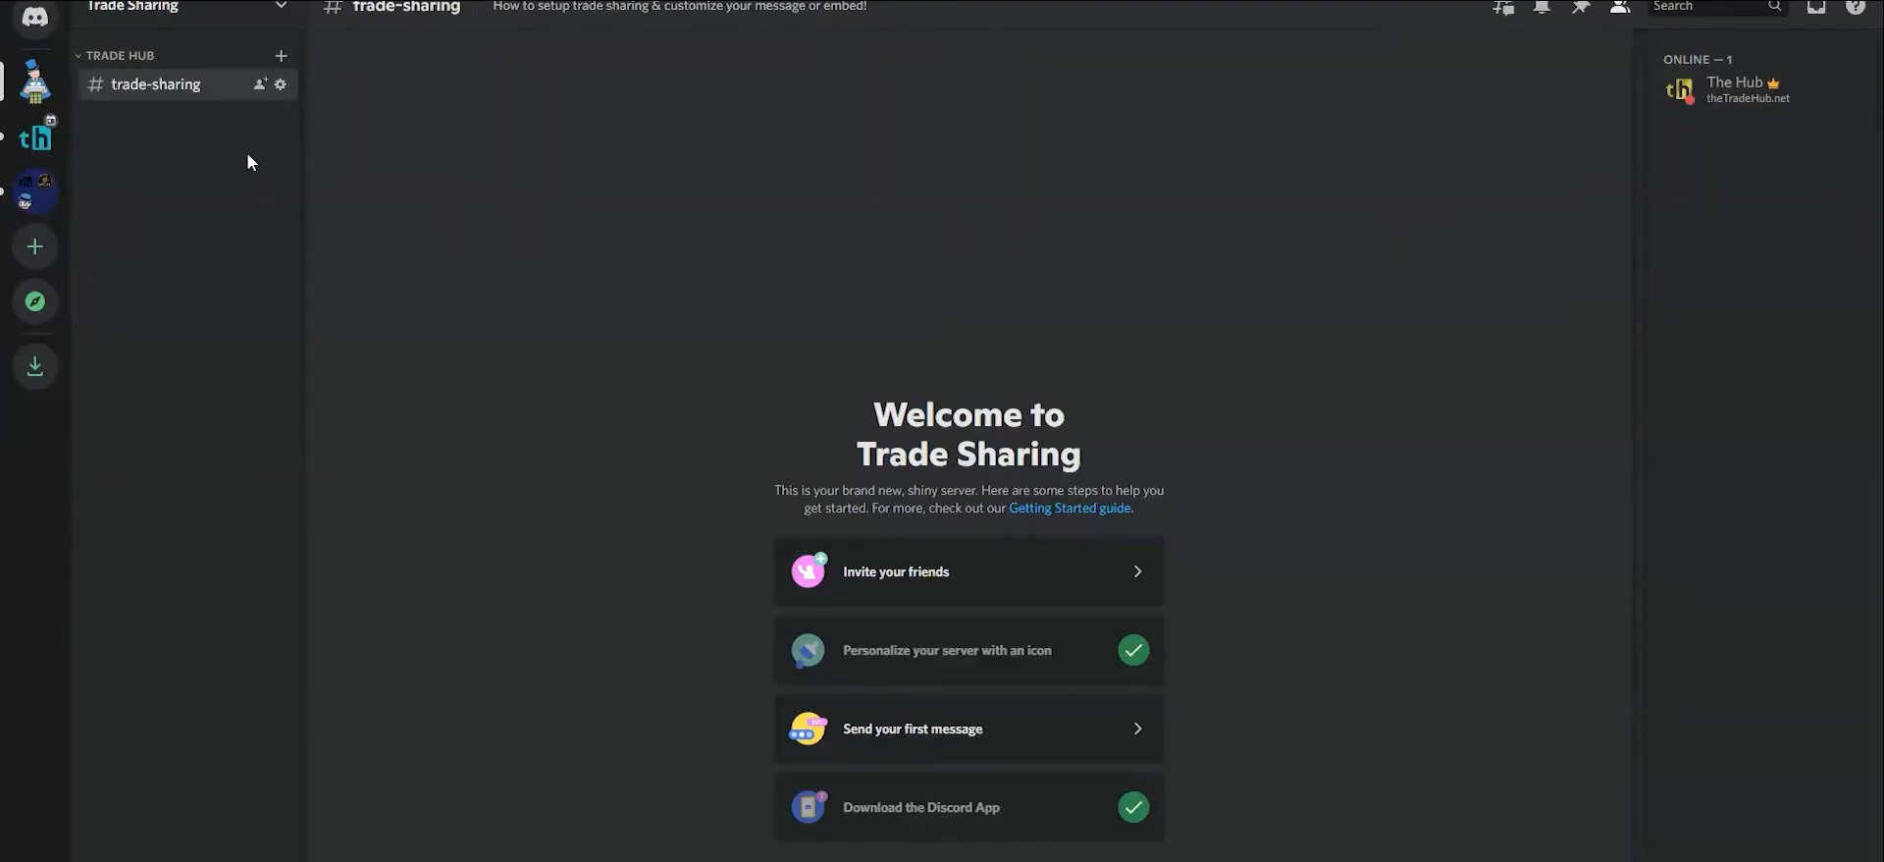
{"action": "mouse_move", "coordinate": [209, 161]}
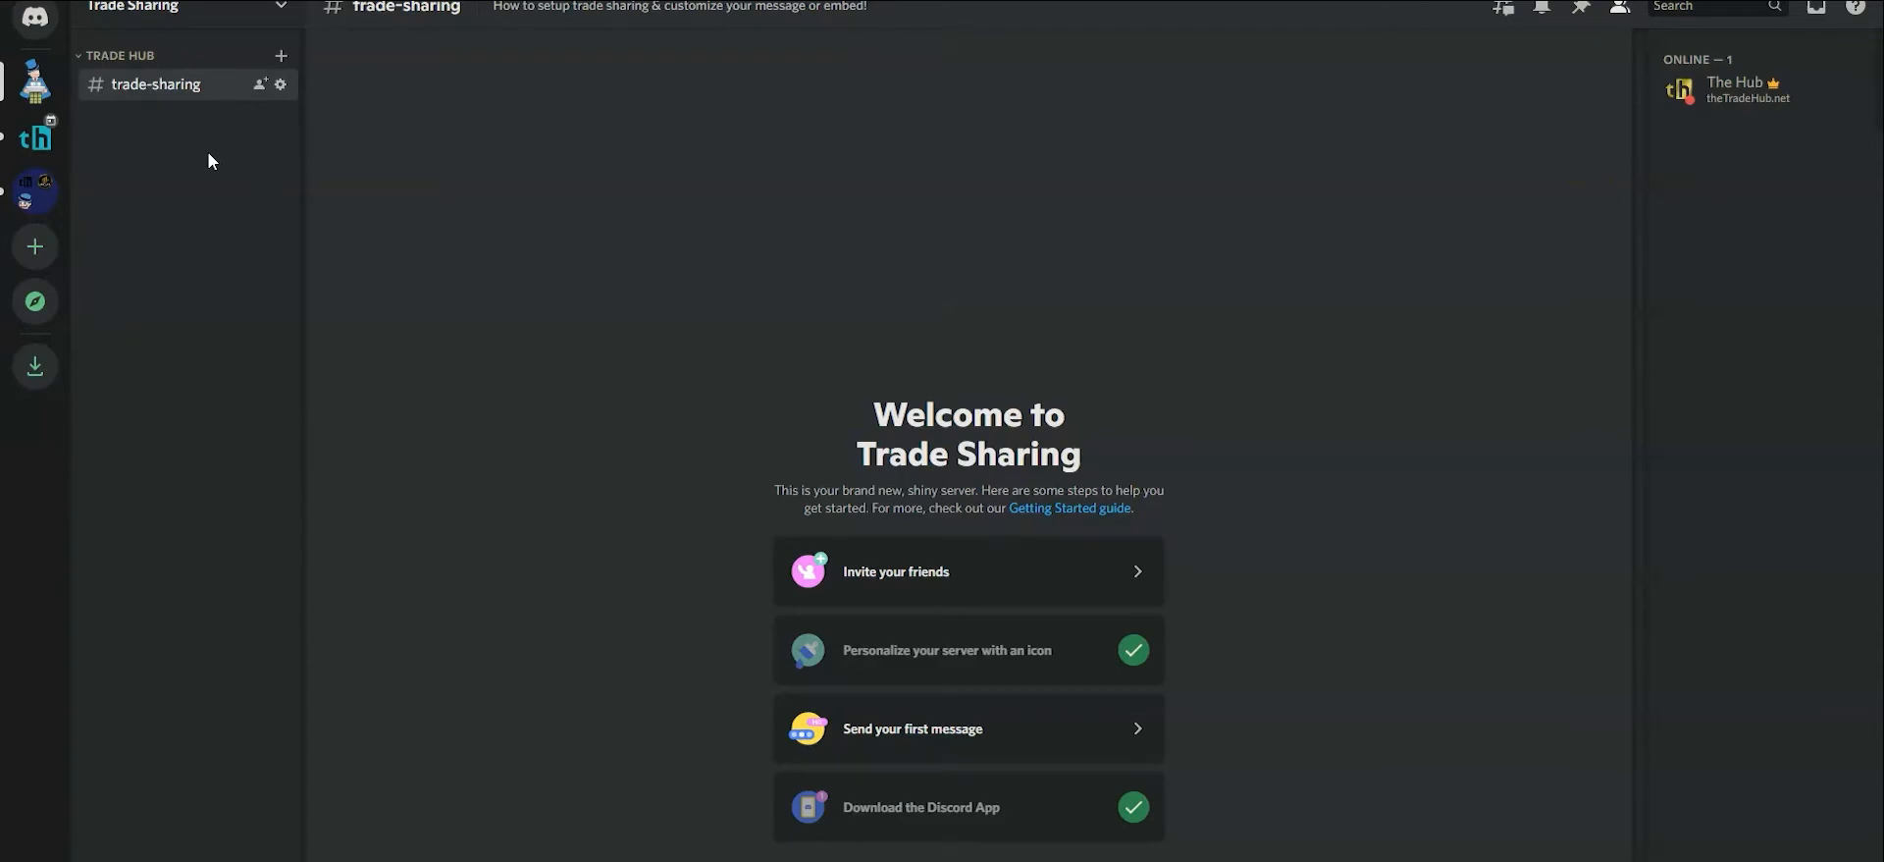
Step: Create a webhook for #trade-sharing in Channel Settings and copy its URL
{"action": "right_click", "coordinate": [155, 84]}
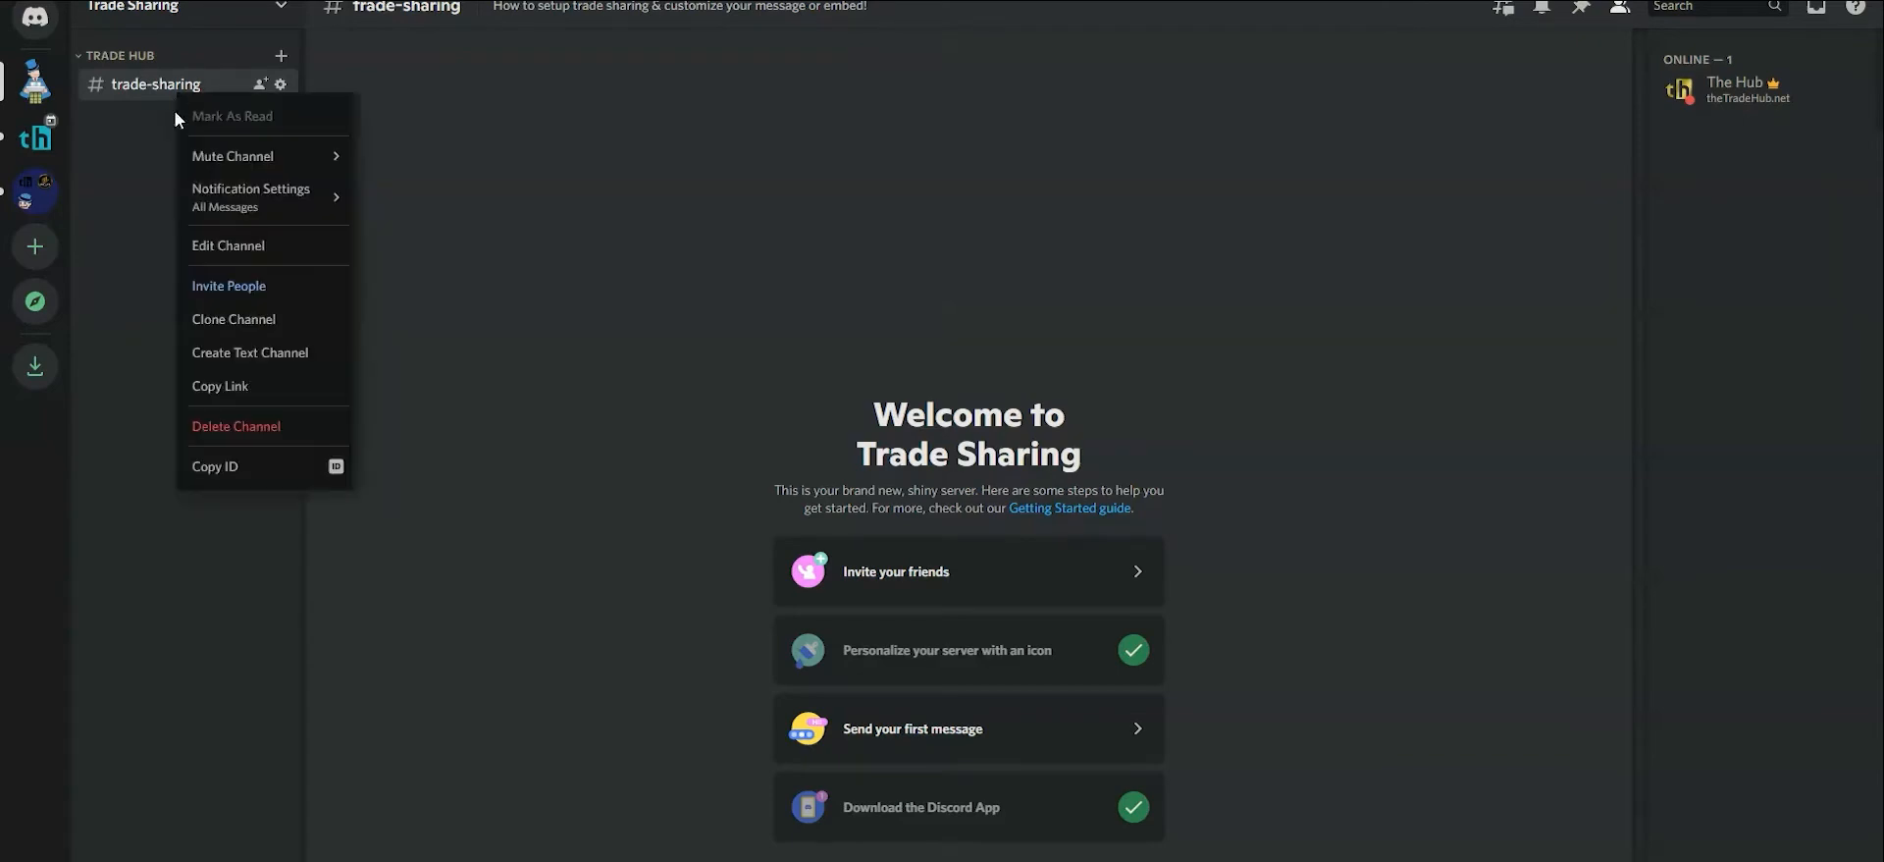
{"action": "left_click", "coordinate": [226, 246]}
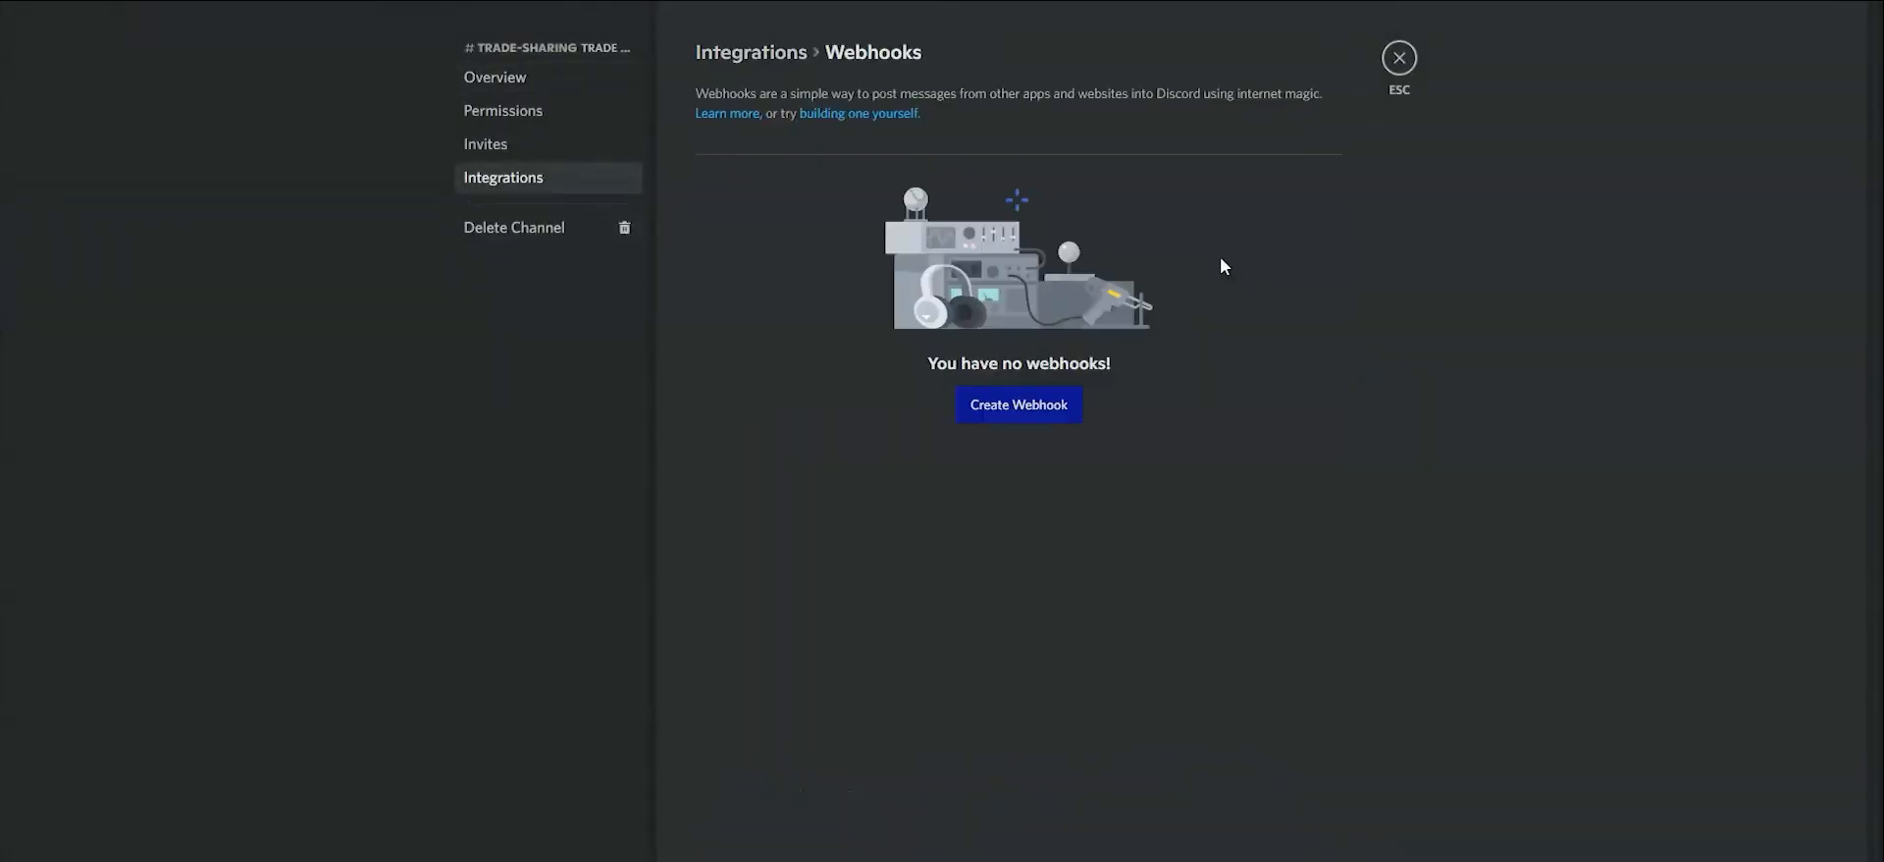
{"action": "left_click", "coordinate": [1017, 403]}
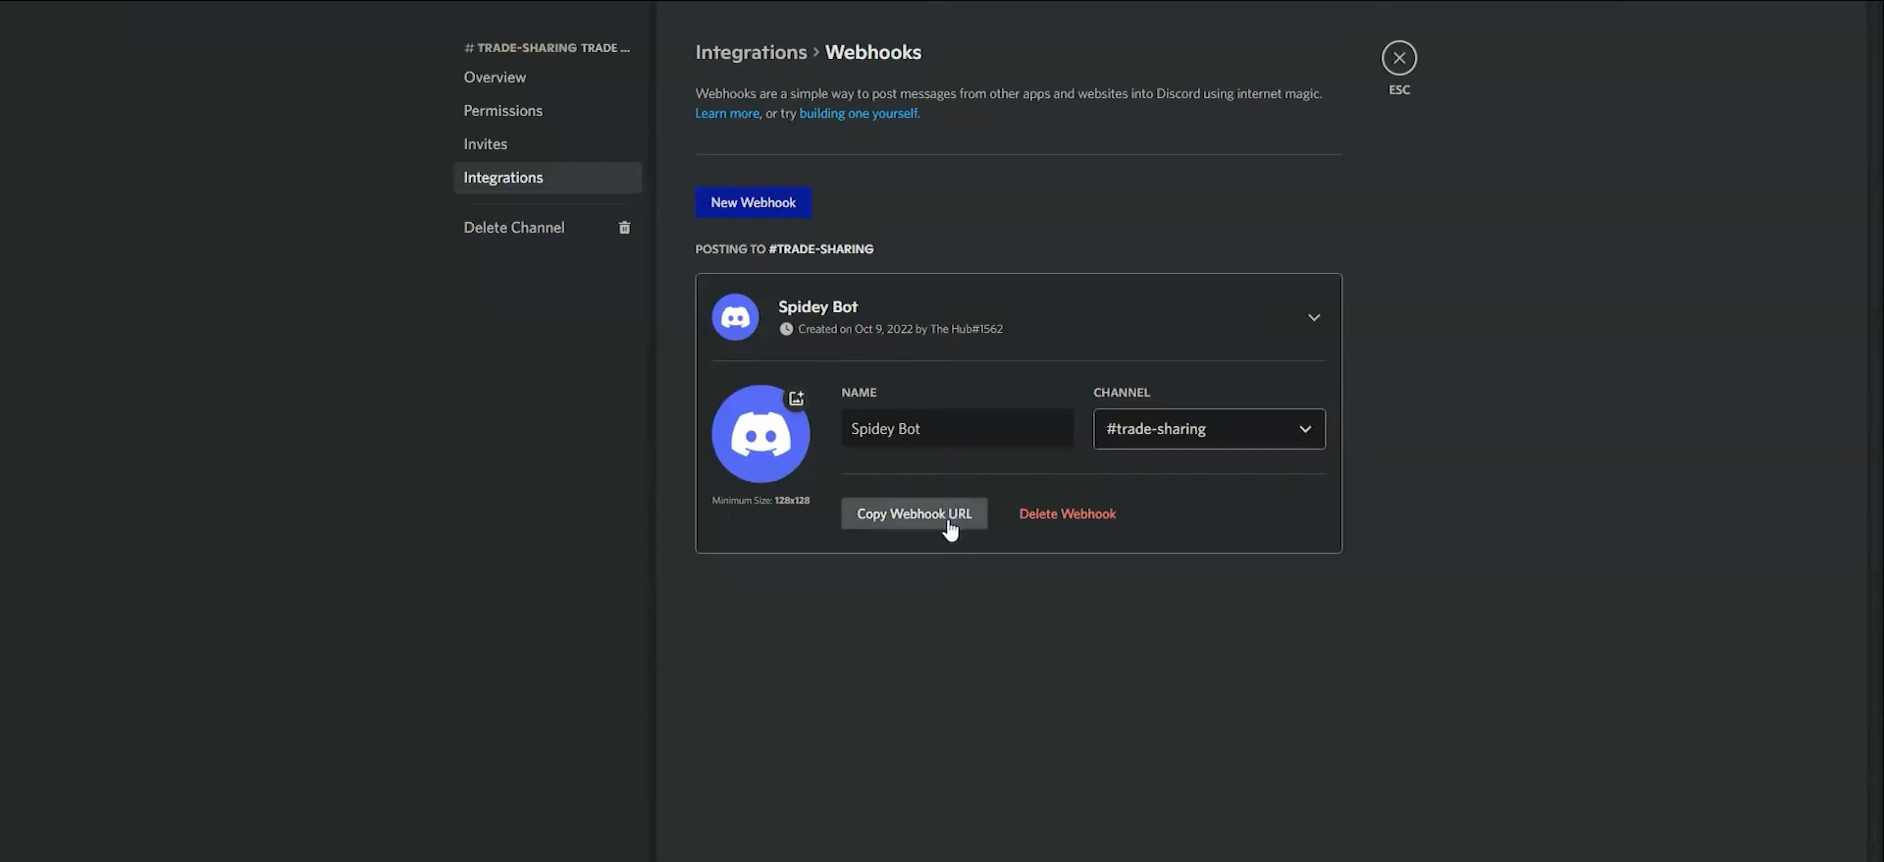
{"action": "left_click", "coordinate": [911, 513]}
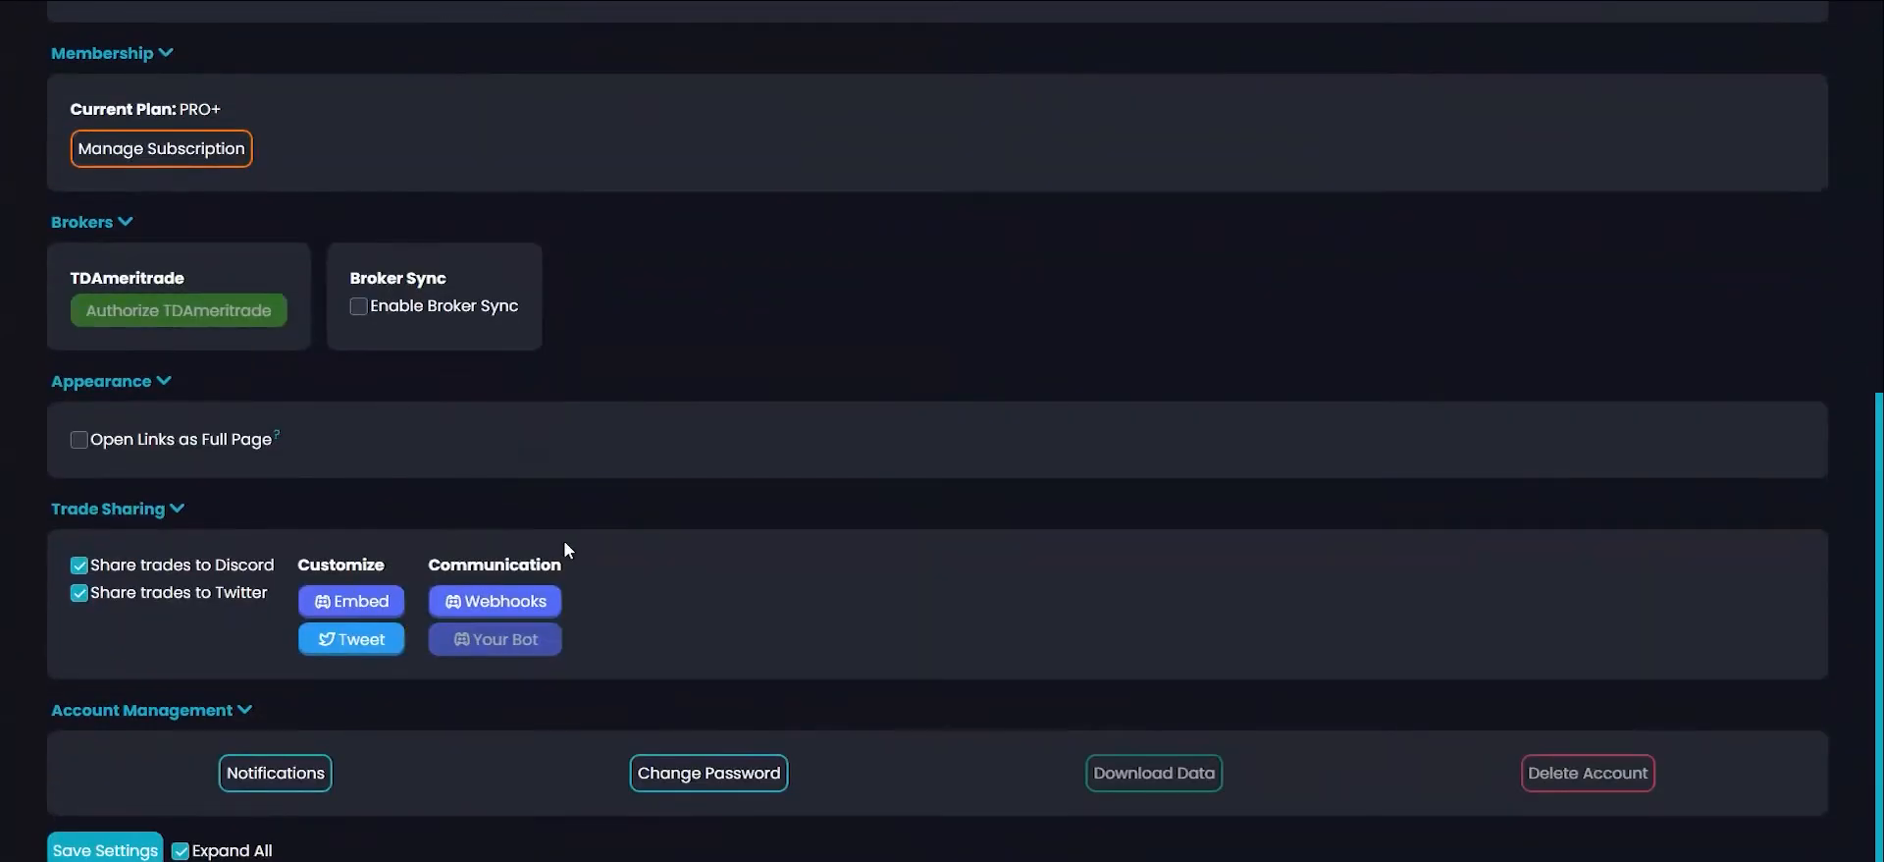
Step: Add a new TradeHub webhook holding the pasted Discord webhook URL
{"action": "left_click", "coordinate": [494, 600]}
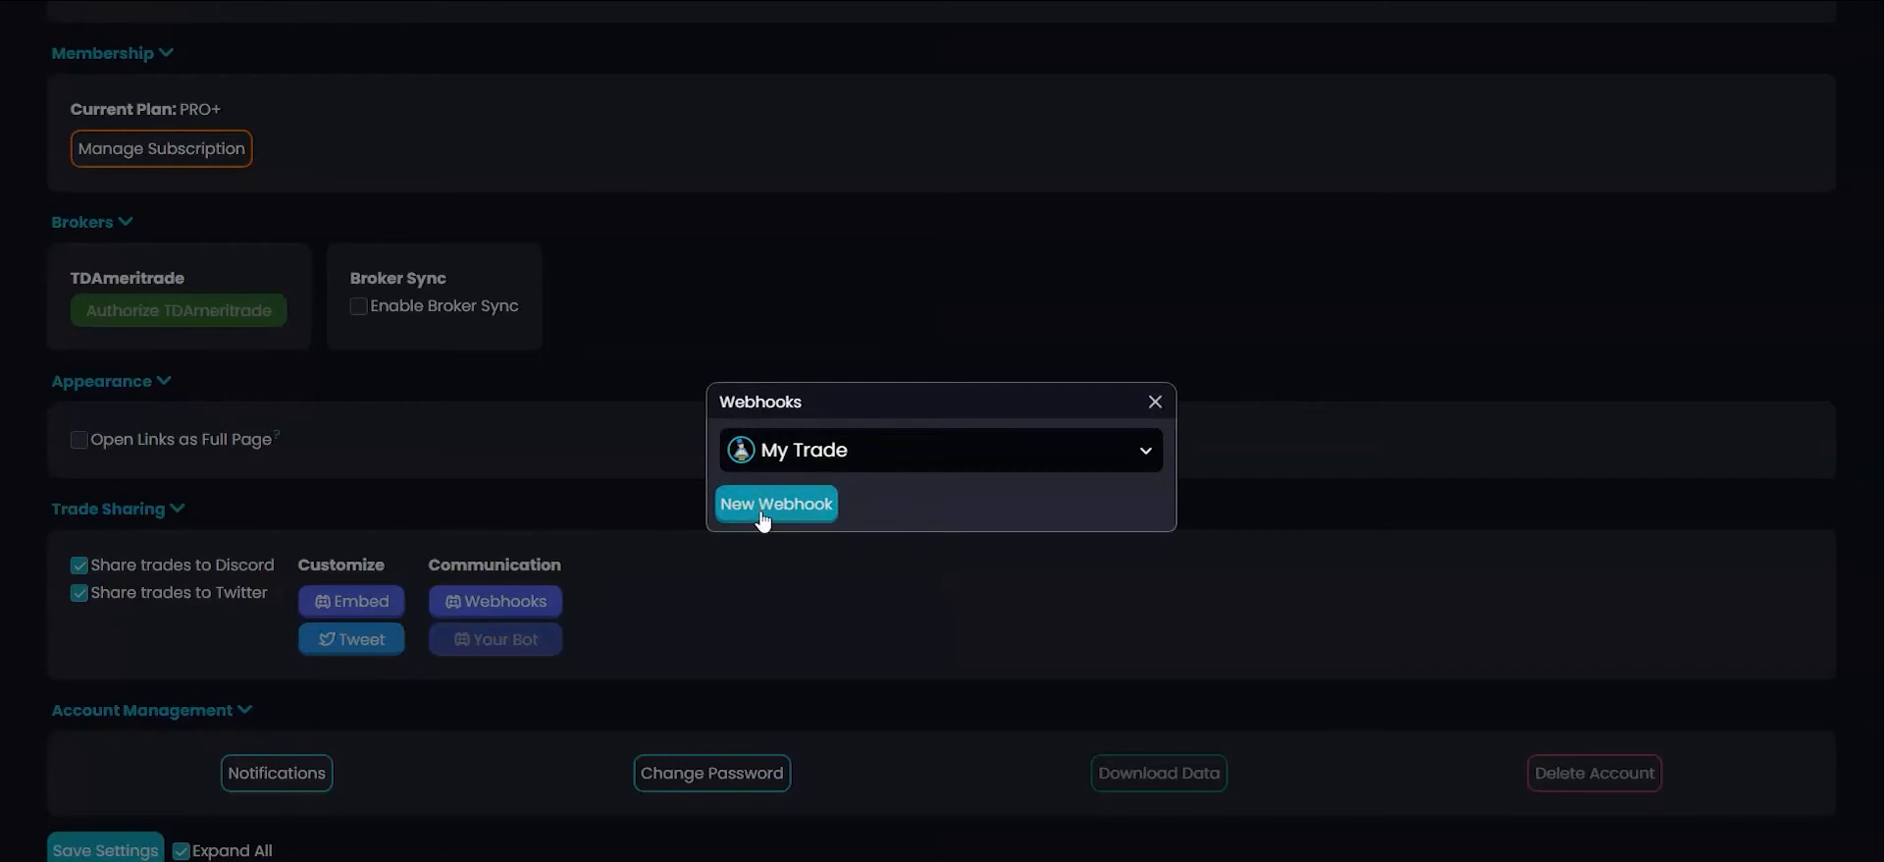
{"action": "left_click", "coordinate": [775, 503]}
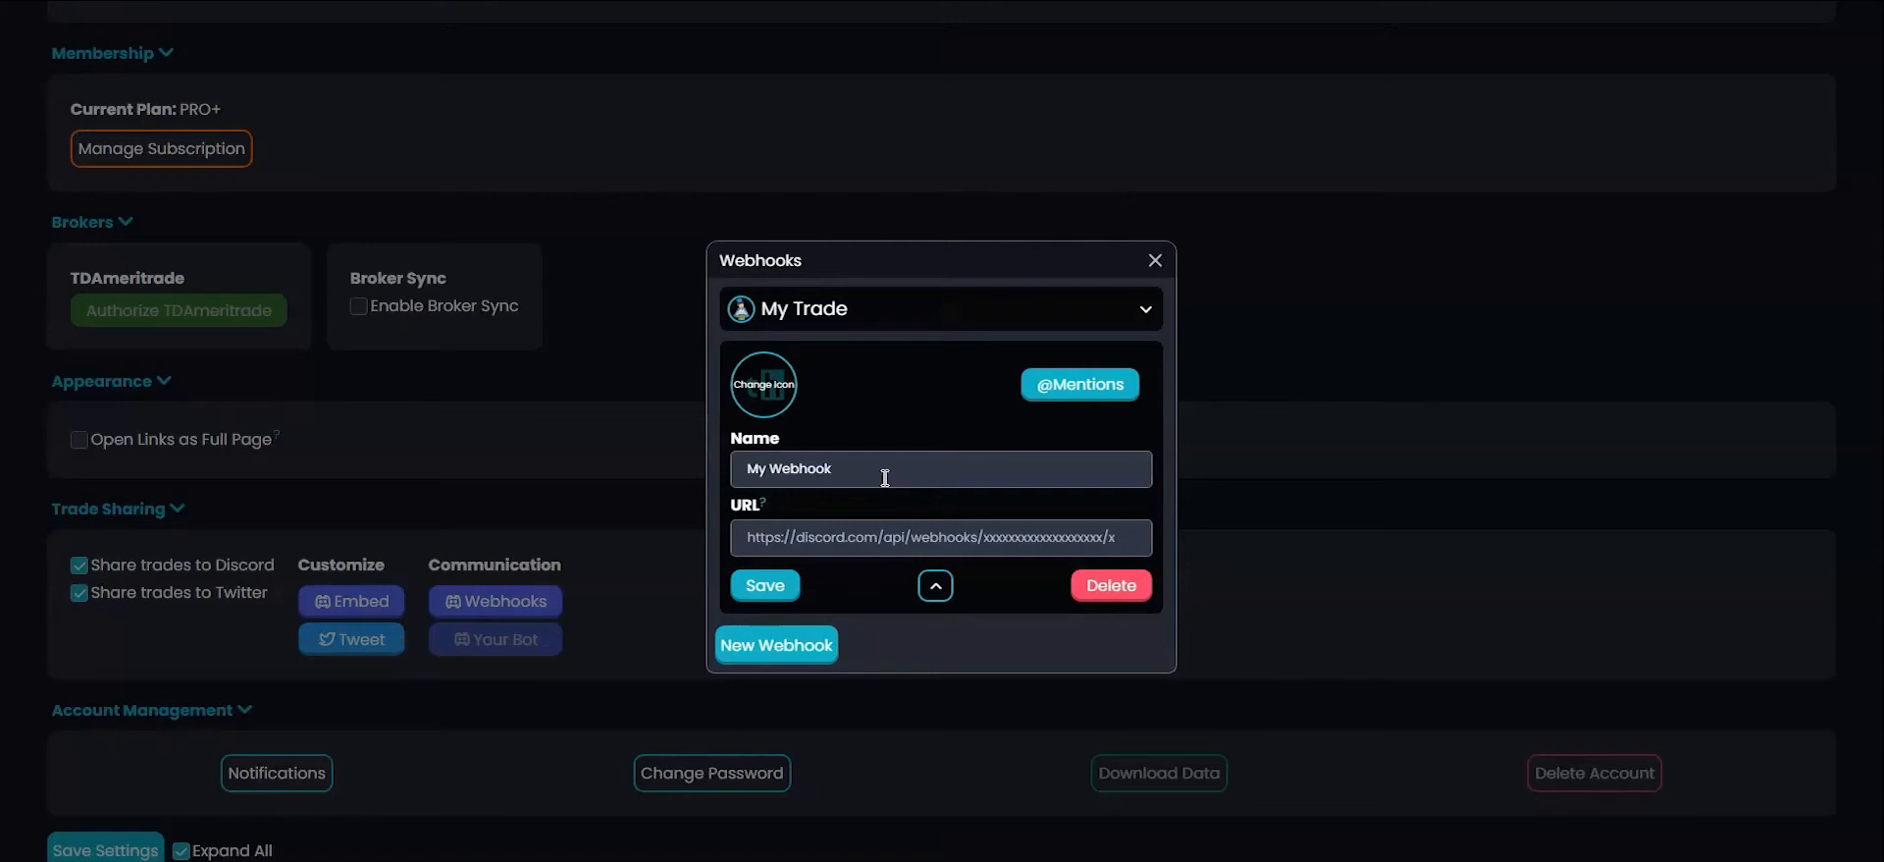
{"action": "mouse_move", "coordinate": [827, 537]}
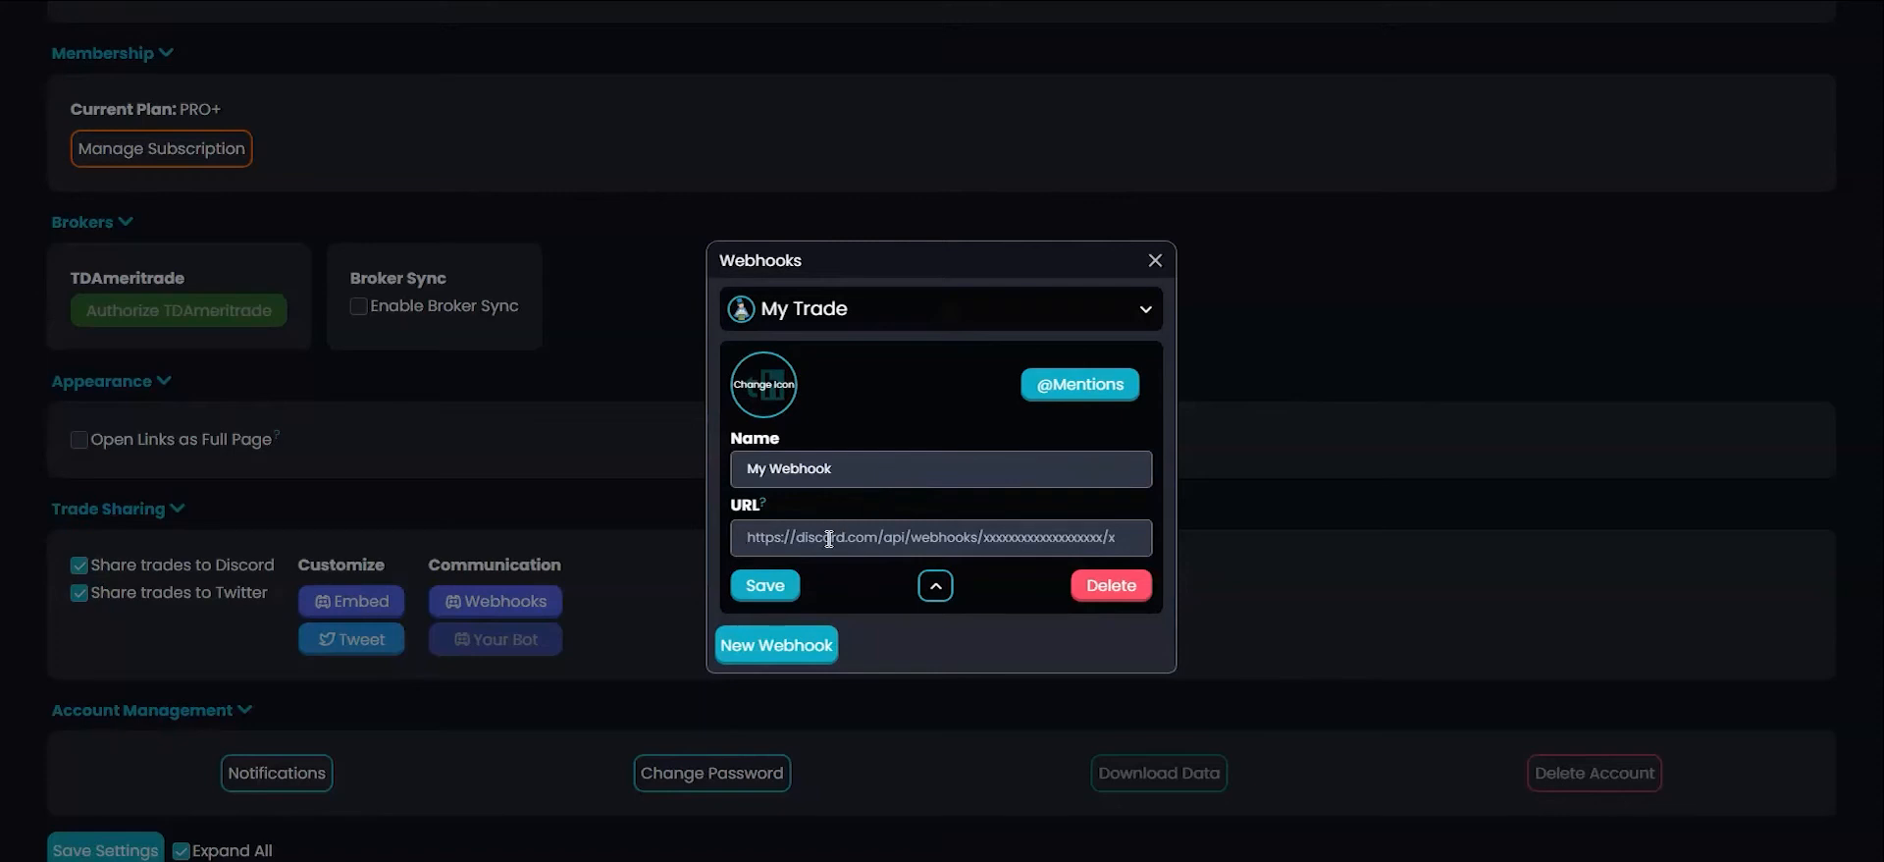
{"action": "left_click", "coordinate": [764, 585]}
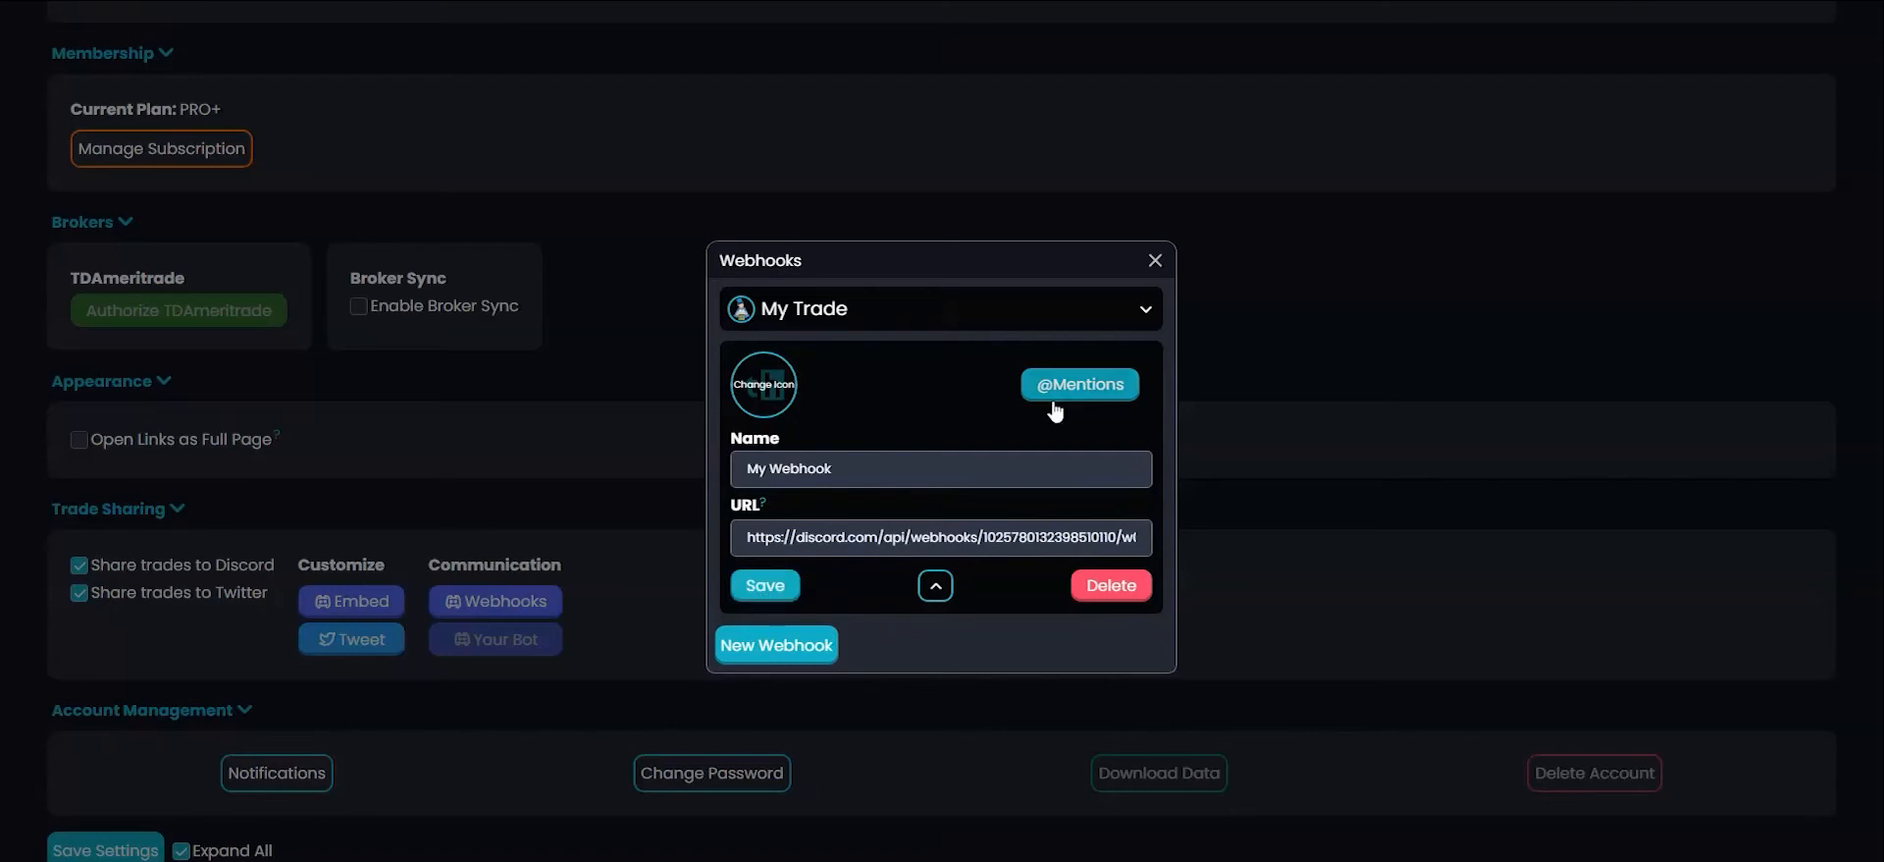
{"action": "left_click", "coordinate": [1077, 383]}
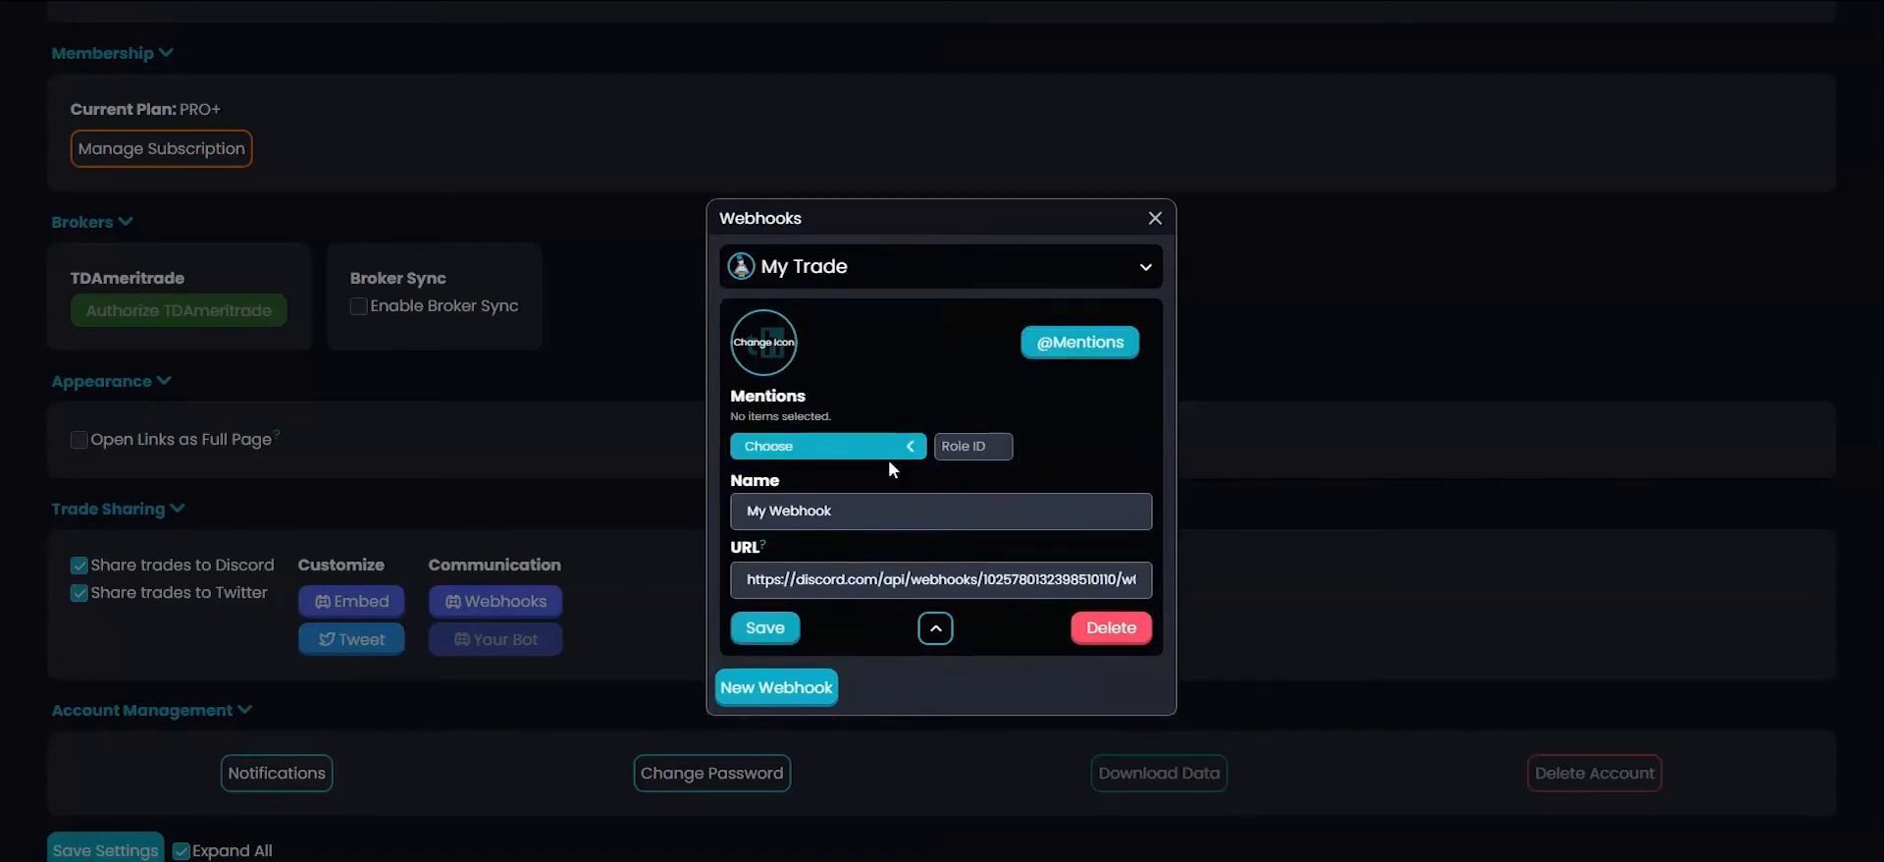
{"action": "left_click", "coordinate": [823, 445]}
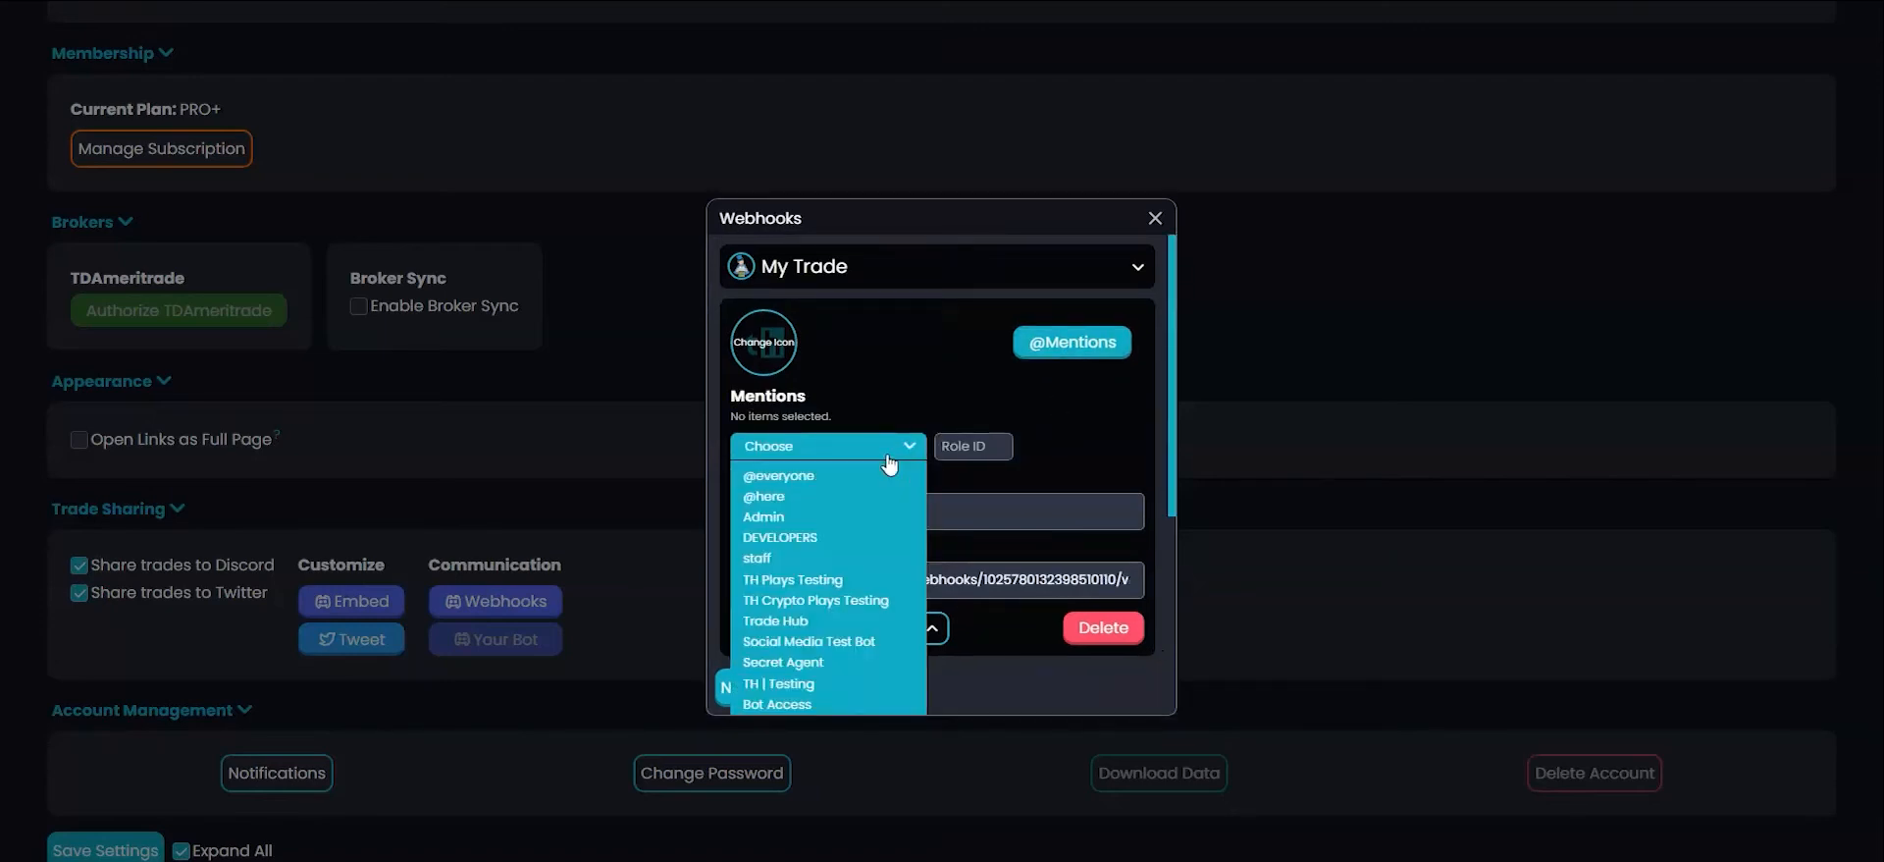
{"action": "left_click", "coordinate": [826, 446]}
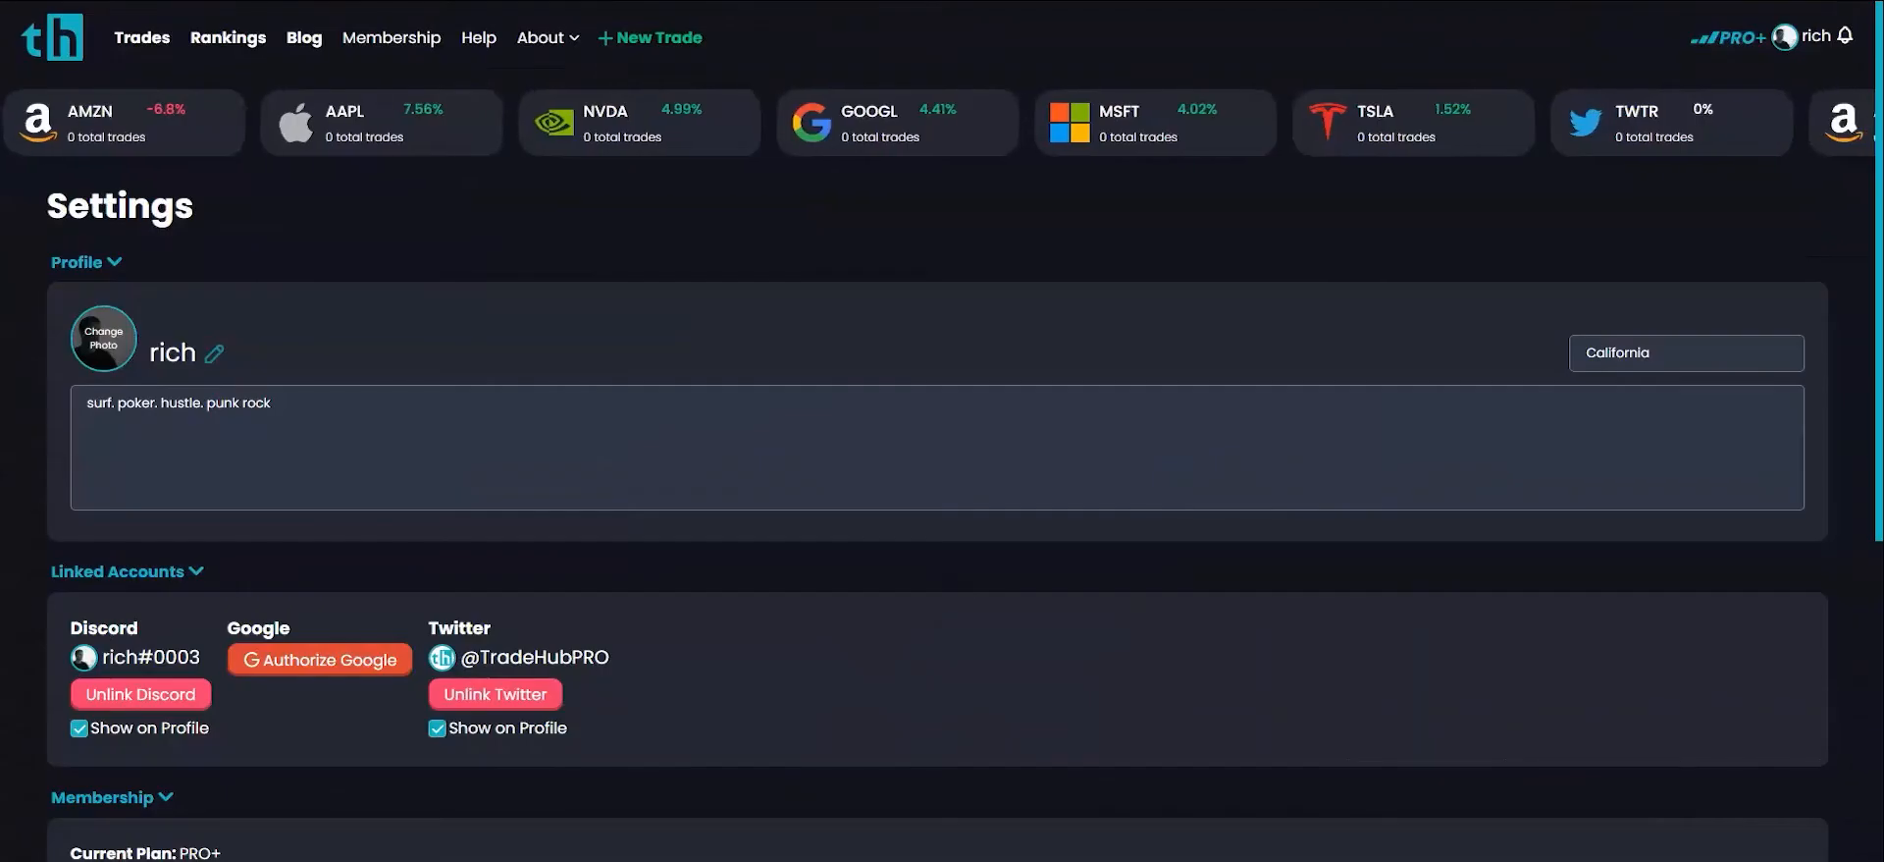
Step: Uncheck Share trades to Discord and Twitter, then reach the Embed customization
{"action": "scroll", "scroll_direction": "left", "scroll_amount": 3}
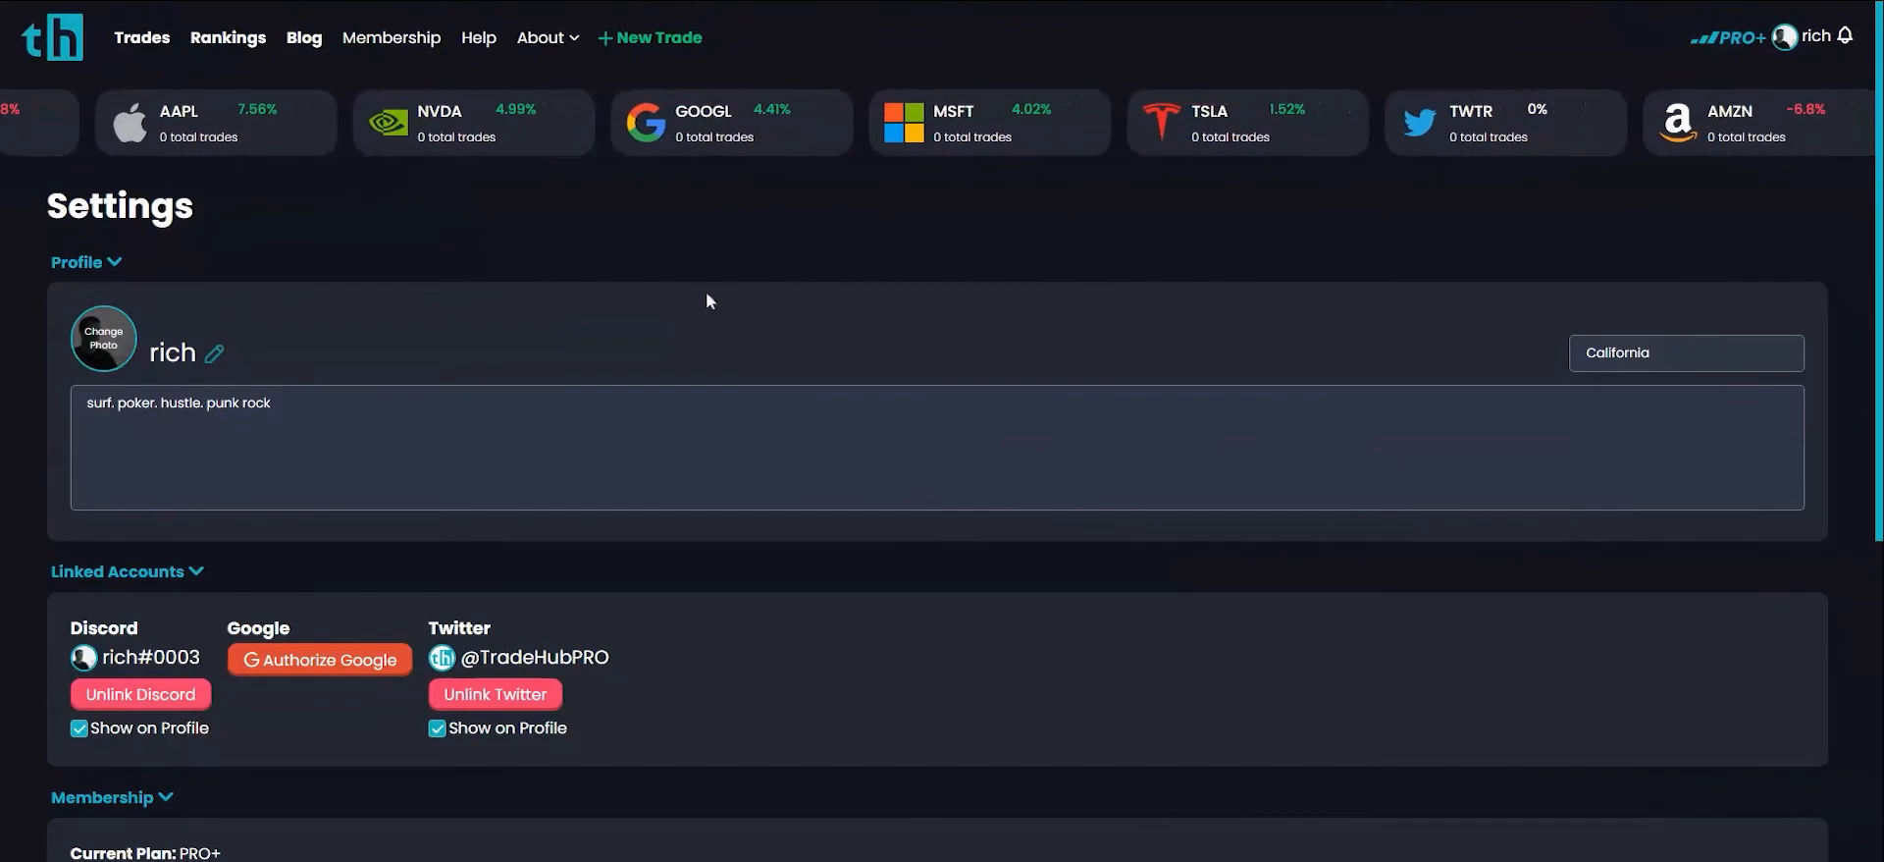
{"action": "left_click", "coordinate": [652, 38]}
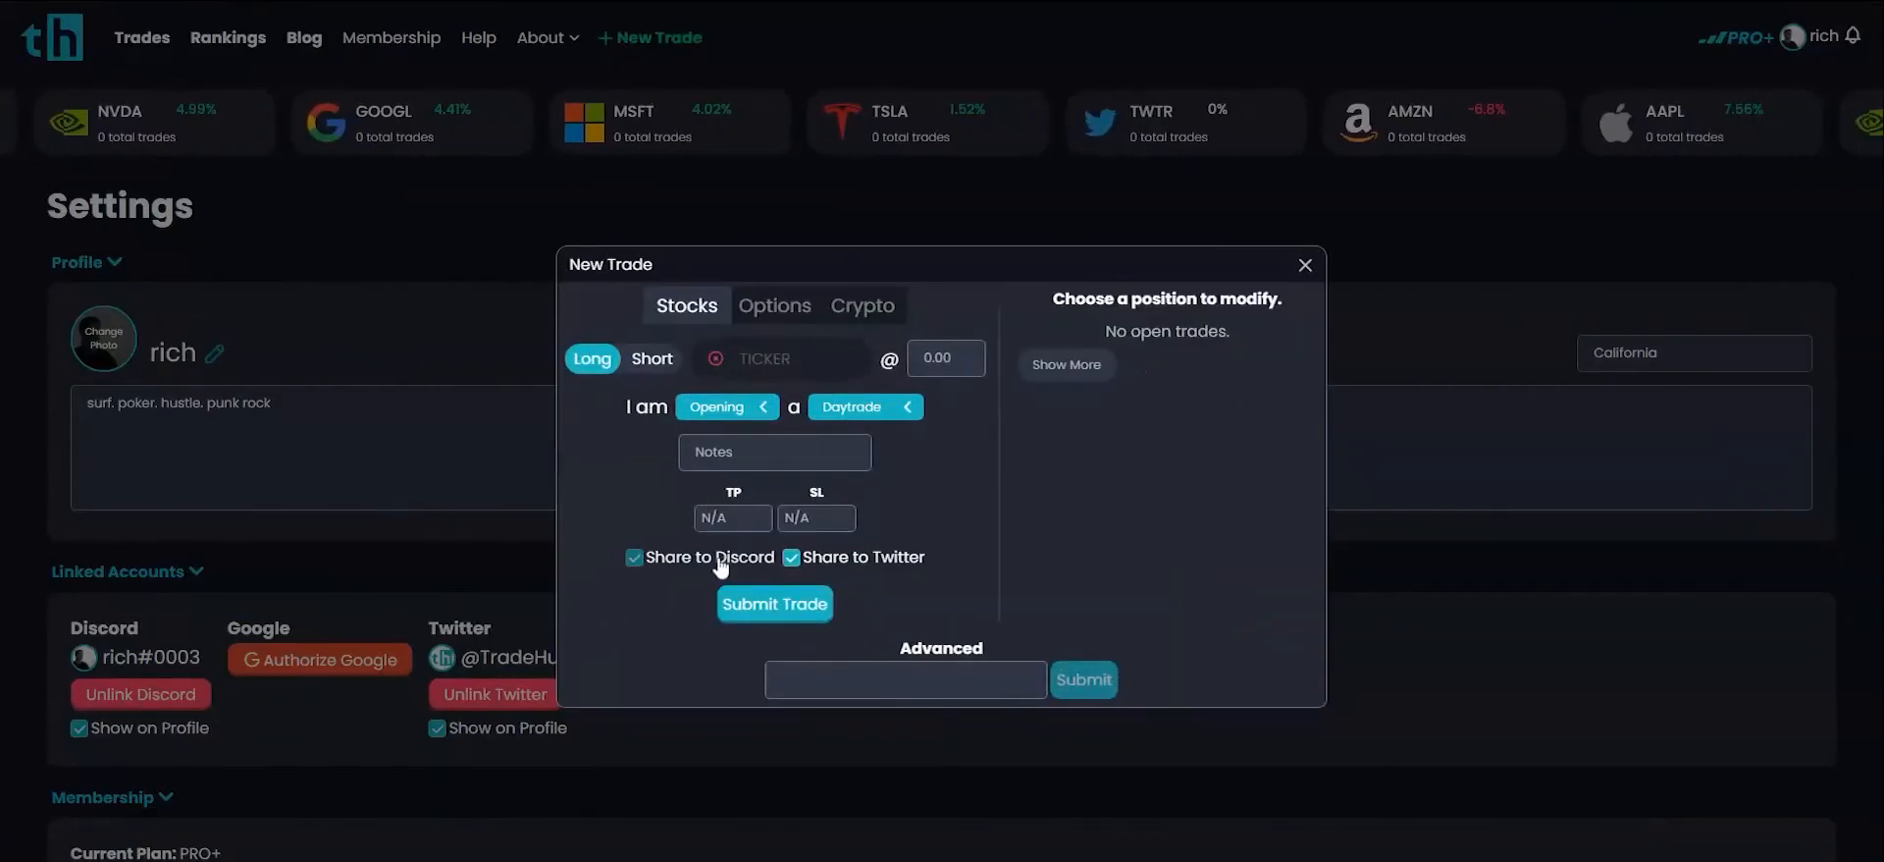
{"action": "scroll", "scroll_direction": "down", "scroll_amount": 3}
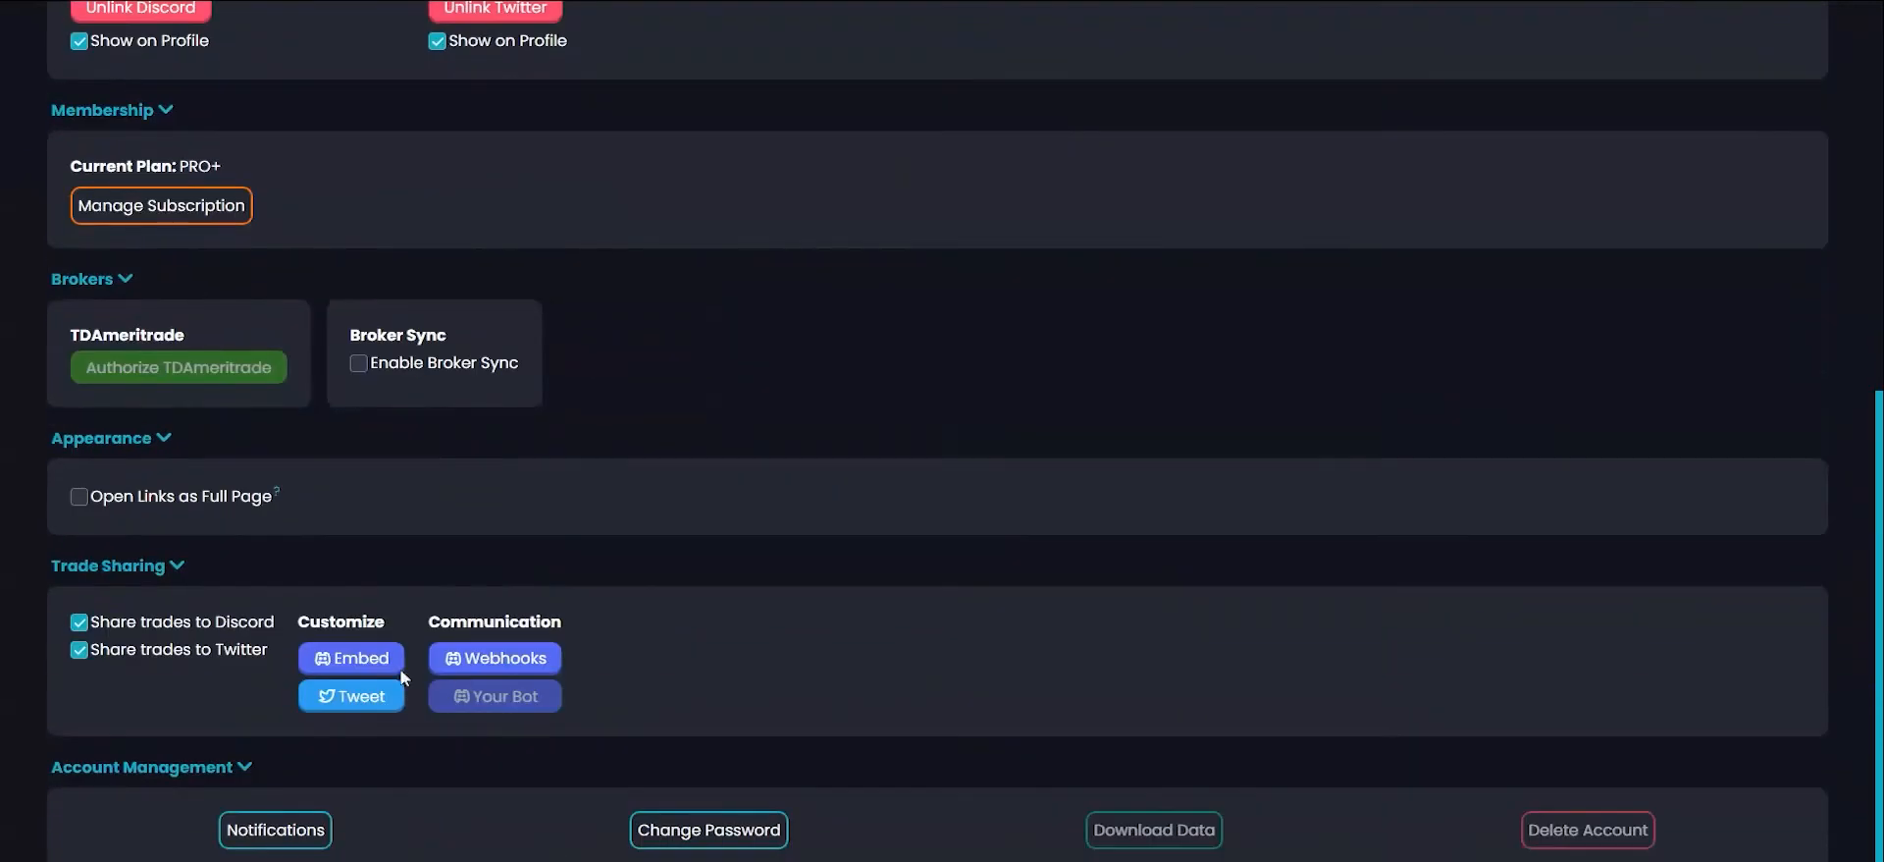
{"action": "left_click", "coordinate": [77, 621]}
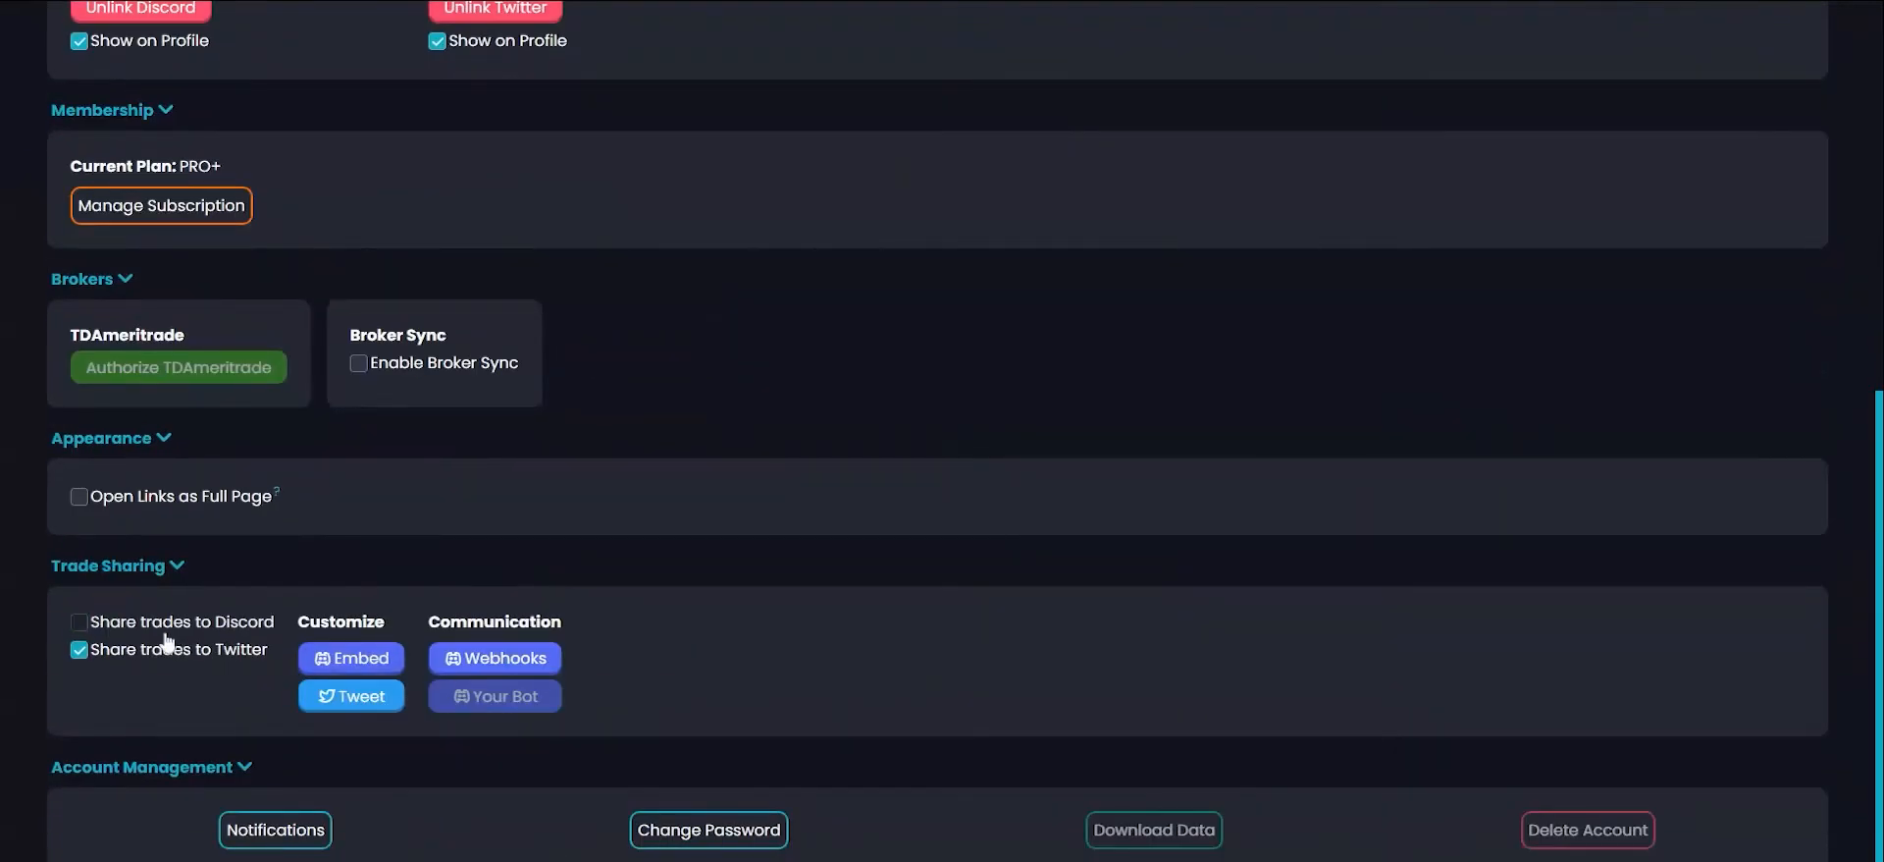
{"action": "left_click", "coordinate": [77, 621]}
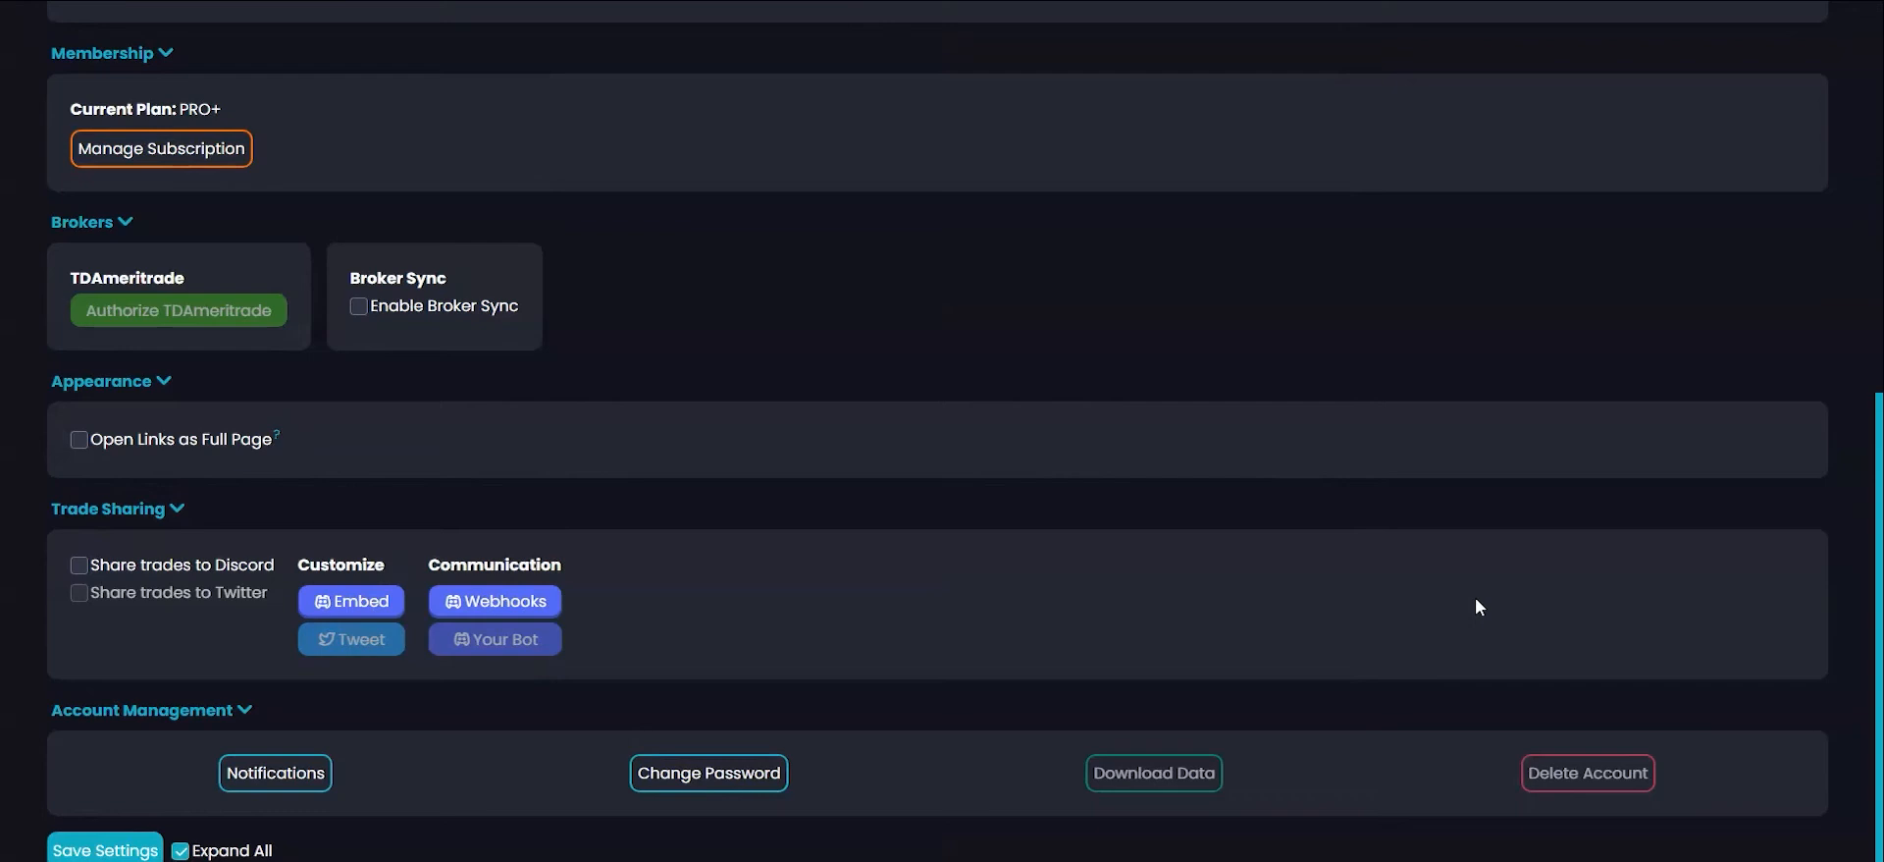
{"action": "mouse_move", "coordinate": [478, 708]}
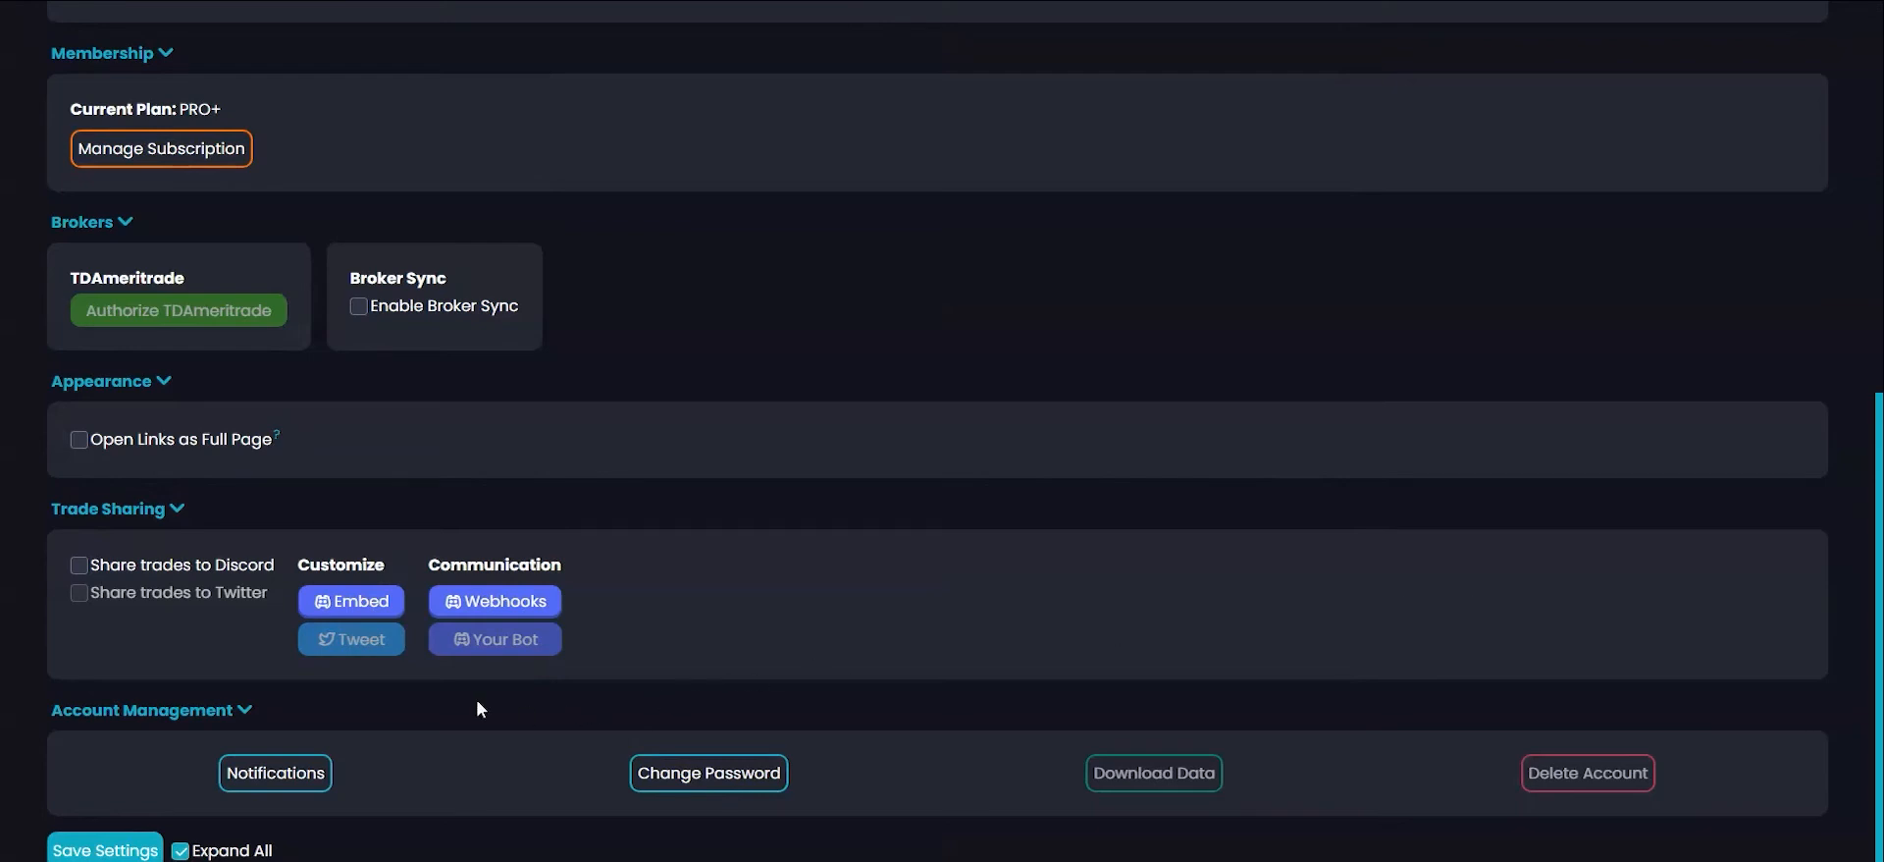
{"action": "left_click", "coordinate": [351, 600]}
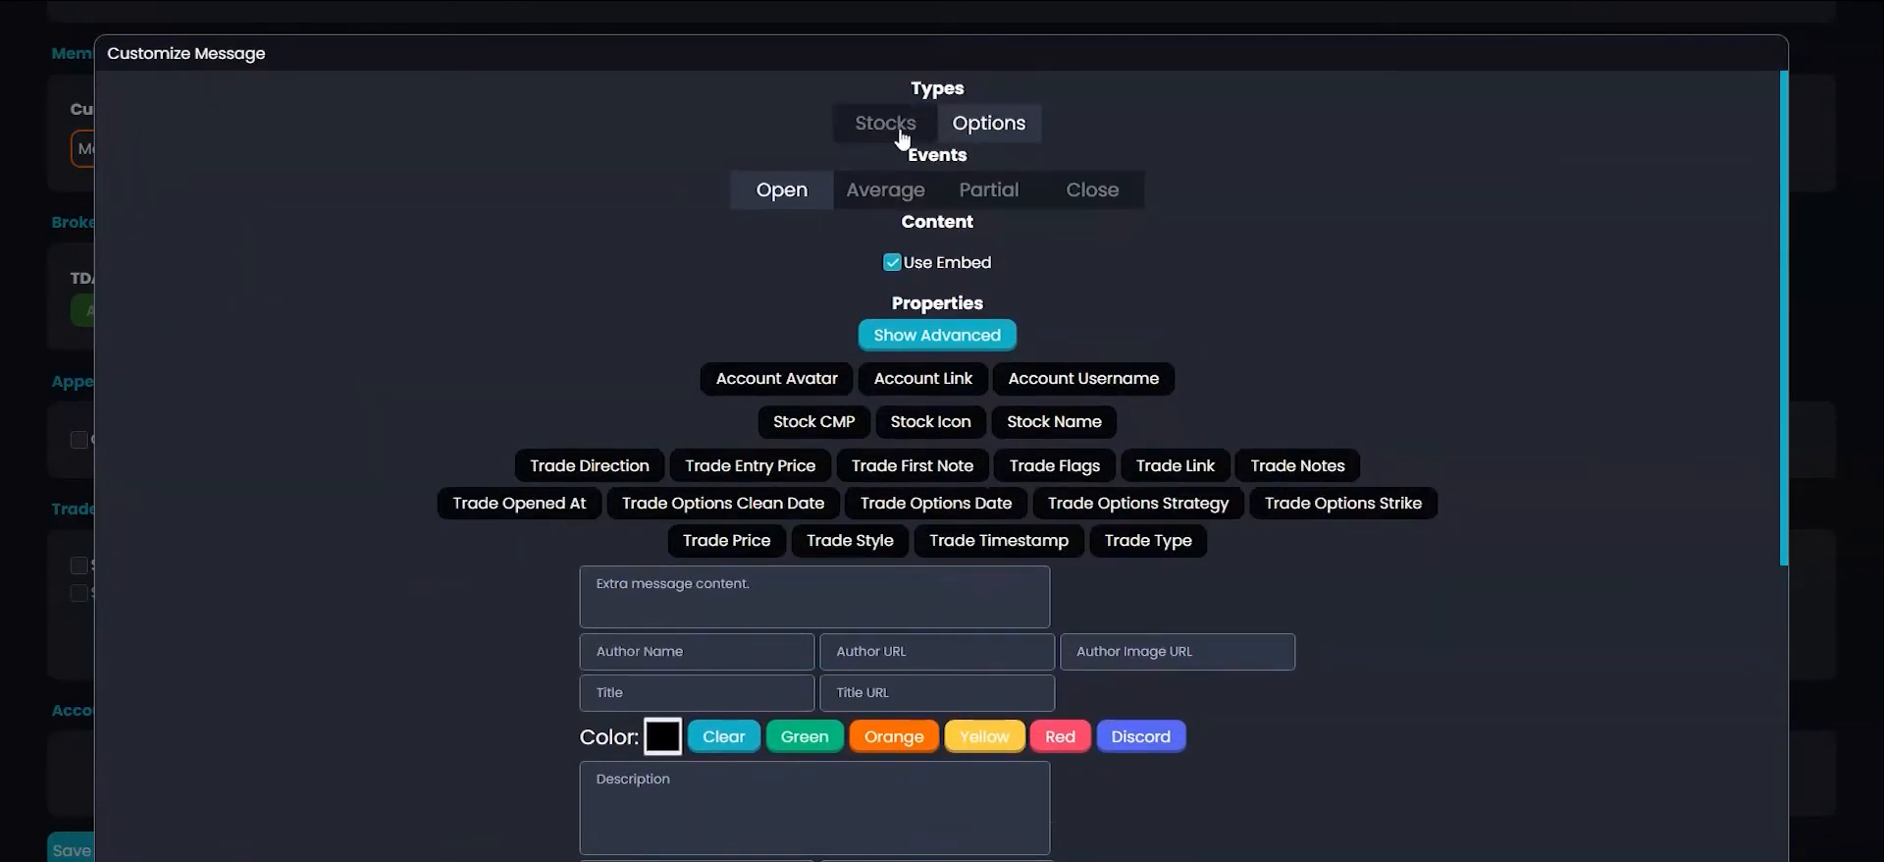
Step: View Stocks messages for Average and Open events, toggling Use Embed off and on
{"action": "left_click", "coordinate": [884, 122]}
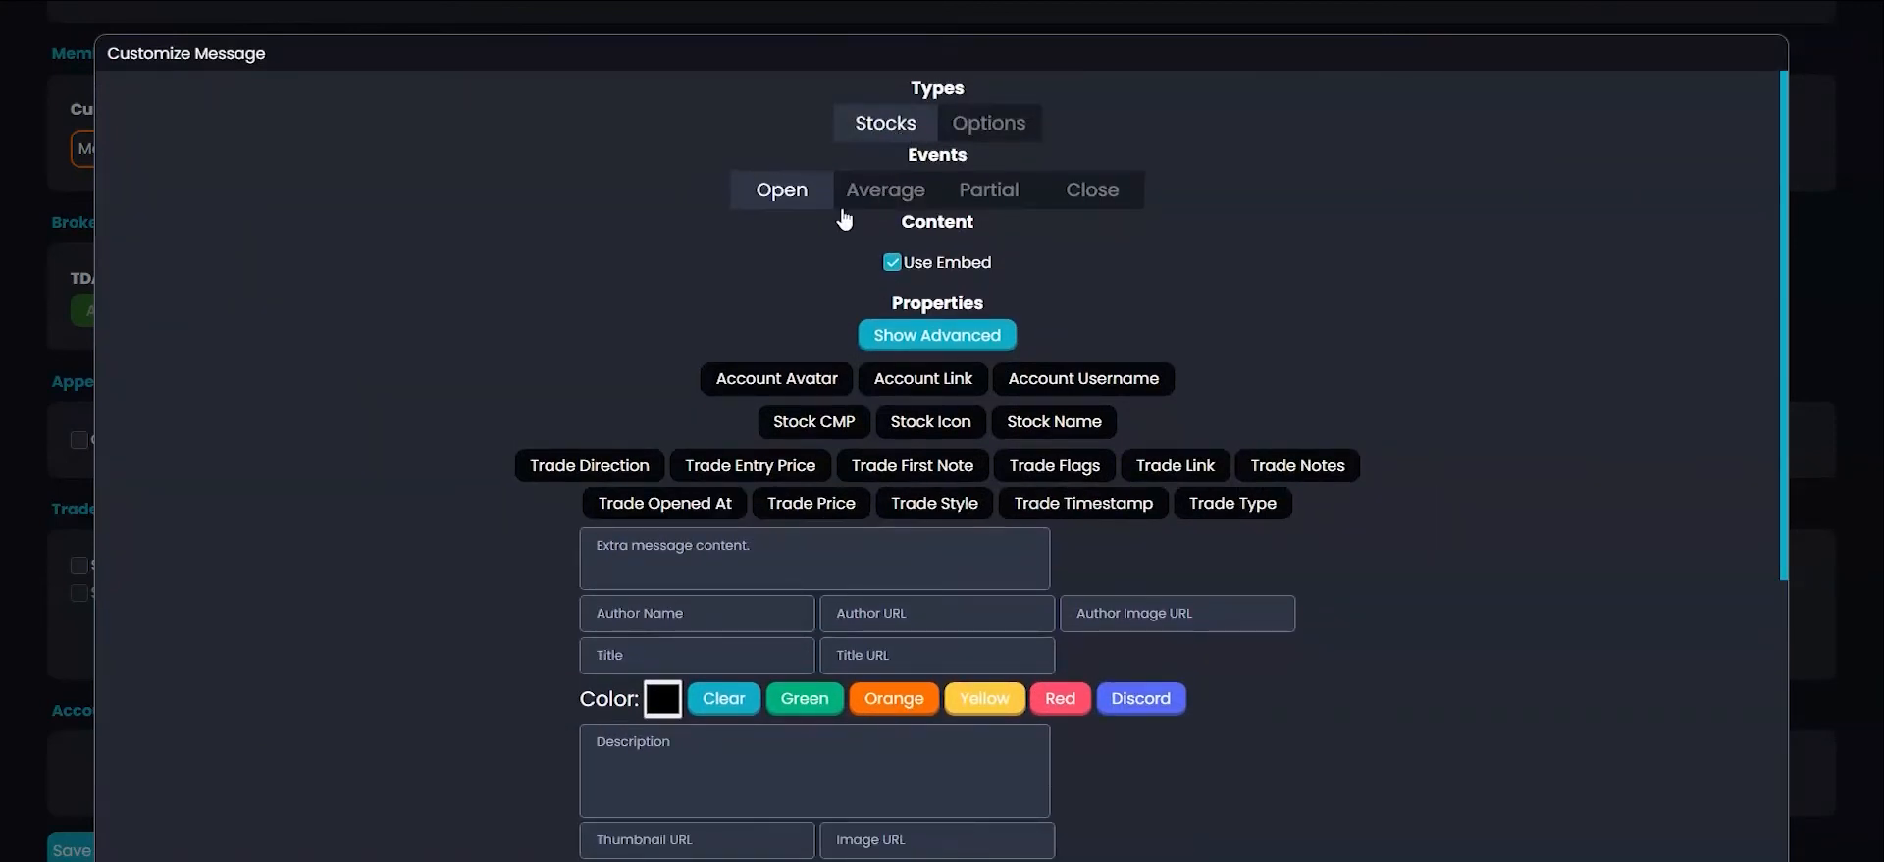
{"action": "left_click", "coordinate": [883, 189]}
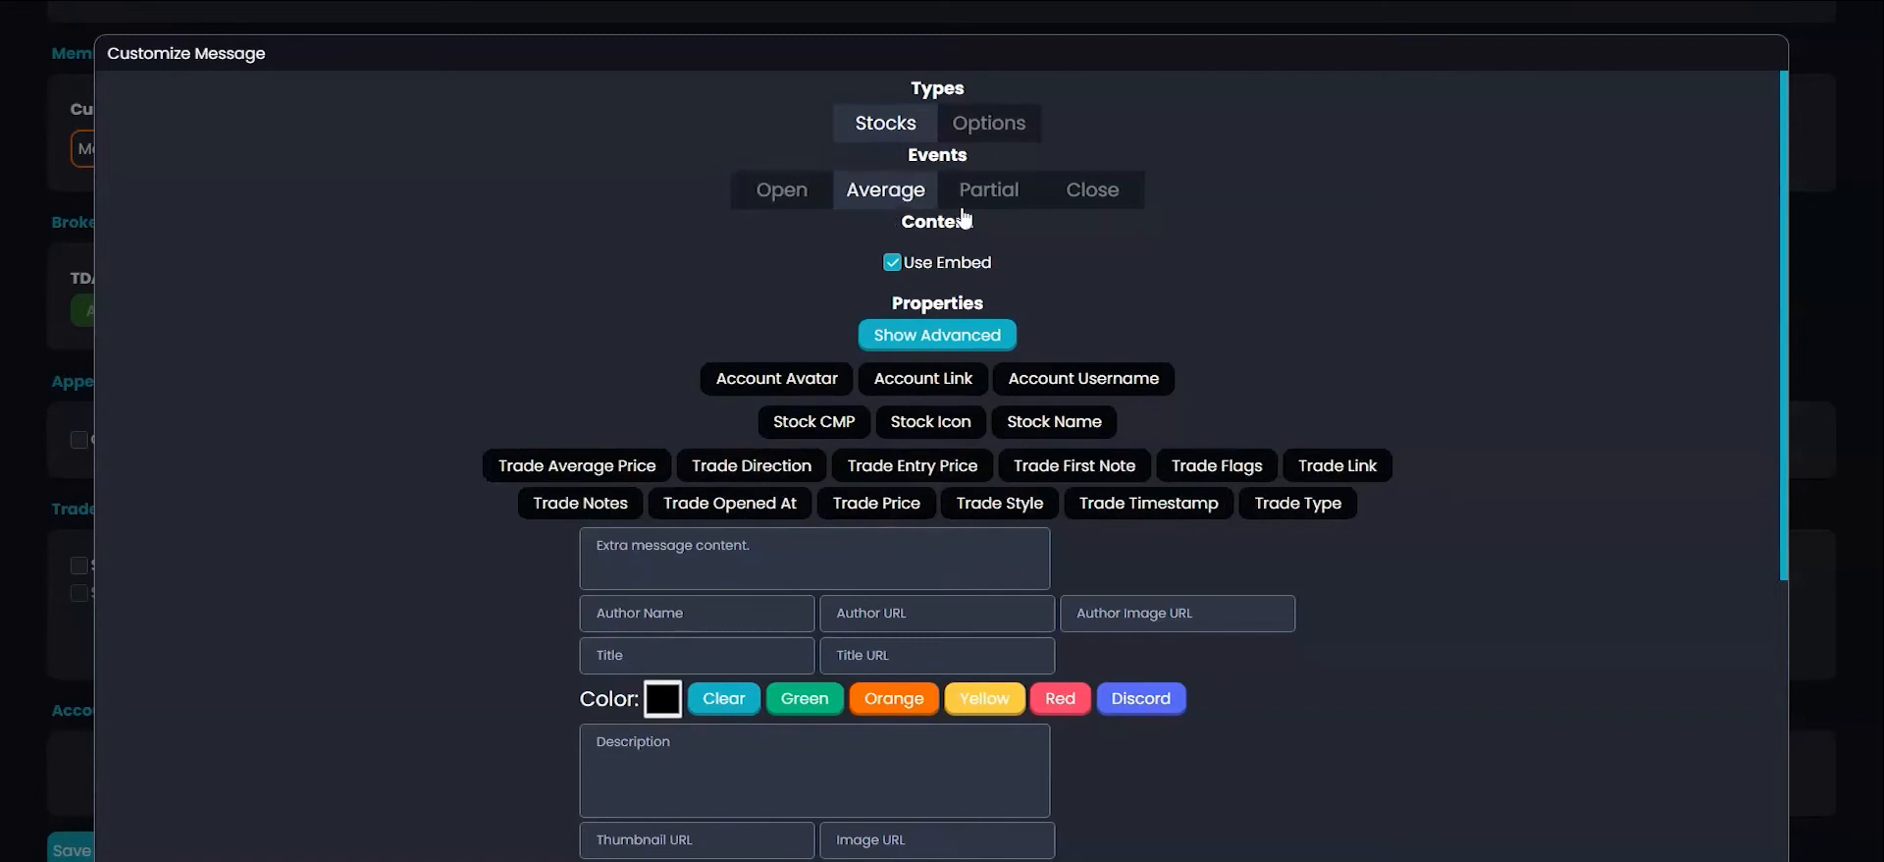
{"action": "left_click", "coordinate": [780, 188]}
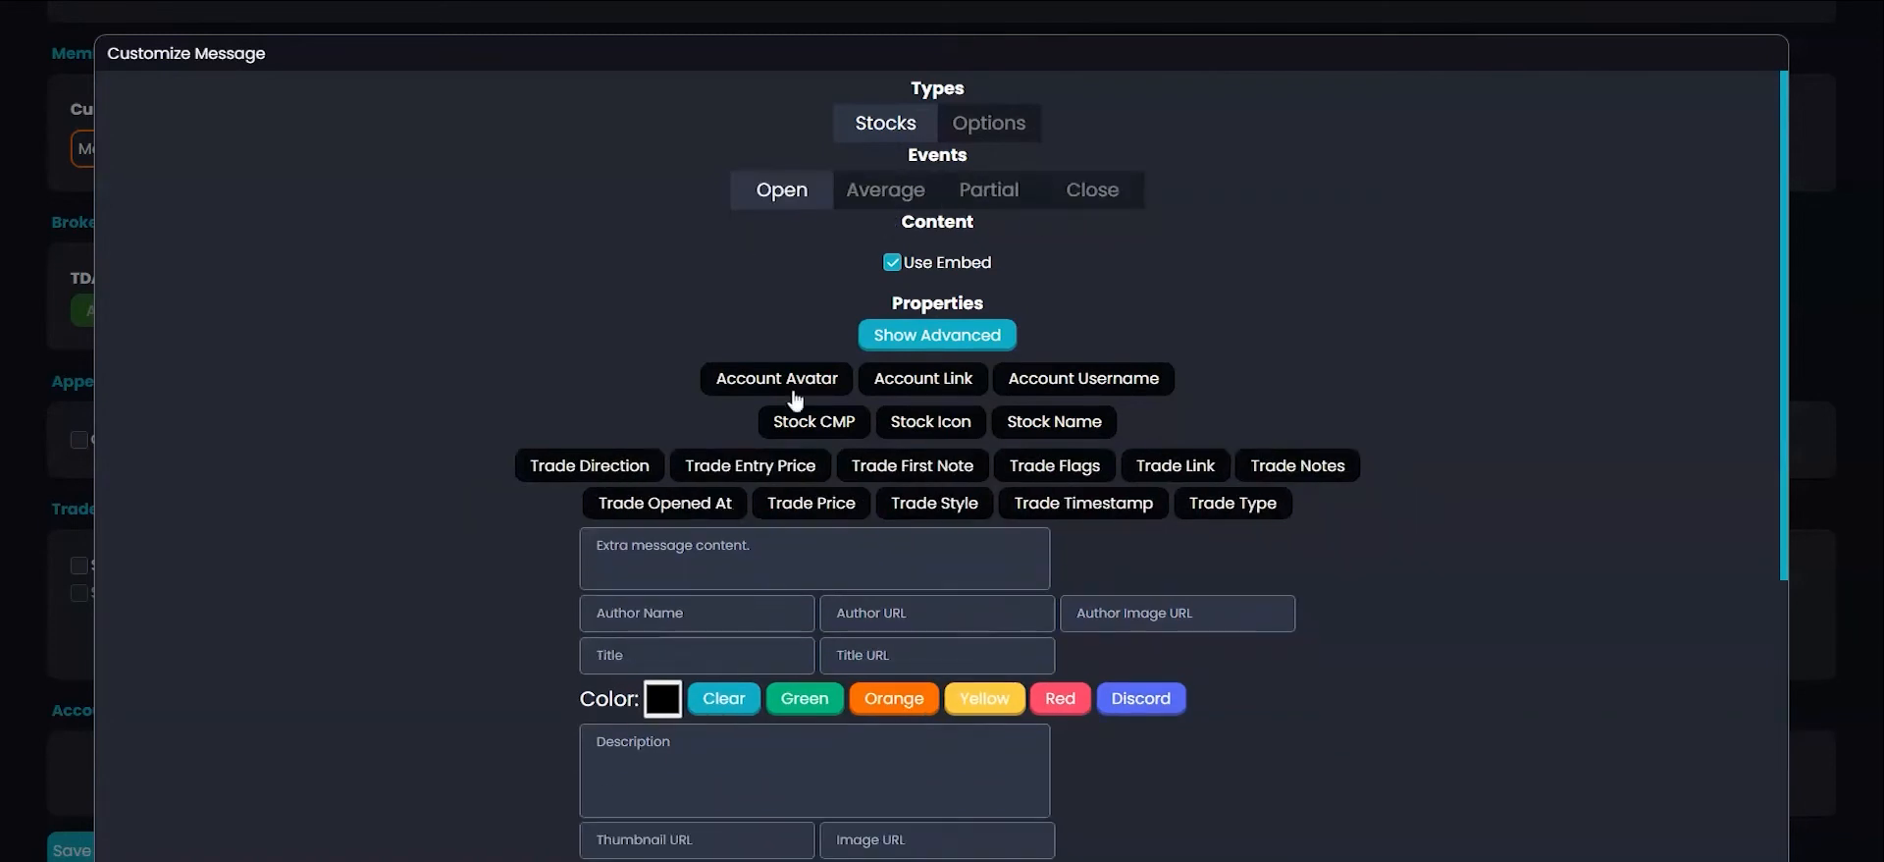
{"action": "left_click", "coordinate": [889, 262]}
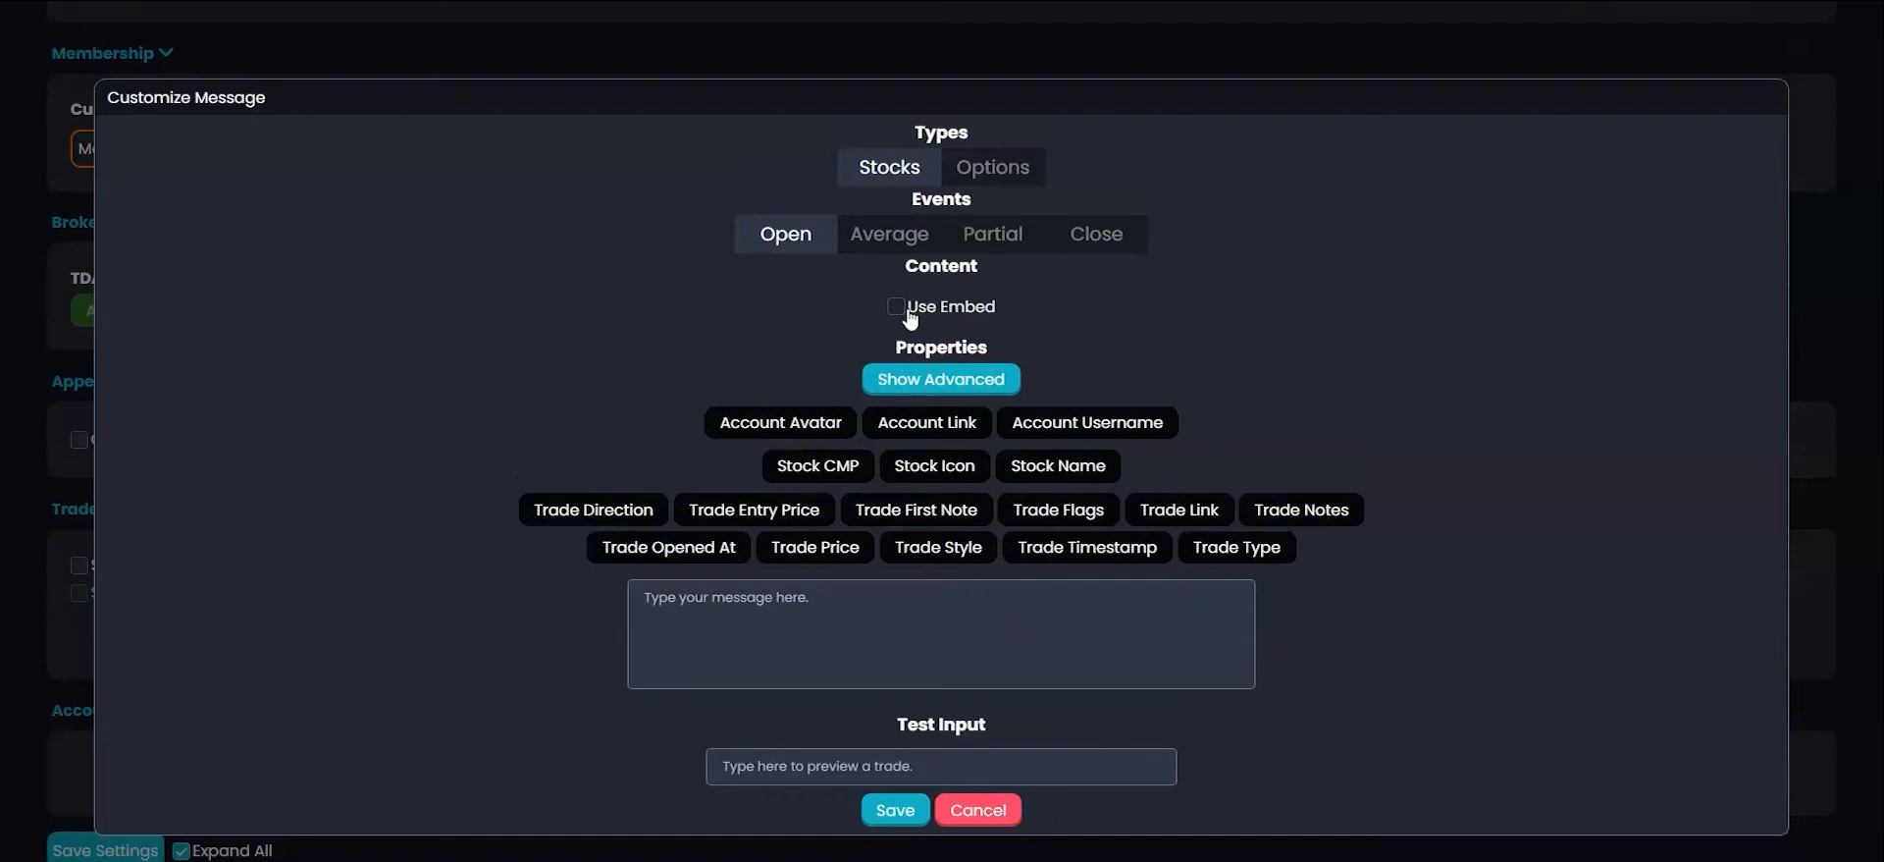
{"action": "left_click", "coordinate": [892, 307]}
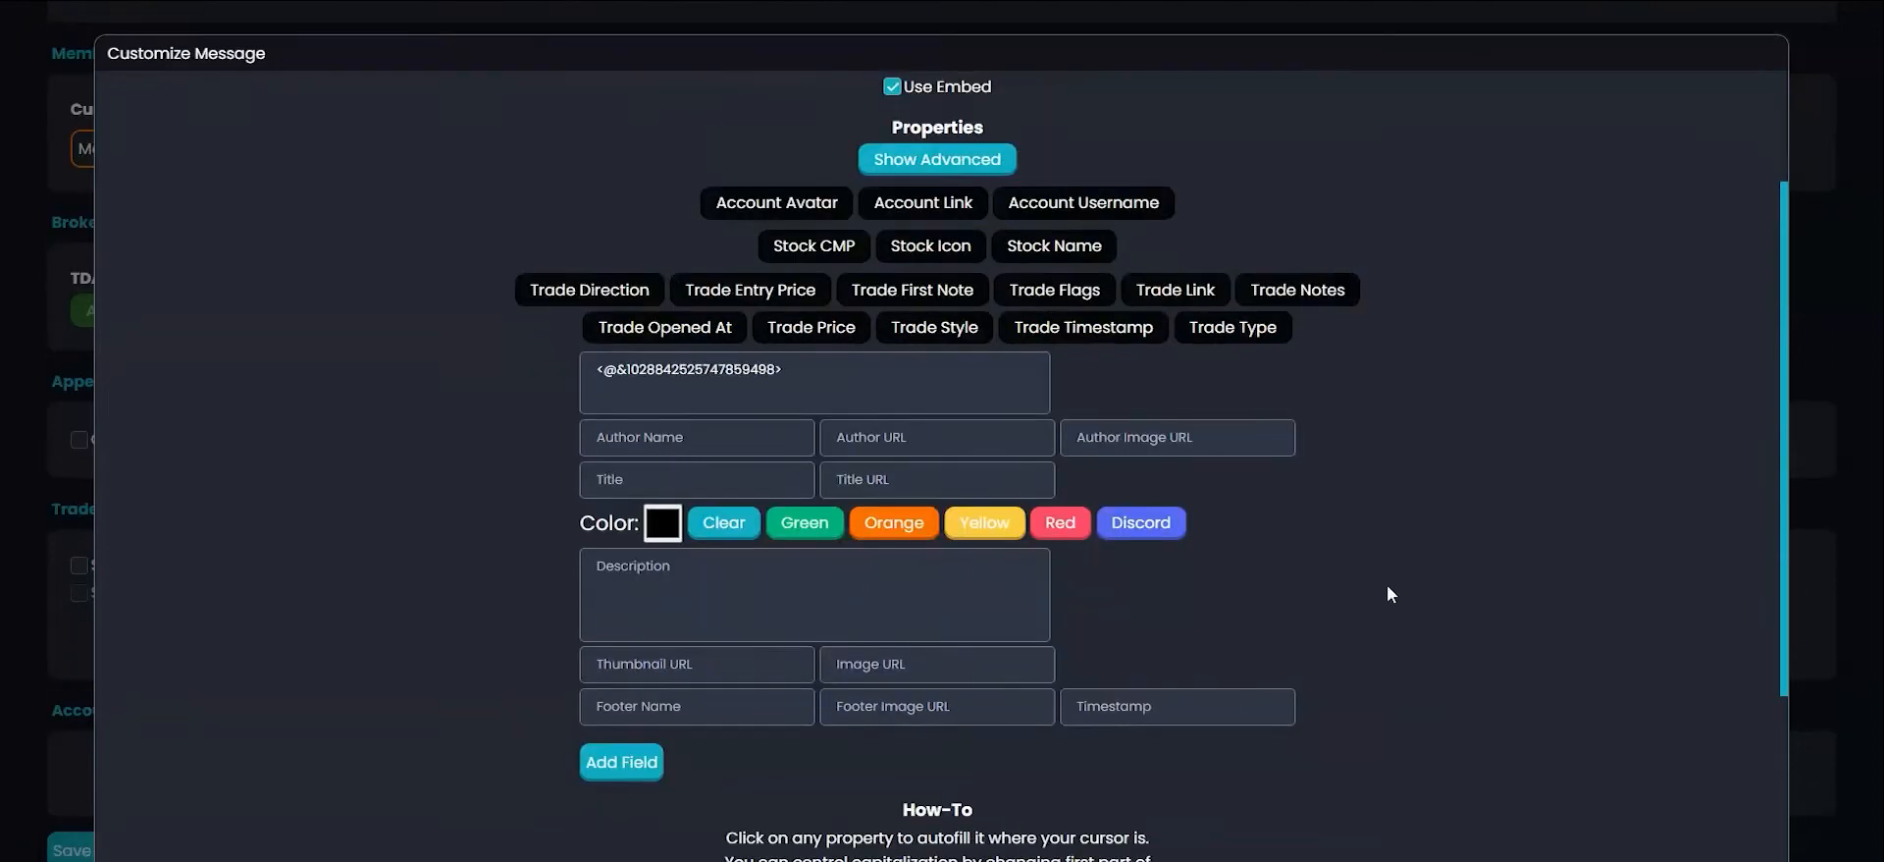
{"action": "mouse_move", "coordinate": [687, 466]}
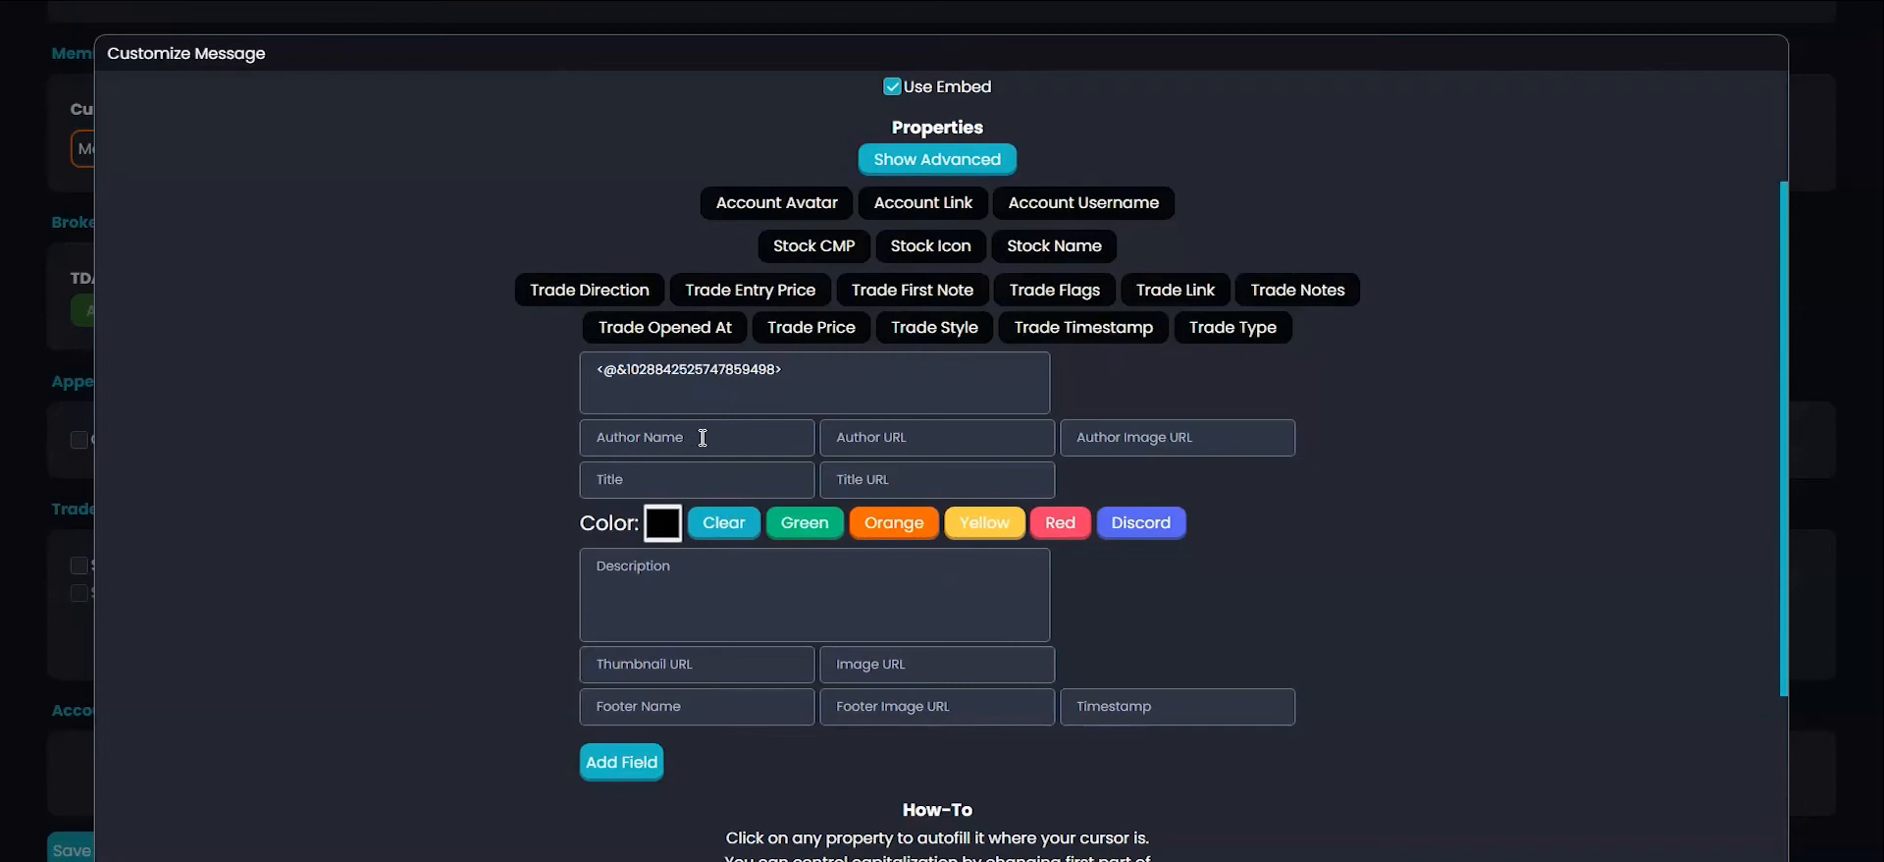
{"action": "mouse_move", "coordinate": [1079, 232]}
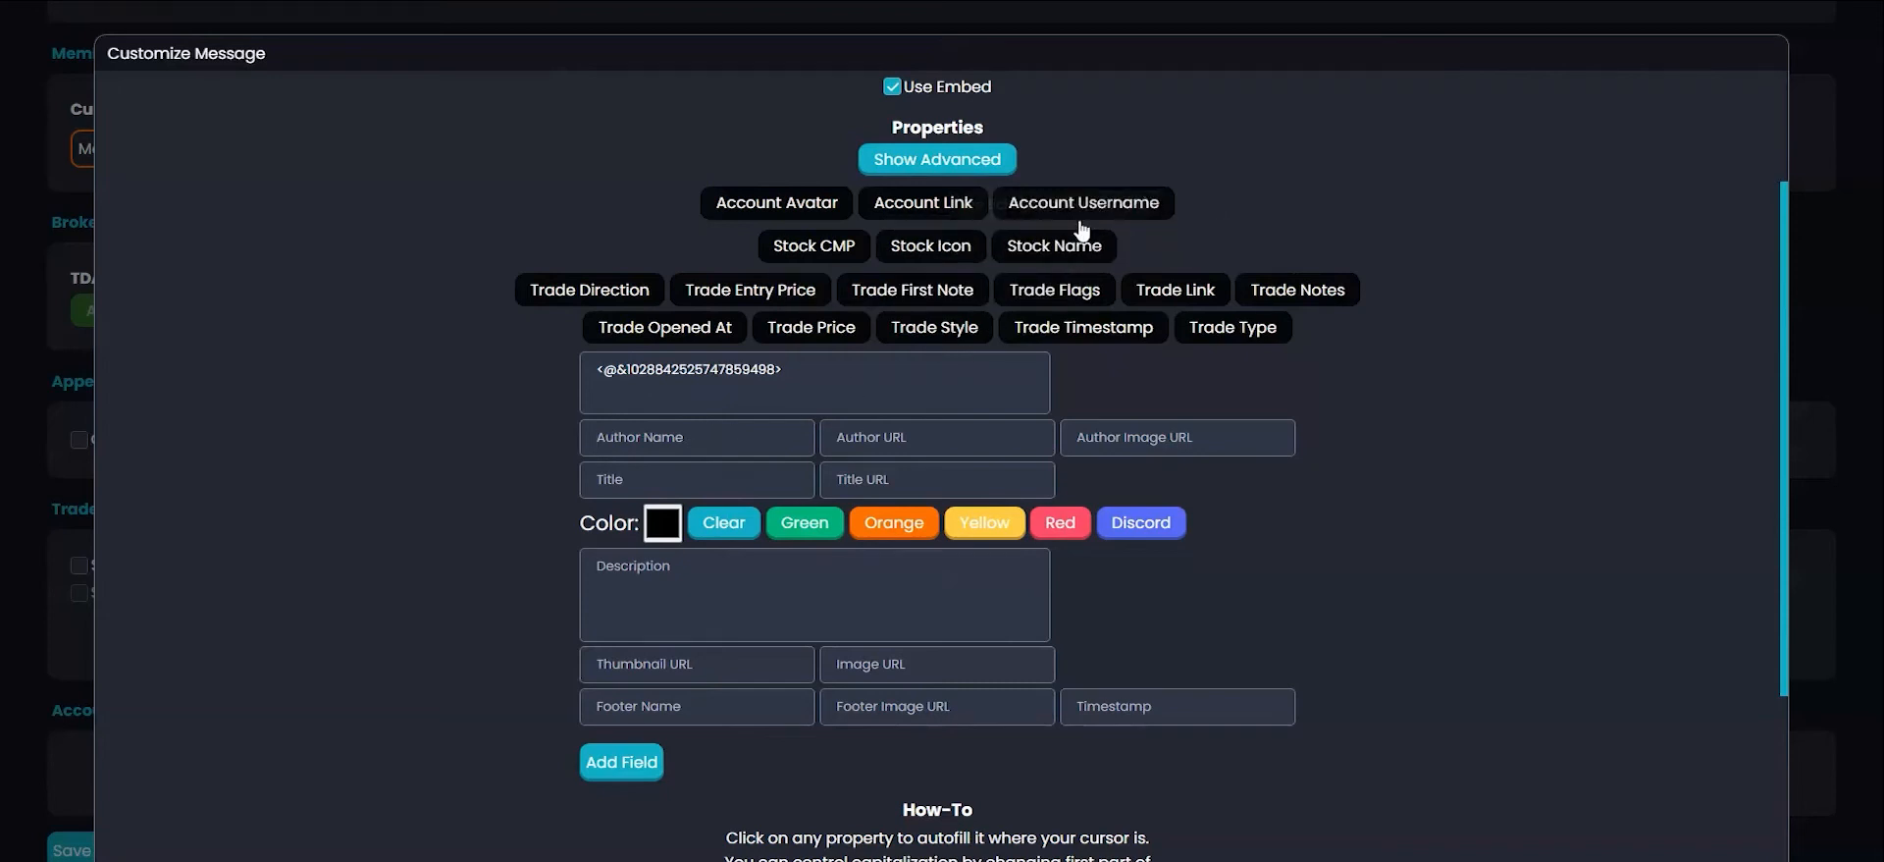
Step: Set the author name to Account Username and author URL to Account Link
{"action": "left_click", "coordinate": [1078, 202]}
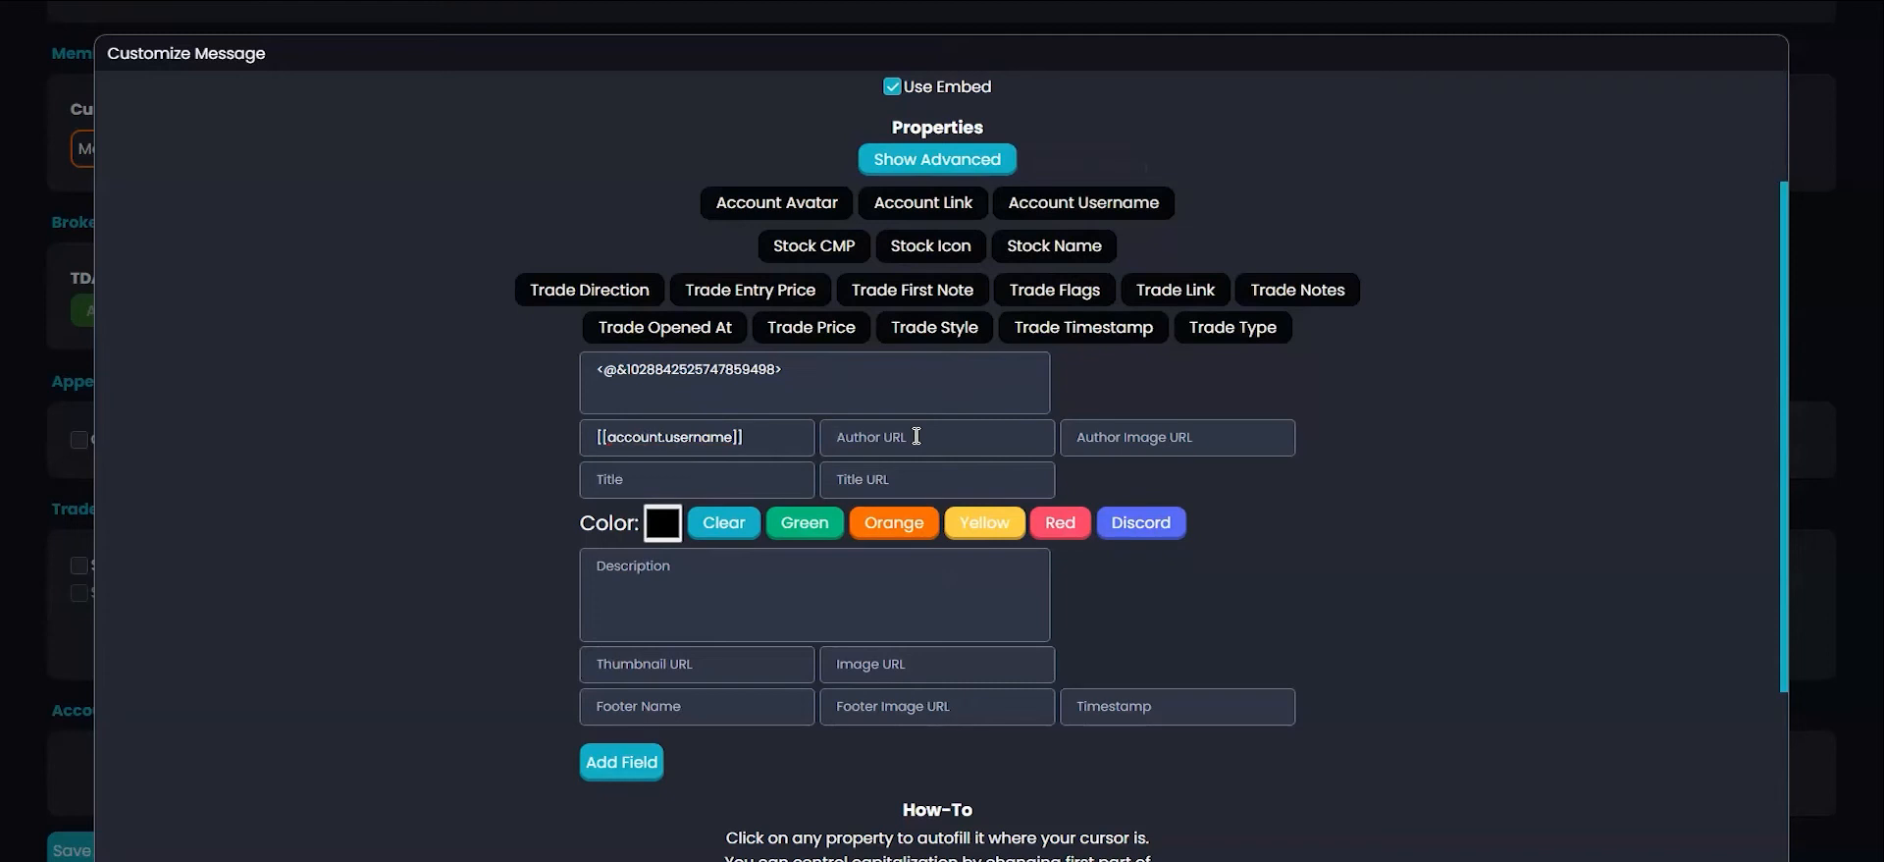
{"action": "mouse_move", "coordinate": [922, 203]}
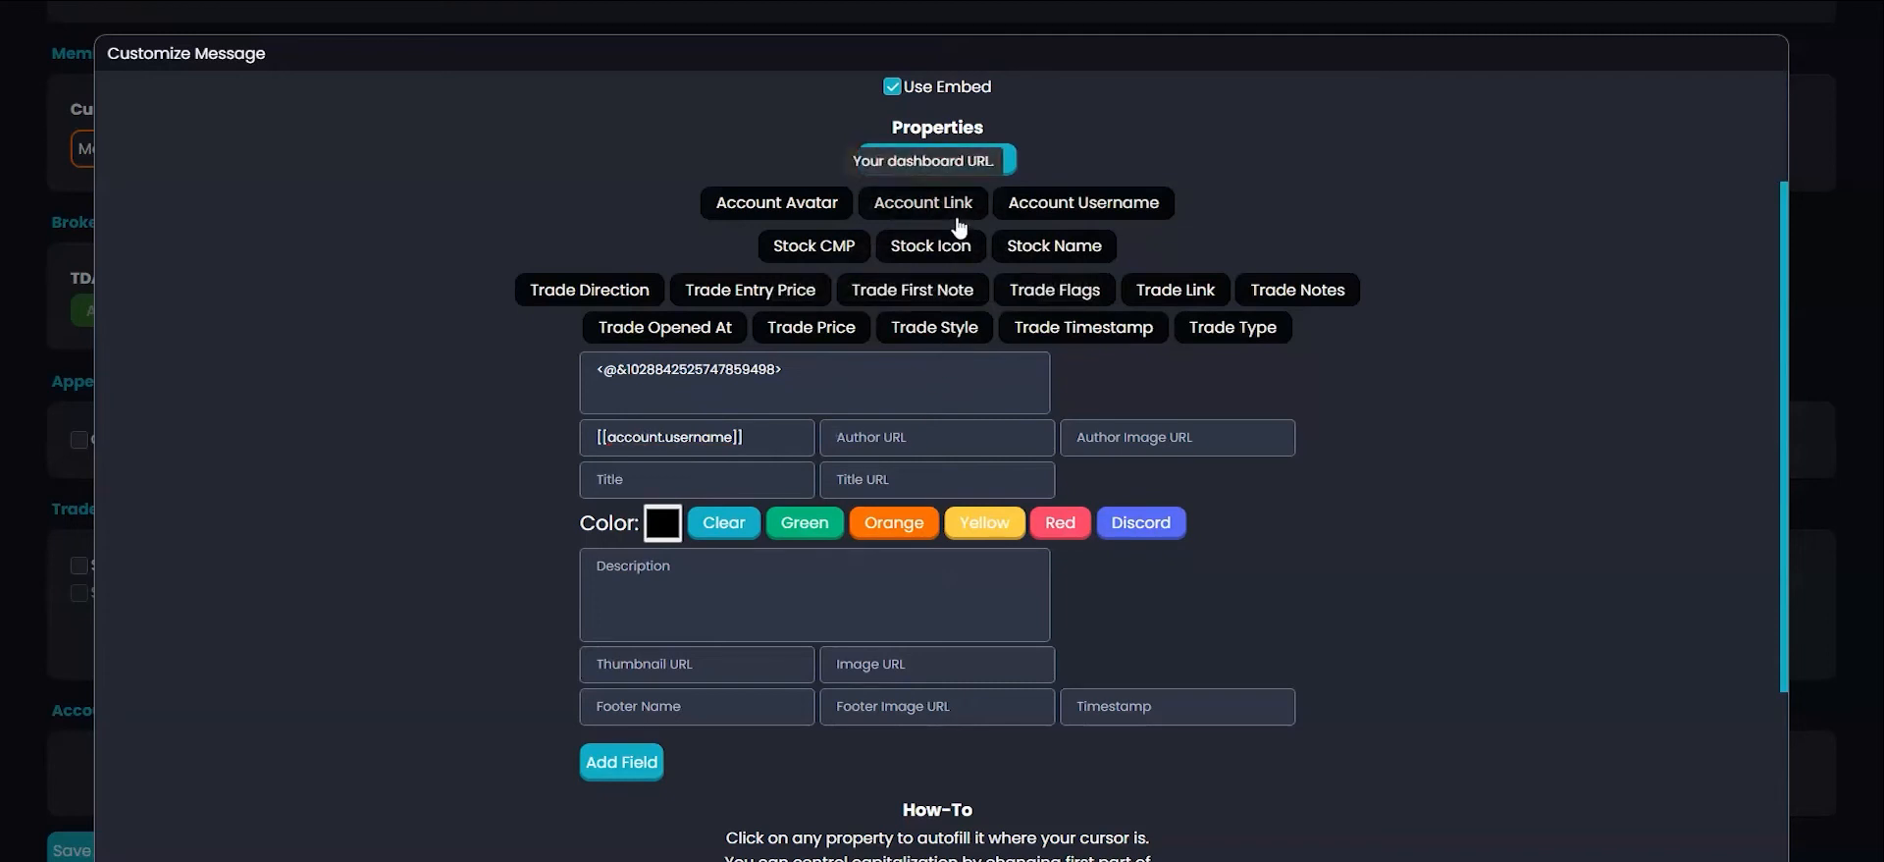
{"action": "left_click", "coordinate": [925, 202]}
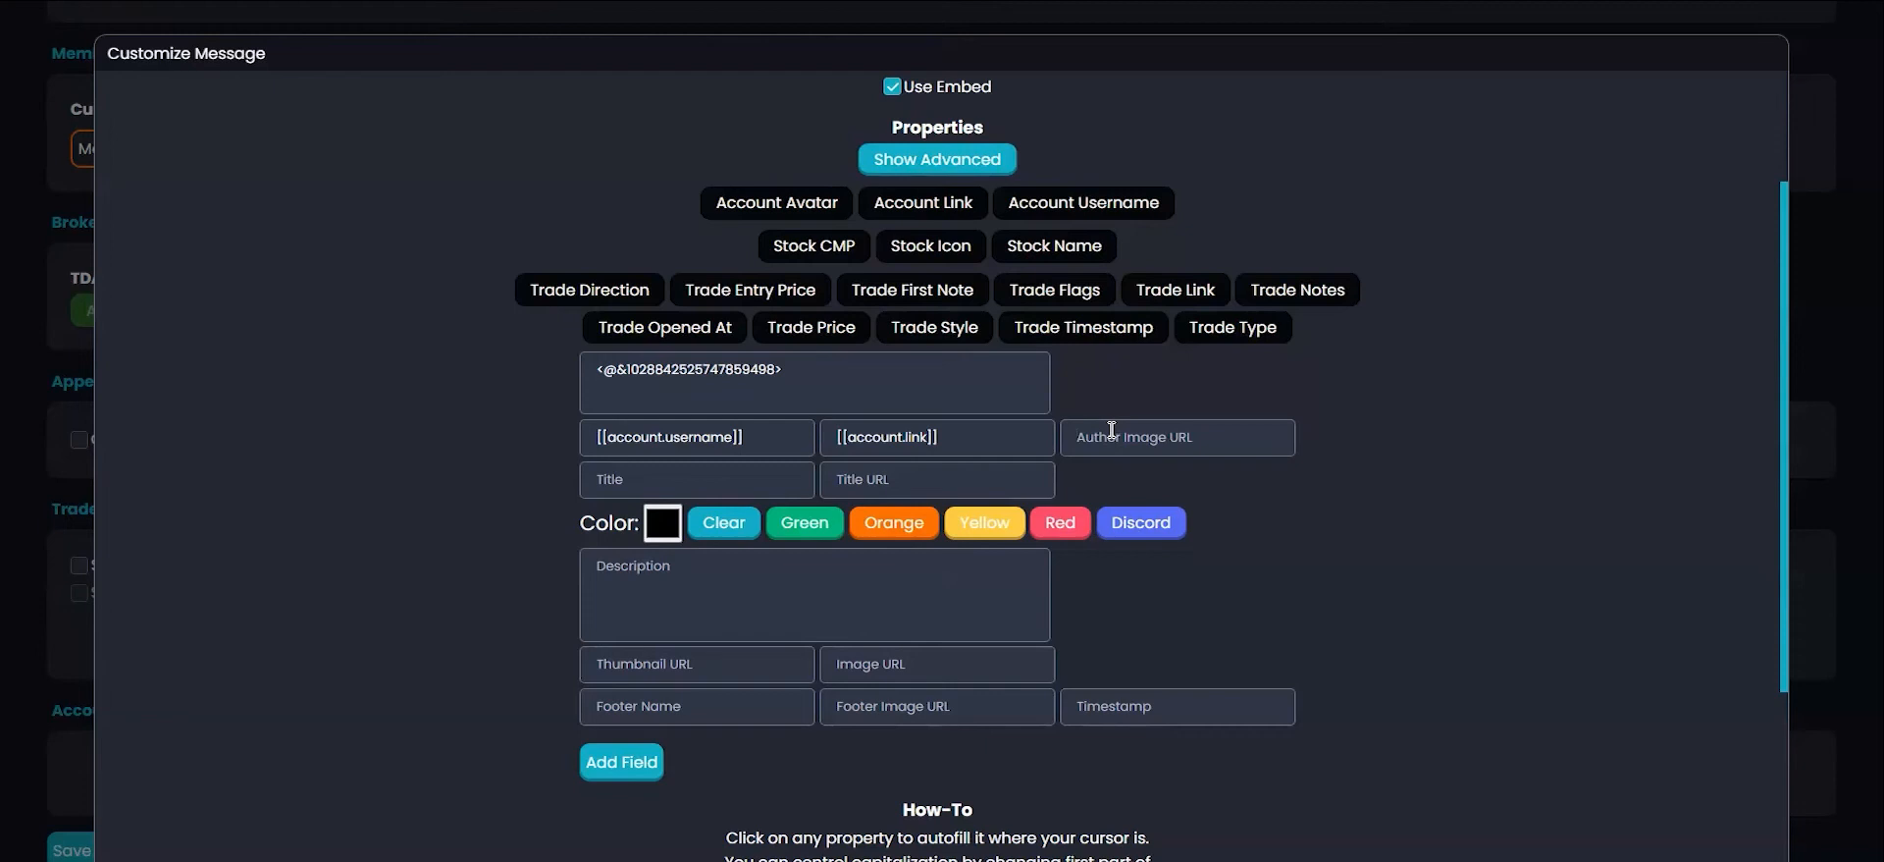
{"action": "mouse_move", "coordinate": [774, 202]}
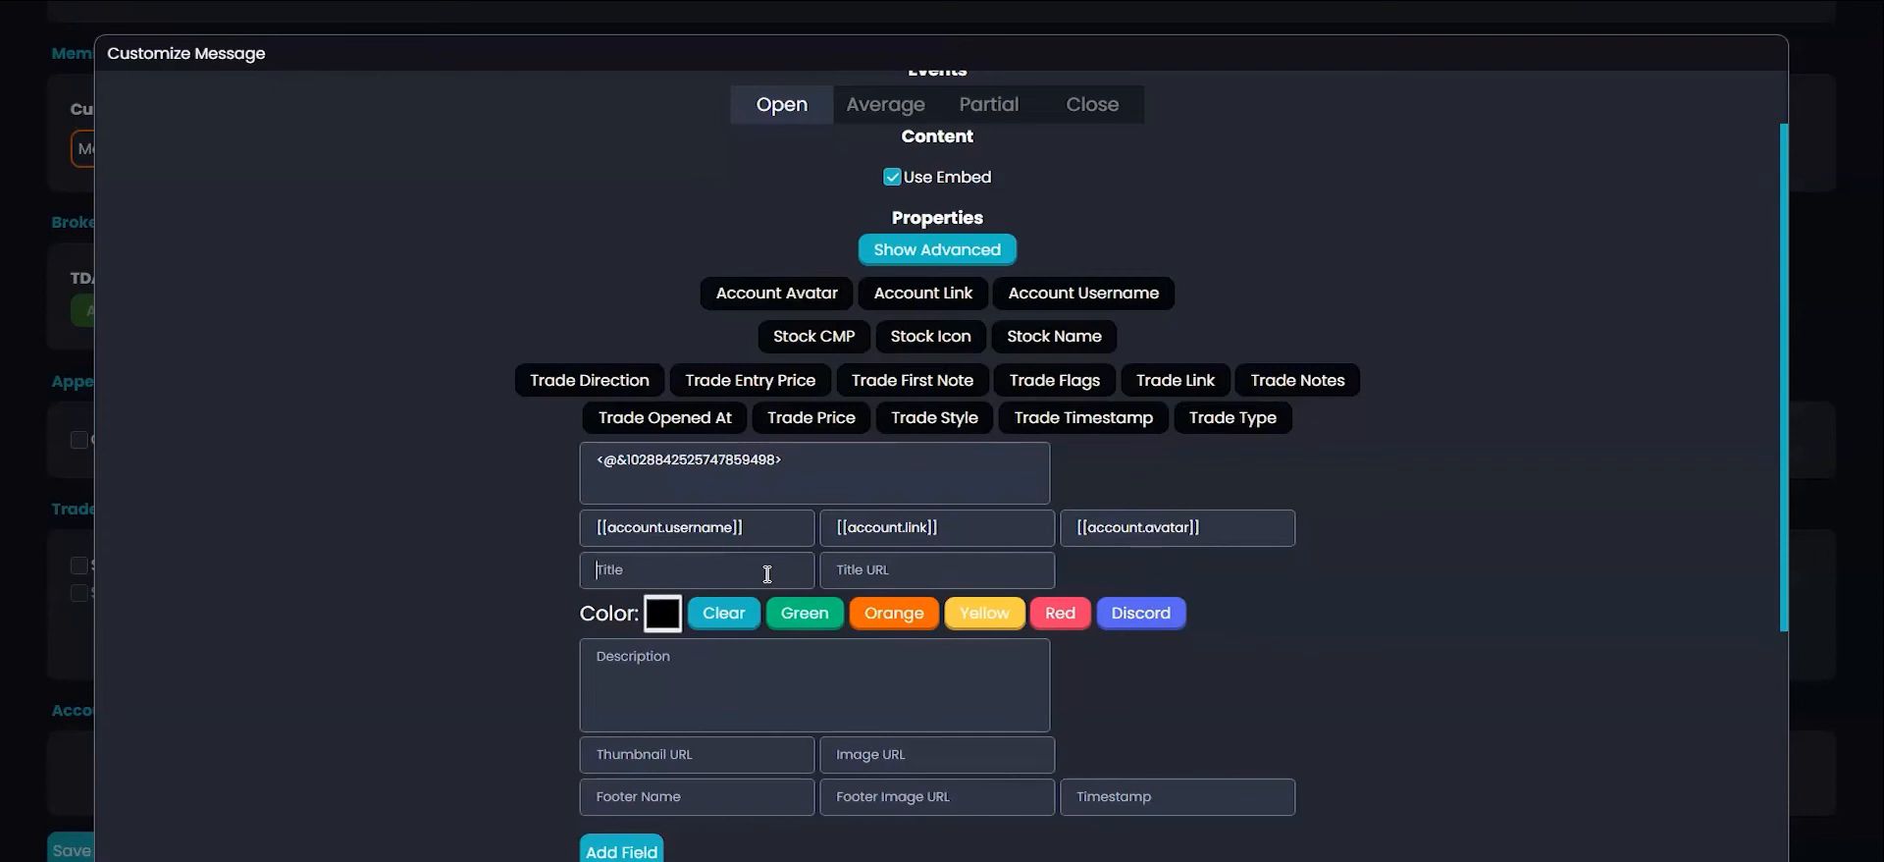
{"action": "mouse_move", "coordinate": [1229, 417]}
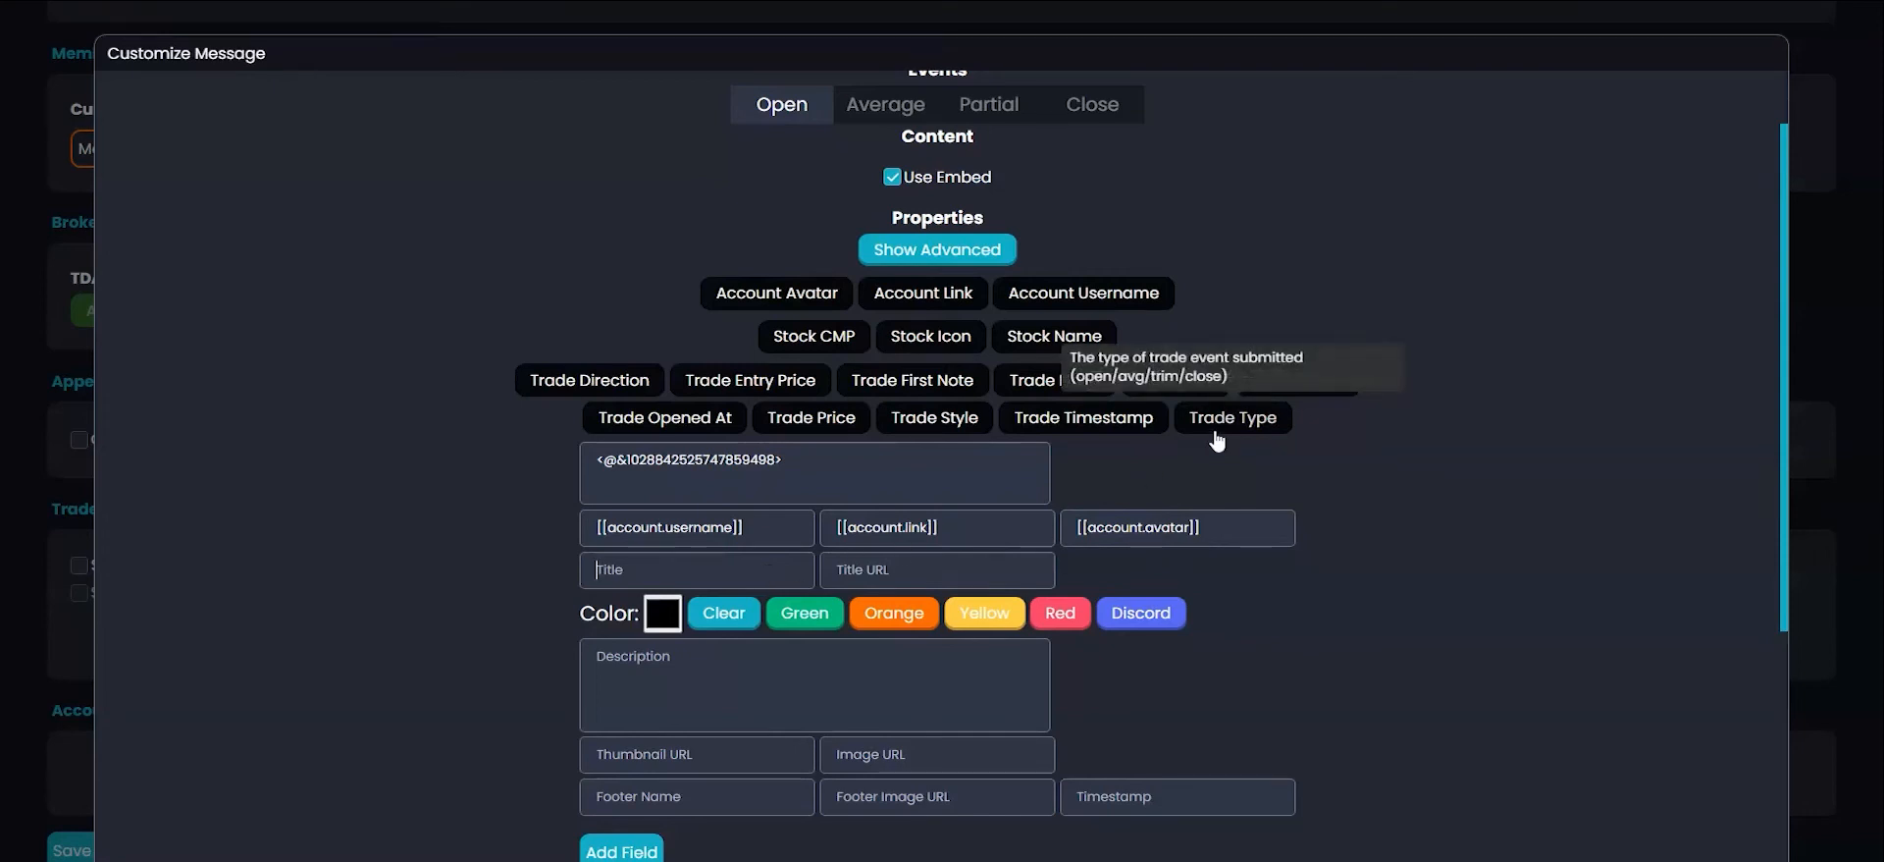
Step: Title the embed with Trade Type and Trade Direction, testing with 'bto aapl'
{"action": "left_click", "coordinate": [1231, 418]}
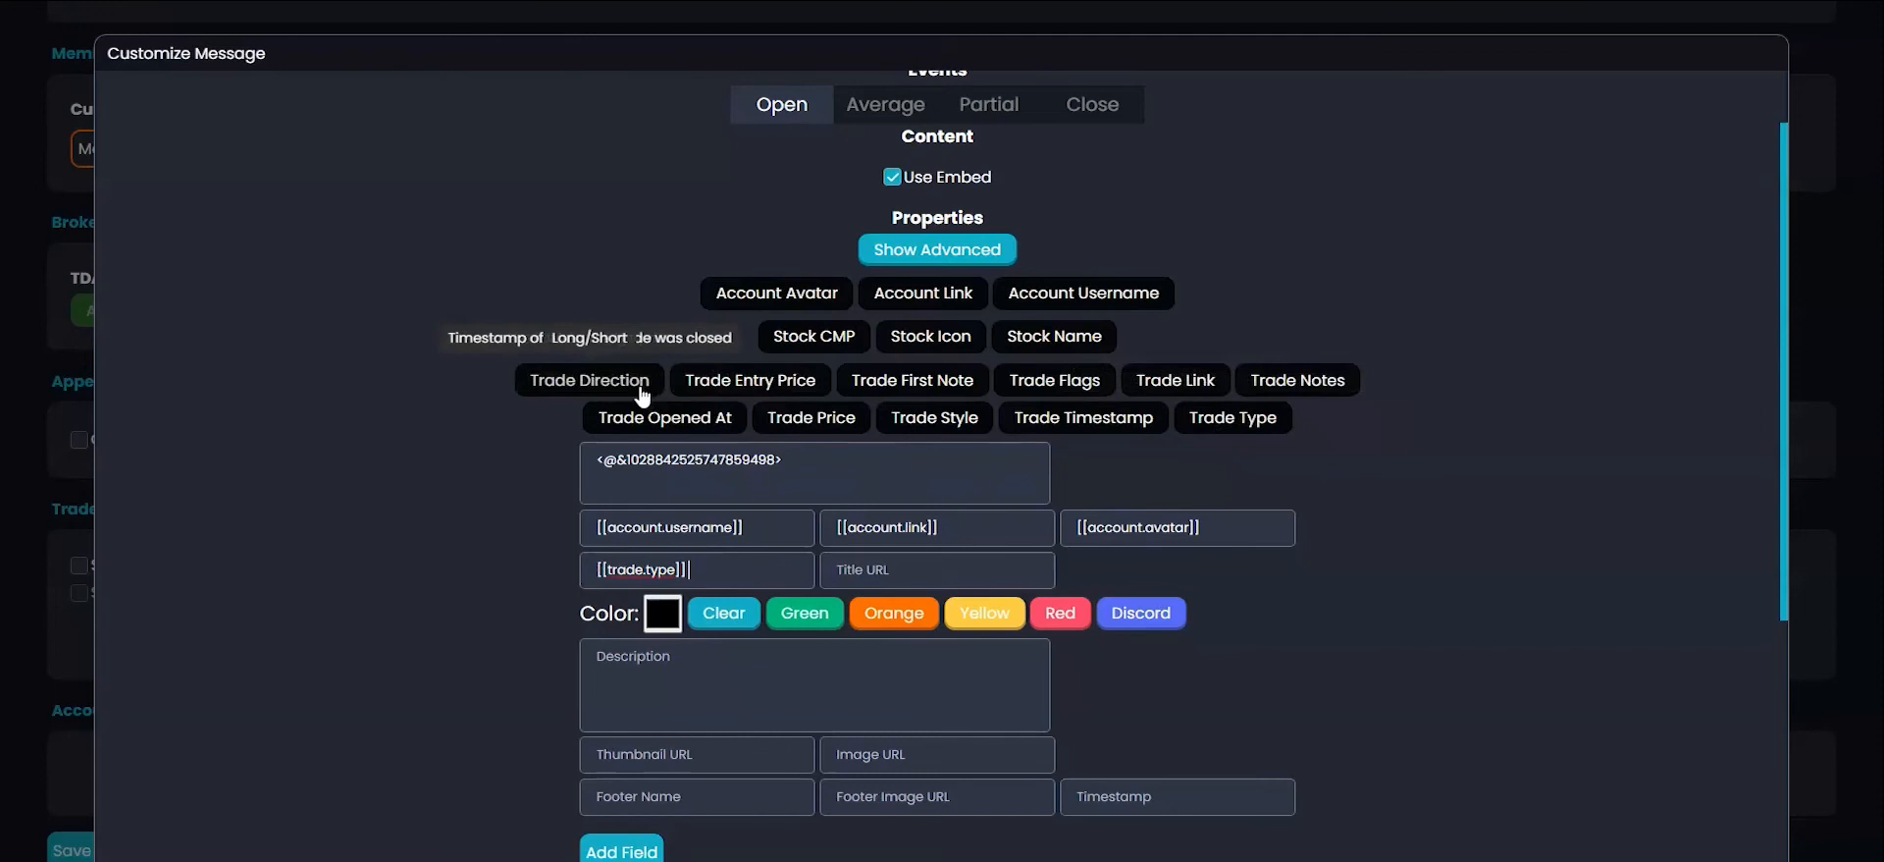
{"action": "left_click", "coordinate": [588, 379]}
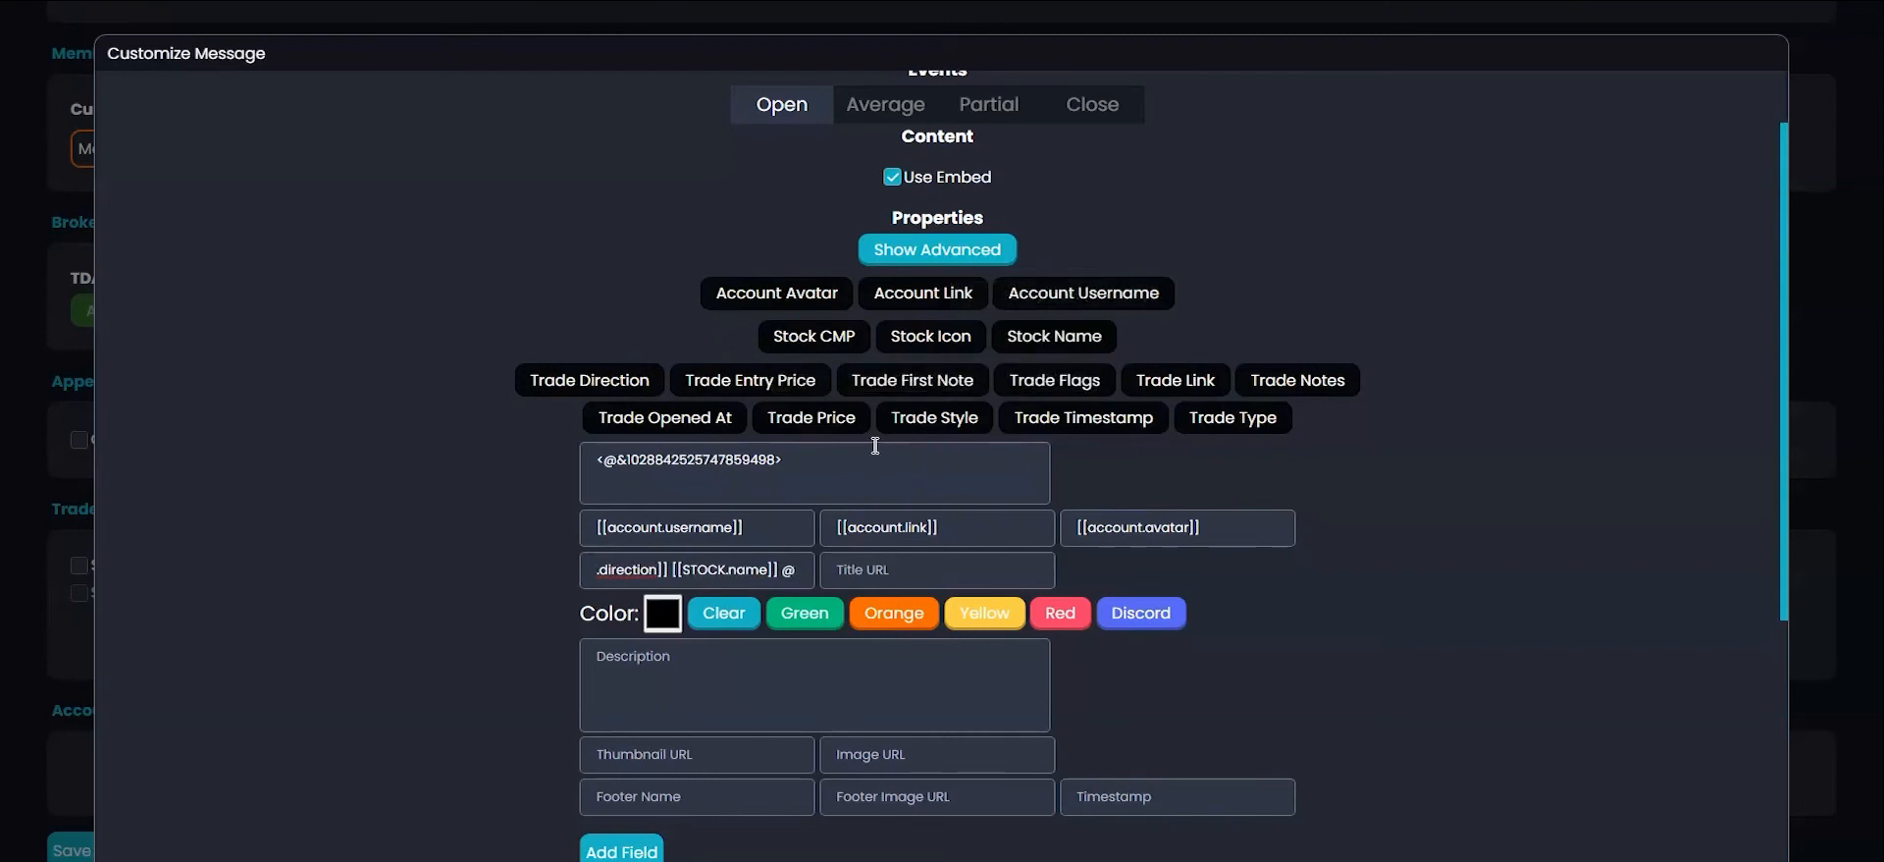
{"action": "mouse_move", "coordinate": [826, 448]}
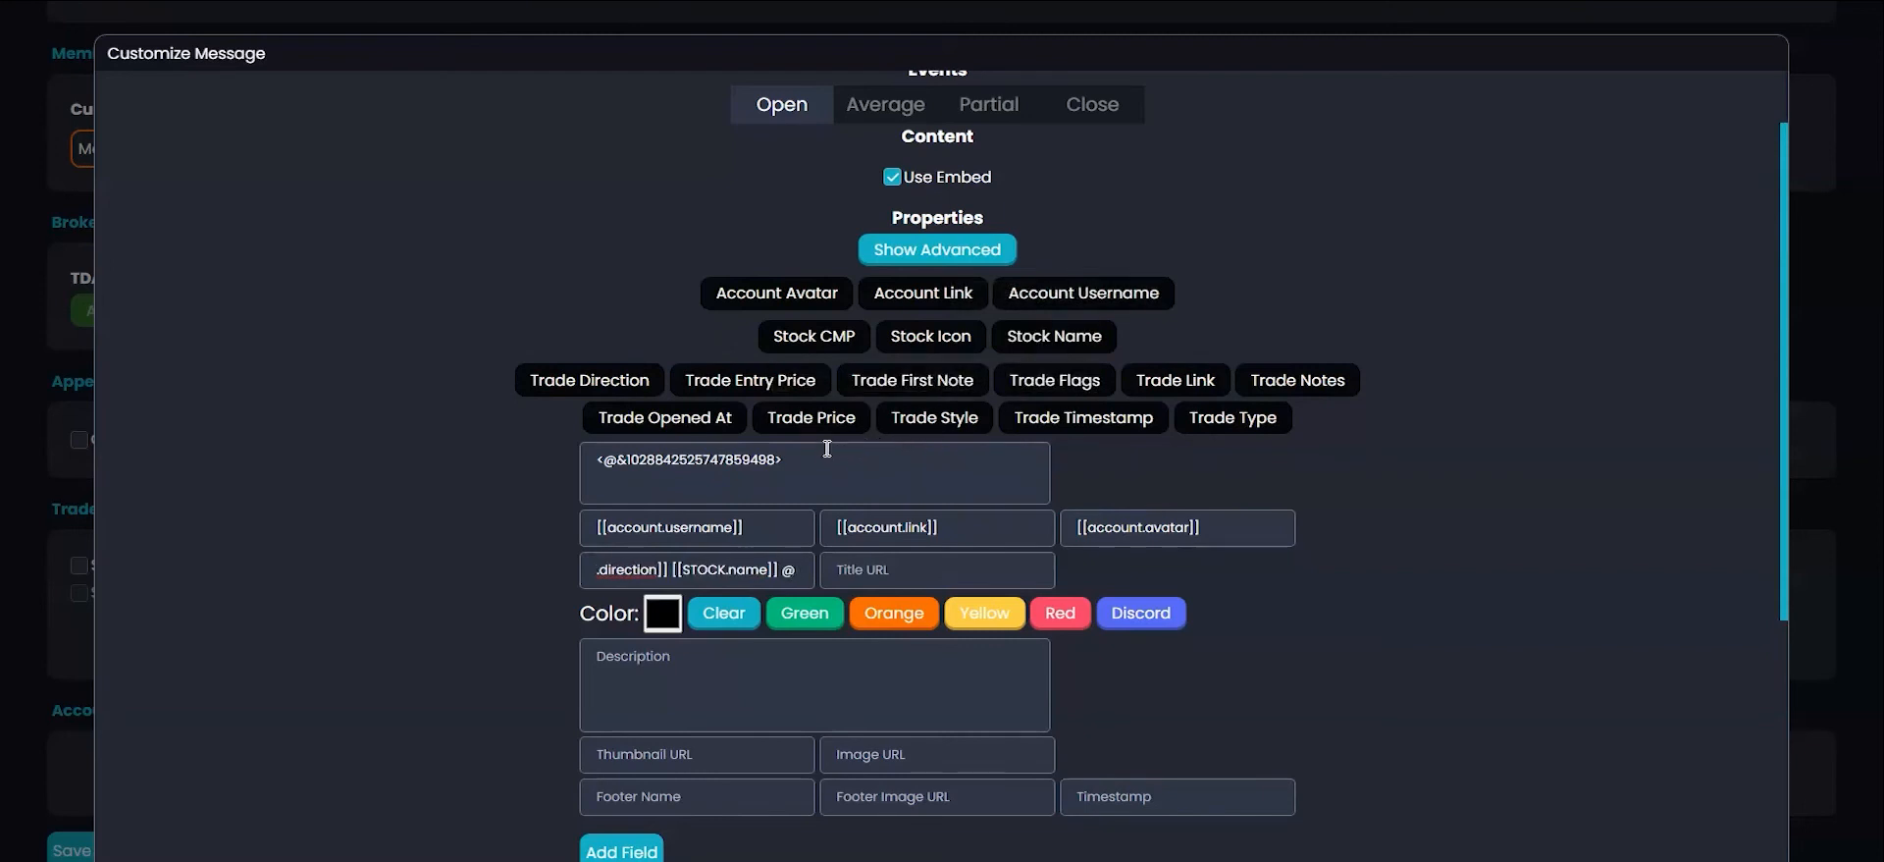
{"action": "mouse_move", "coordinate": [811, 417]}
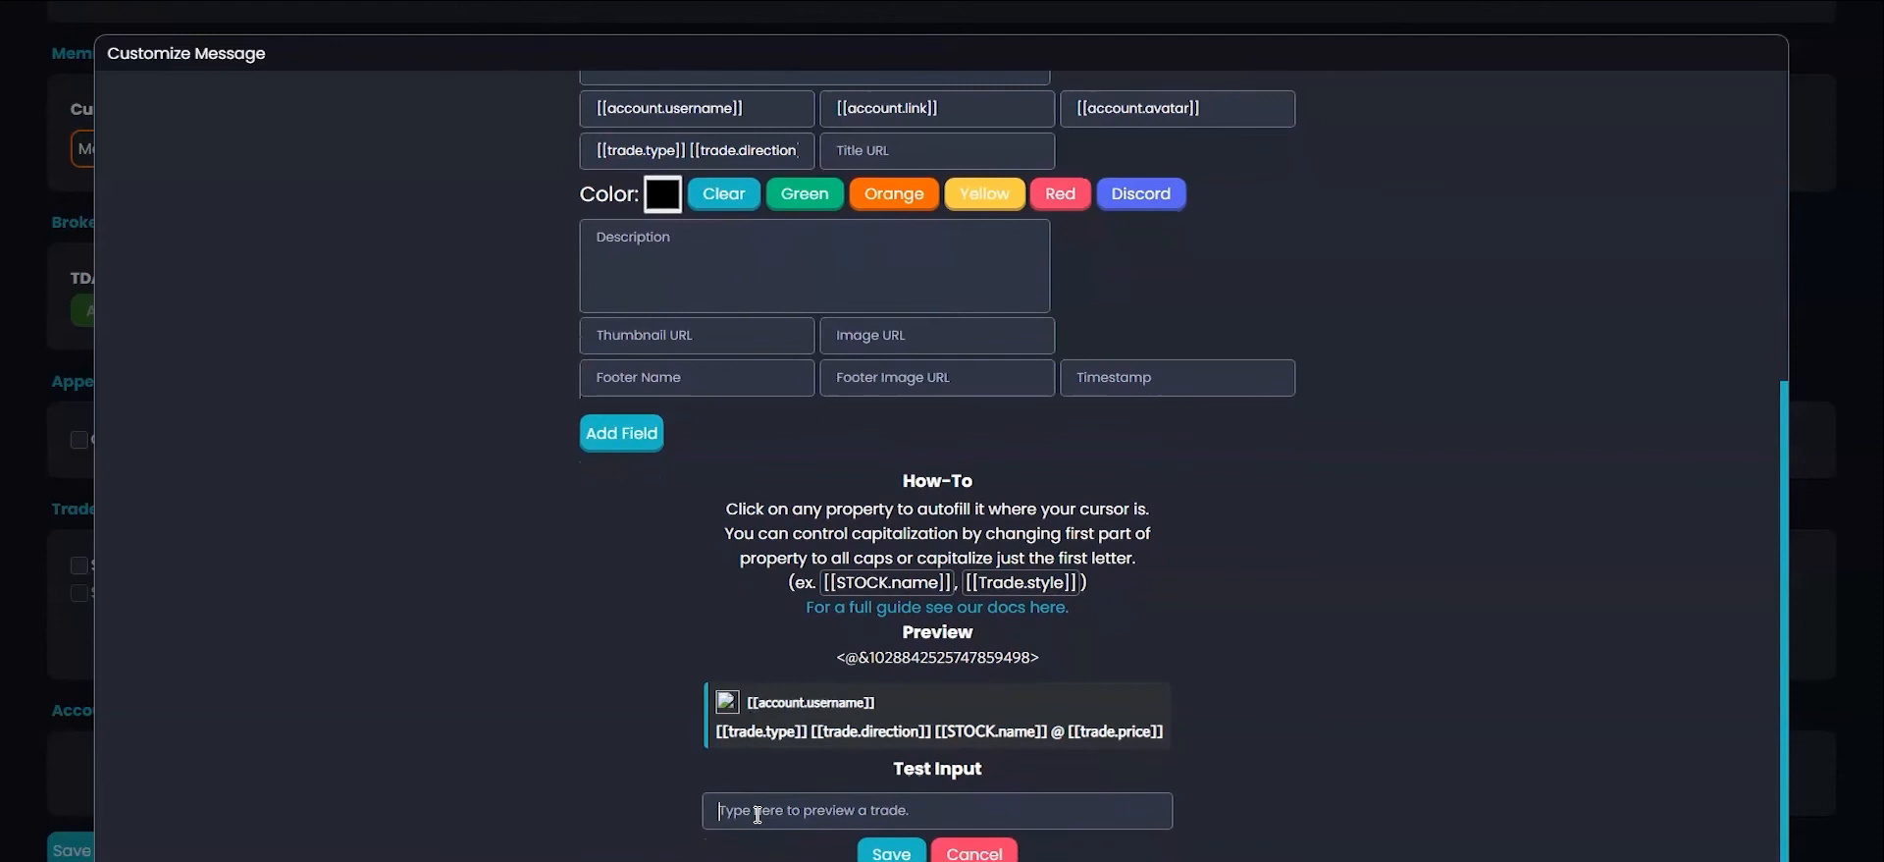
{"action": "type", "text": "bto aapl @ cmp"}
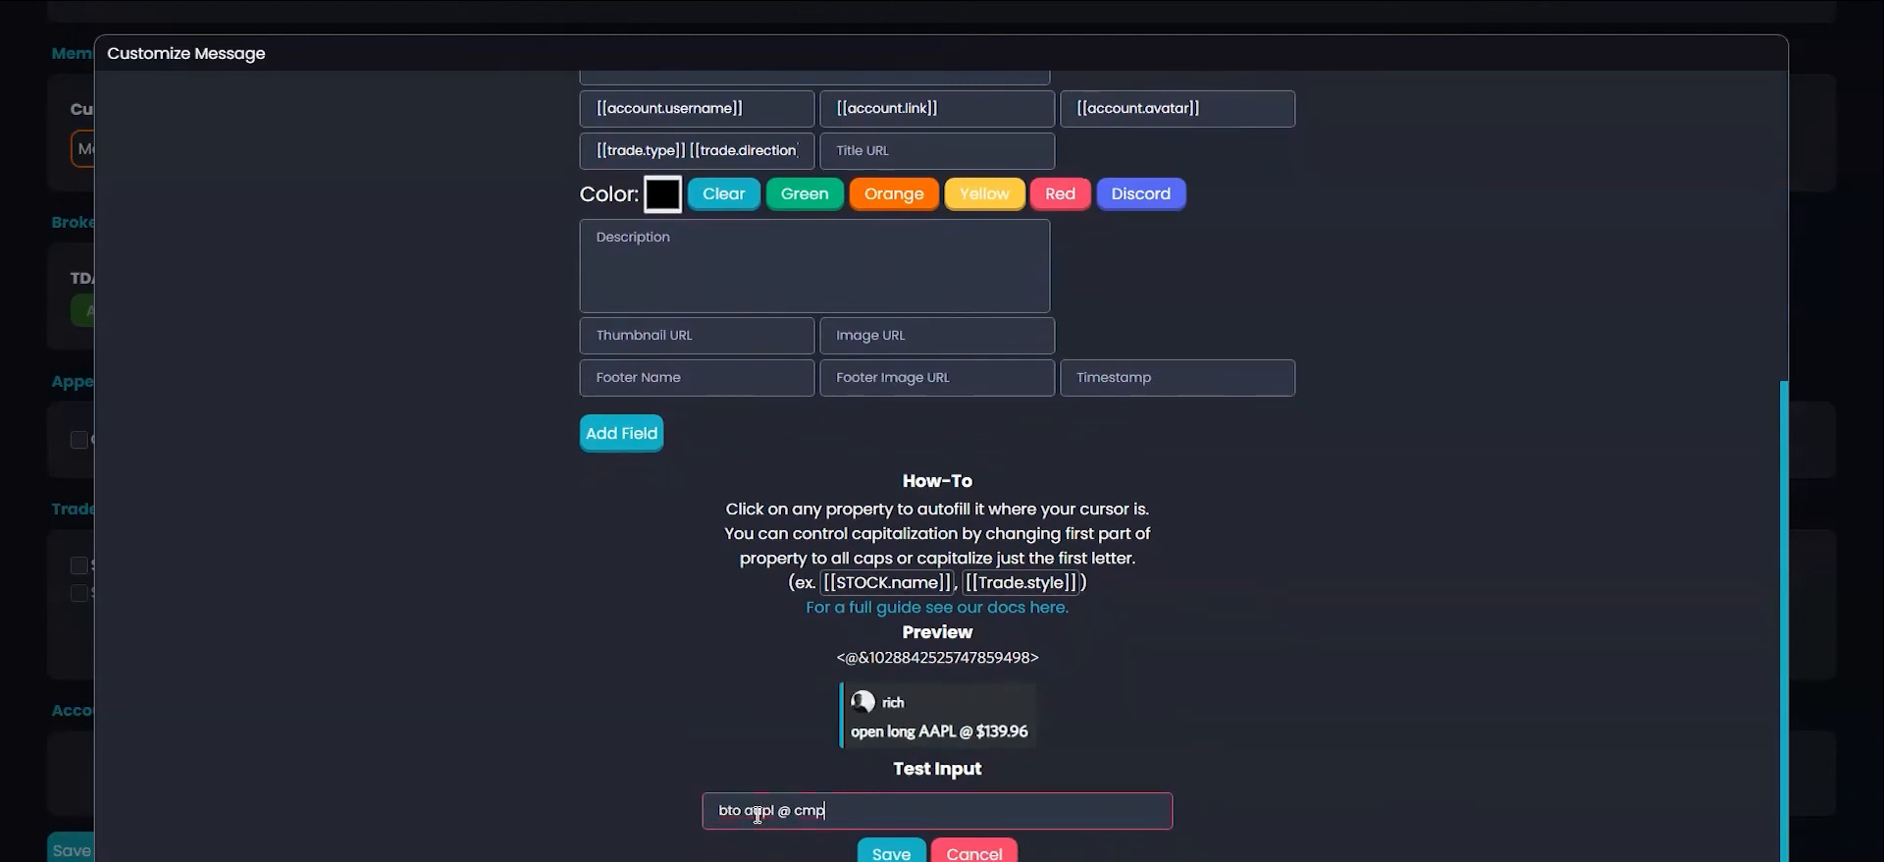
{"action": "mouse_move", "coordinate": [1252, 678]}
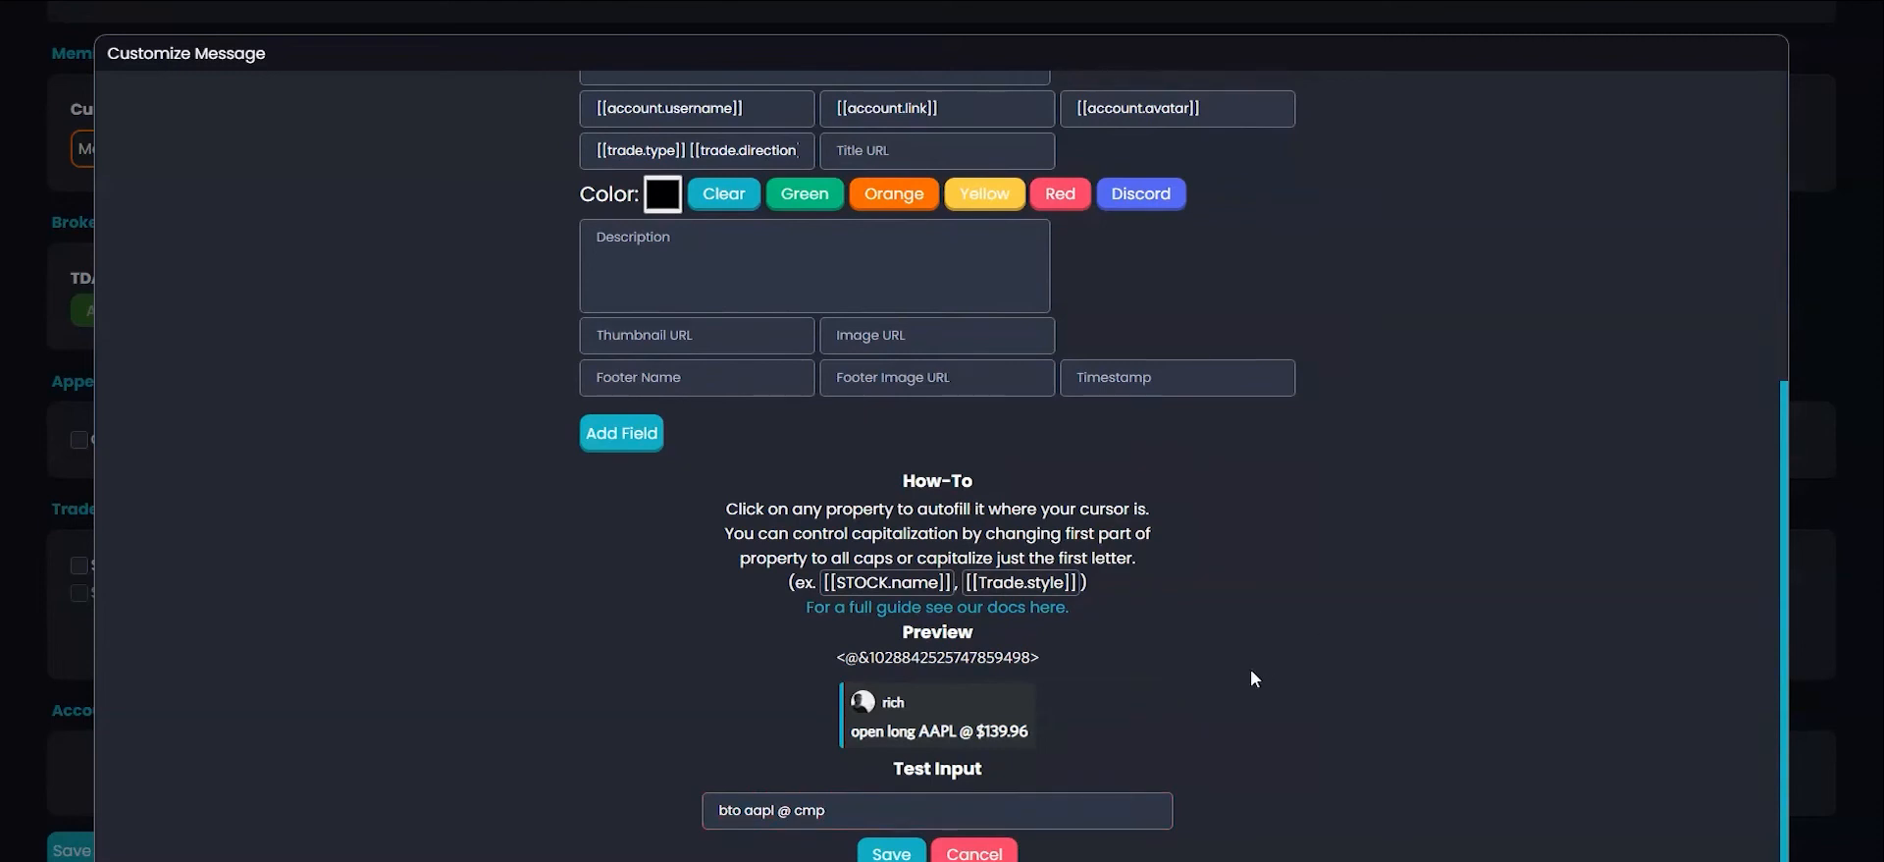
{"action": "mouse_move", "coordinate": [881, 758]}
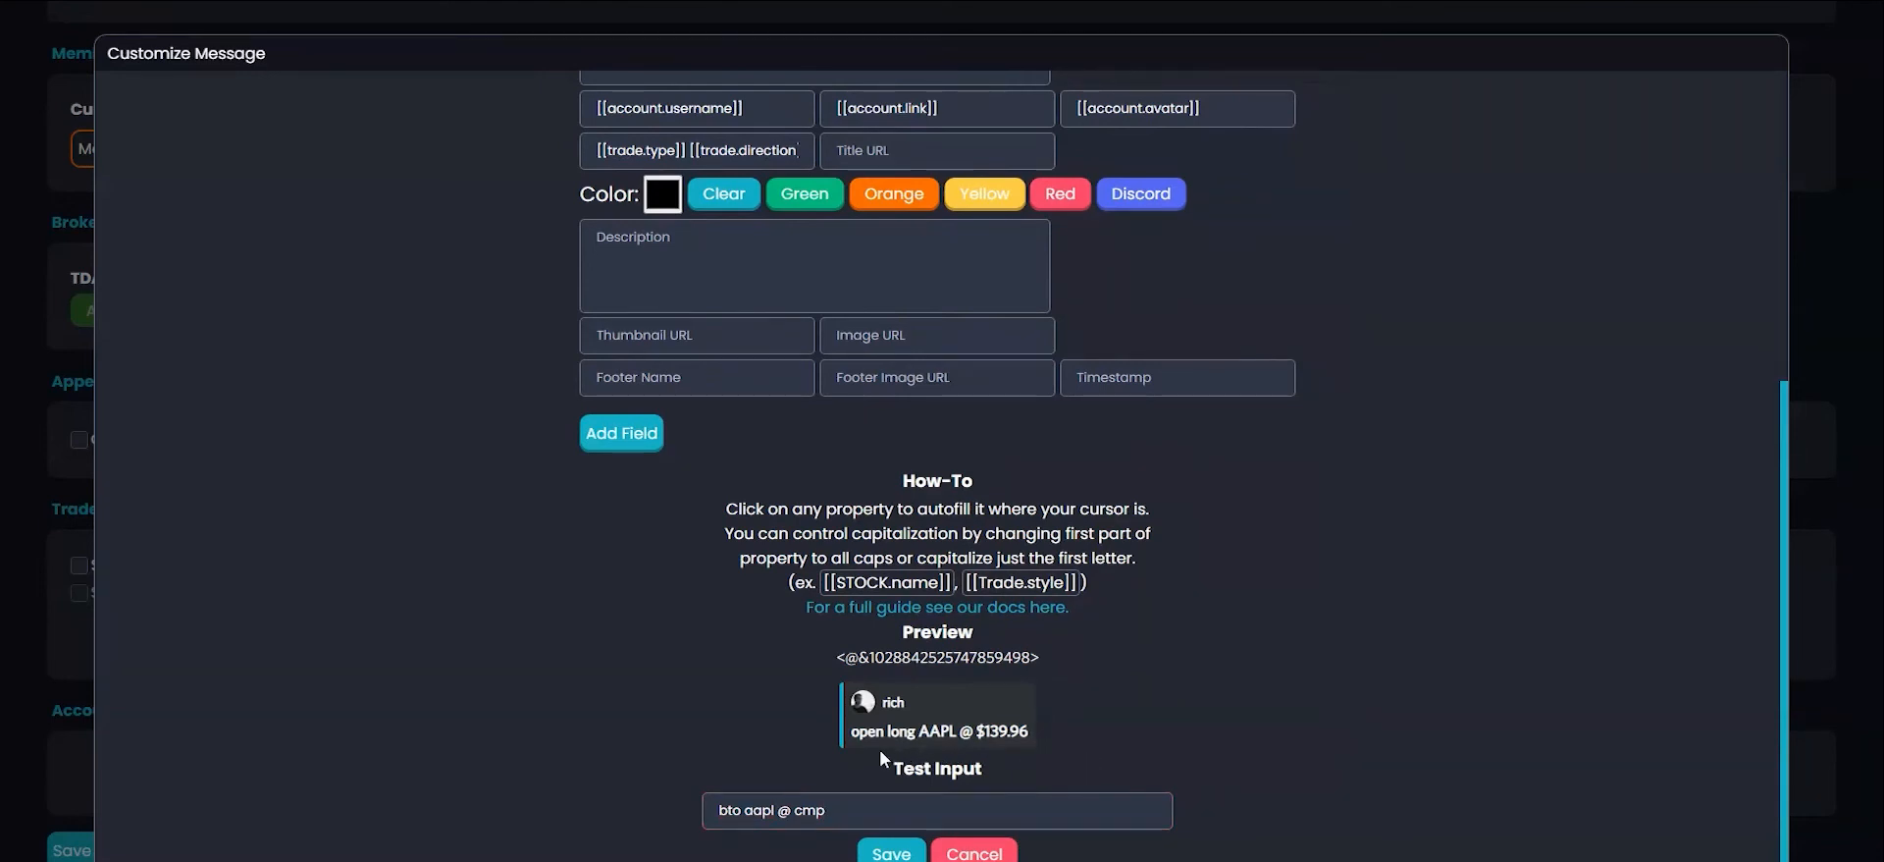
{"action": "mouse_move", "coordinate": [869, 754]}
{"action": "type", "text": "T"}
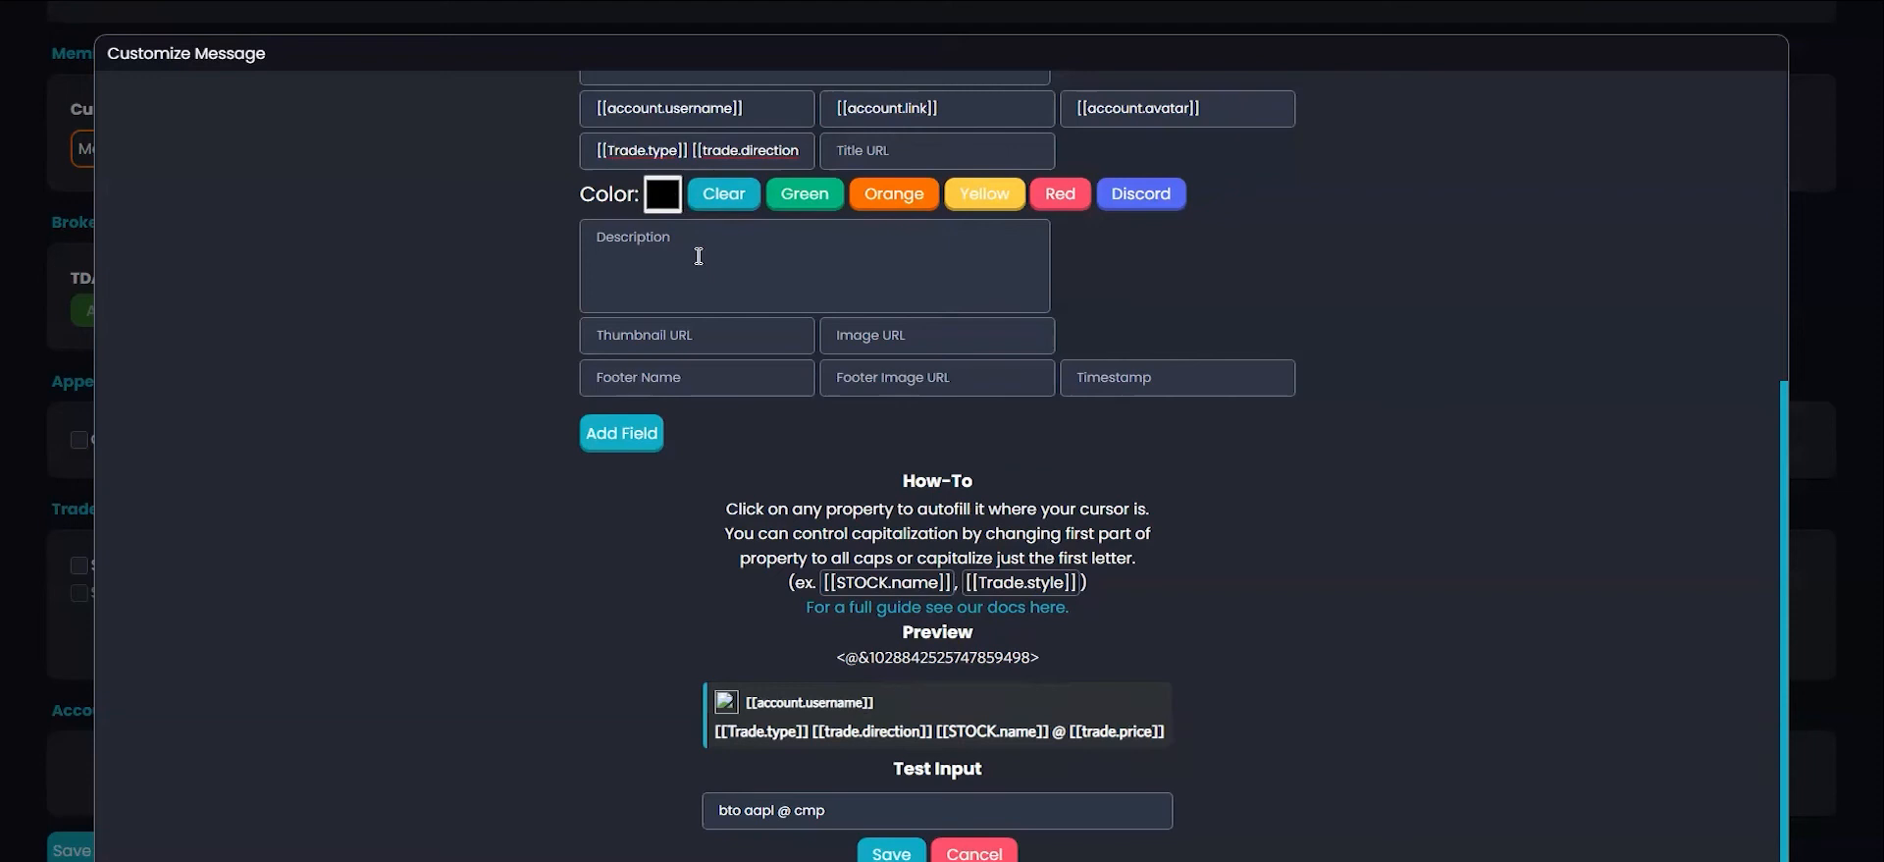
{"action": "mouse_move", "coordinate": [823, 189]}
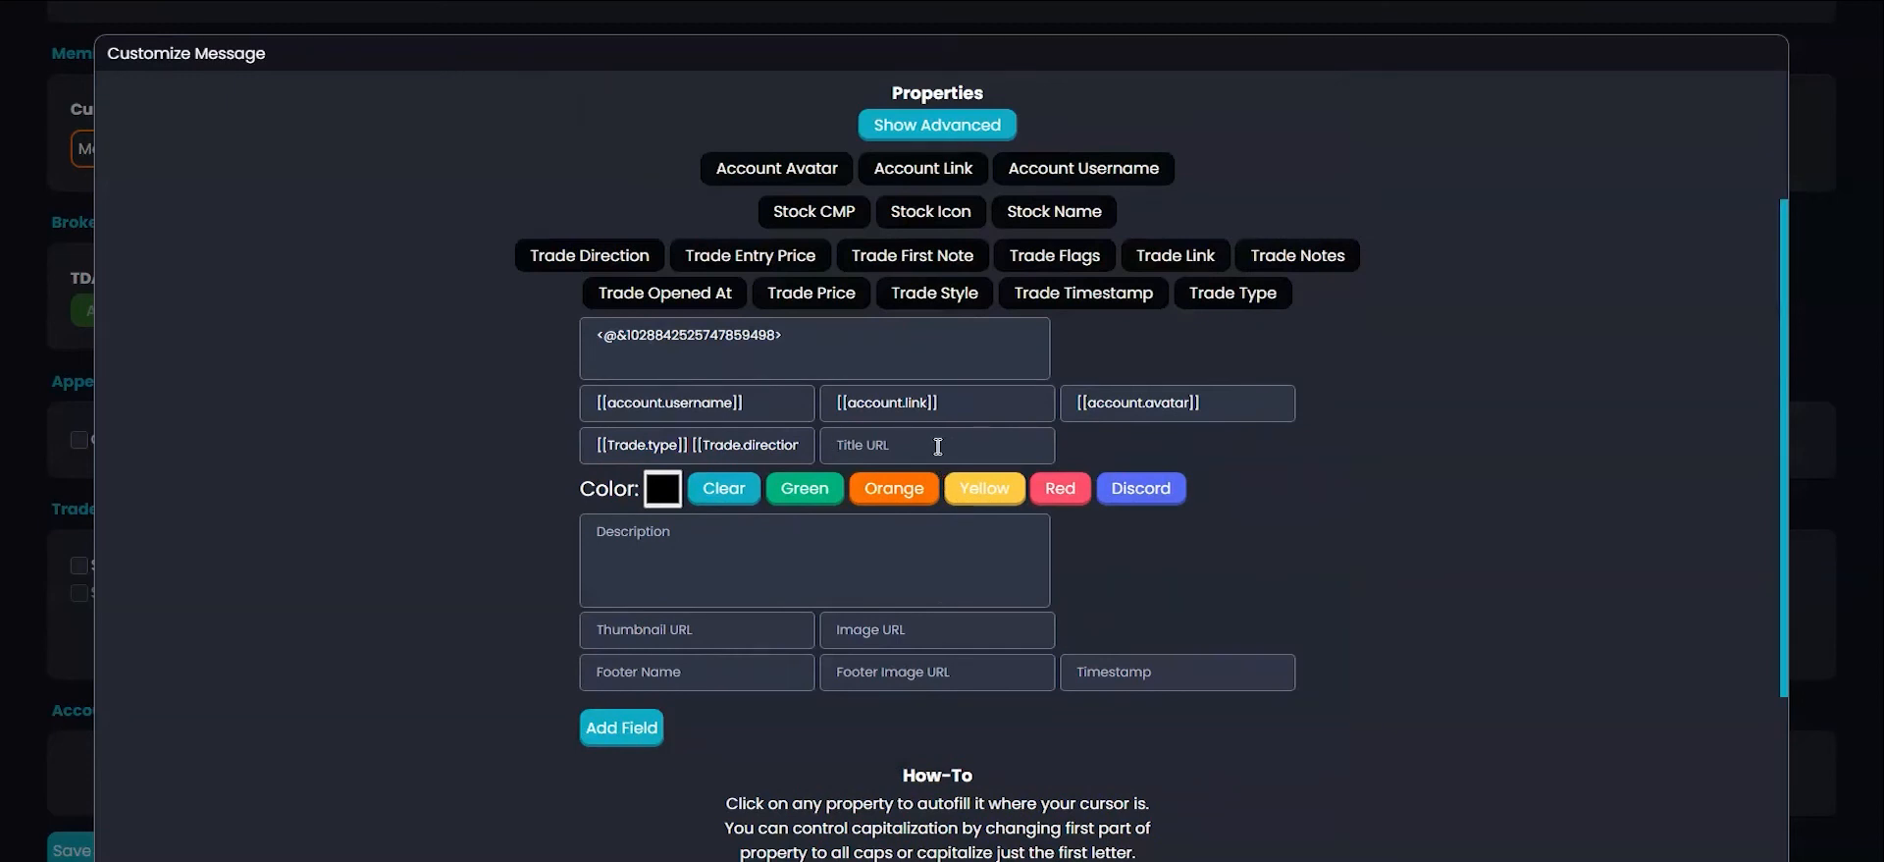
Step: Set the Title URL to the Trade Link placeholder
{"action": "left_click", "coordinate": [938, 445]}
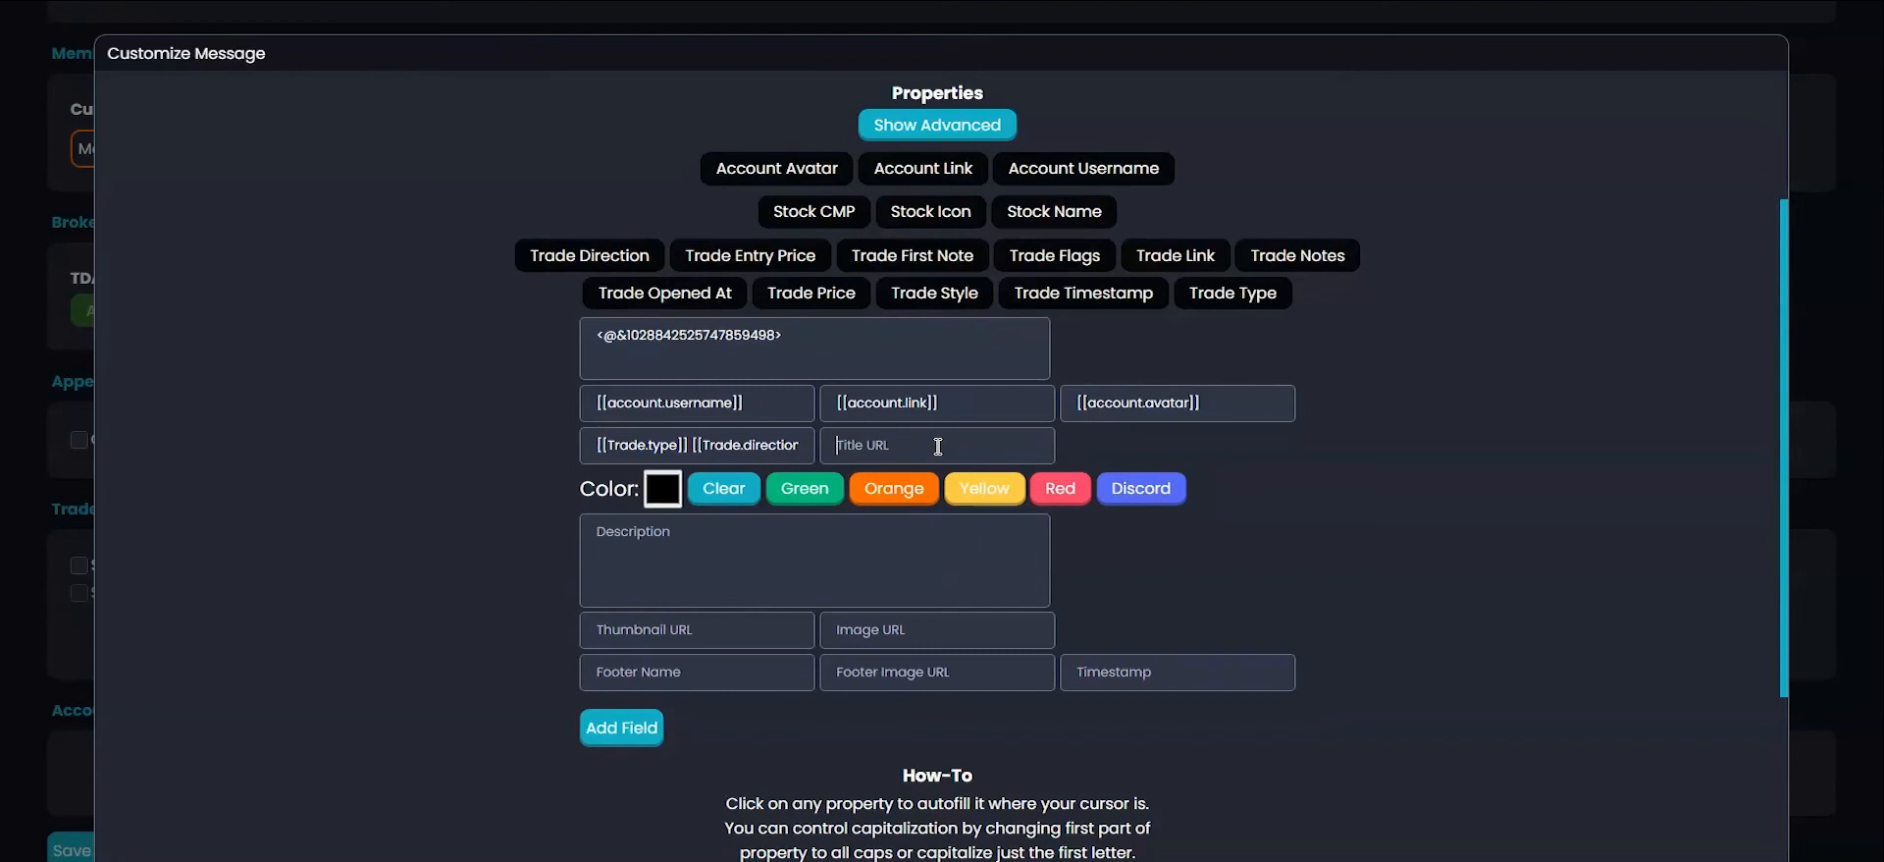
{"action": "mouse_move", "coordinate": [1173, 256]}
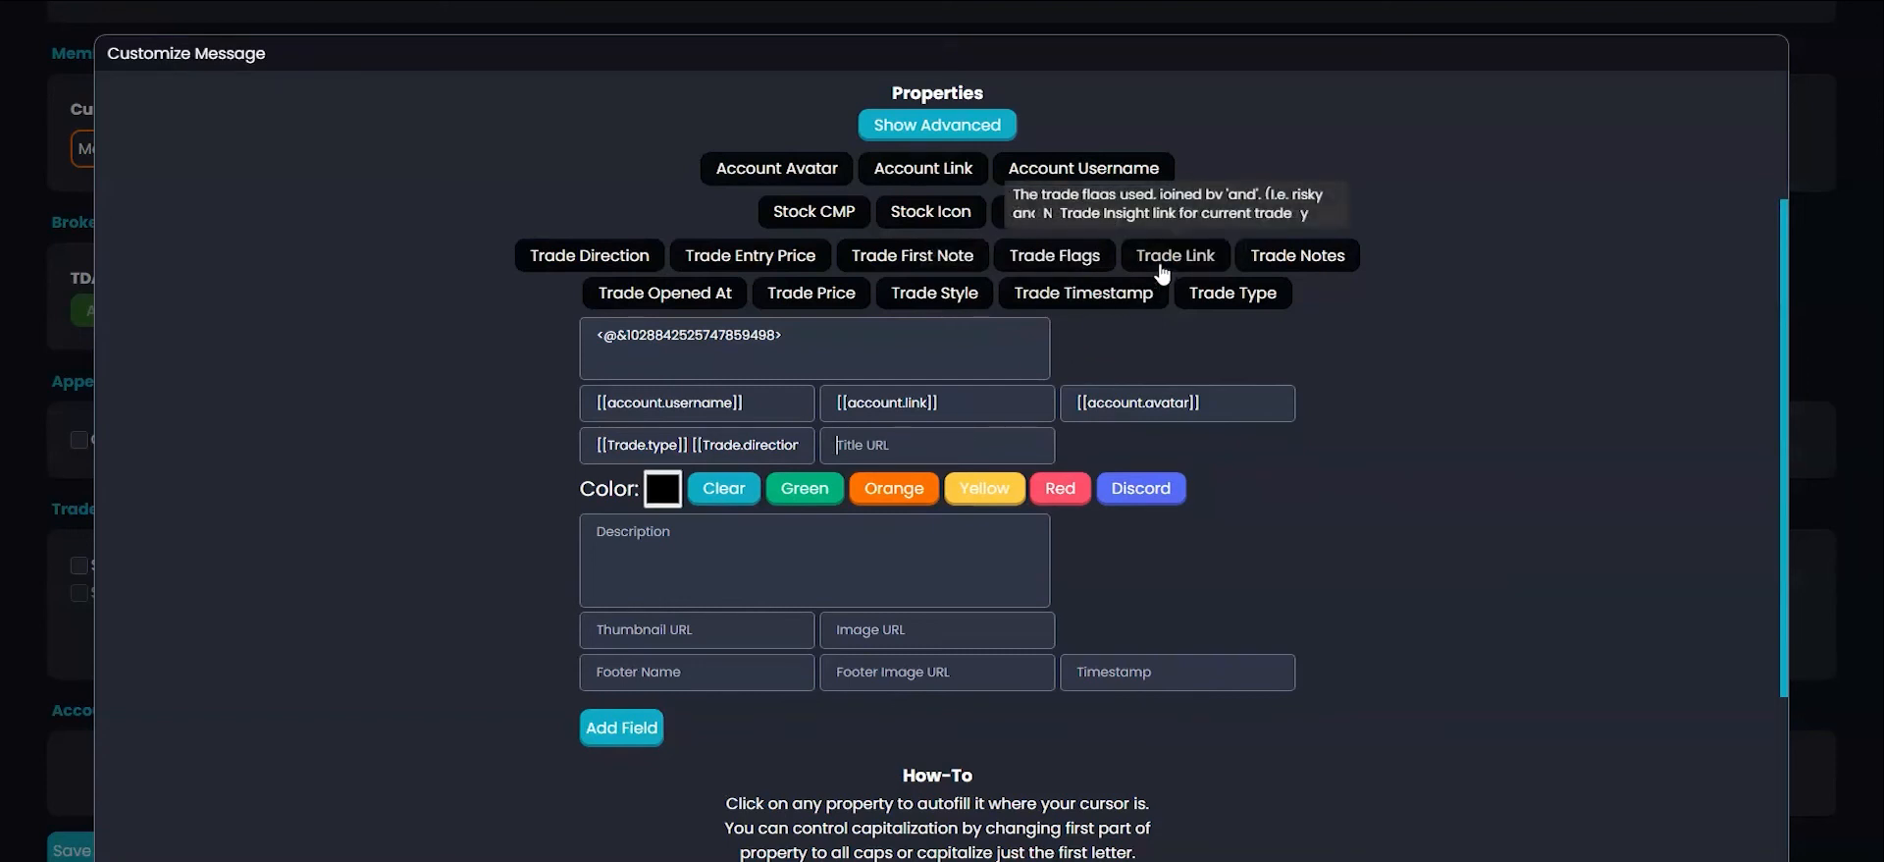
{"action": "left_click", "coordinate": [1172, 255]}
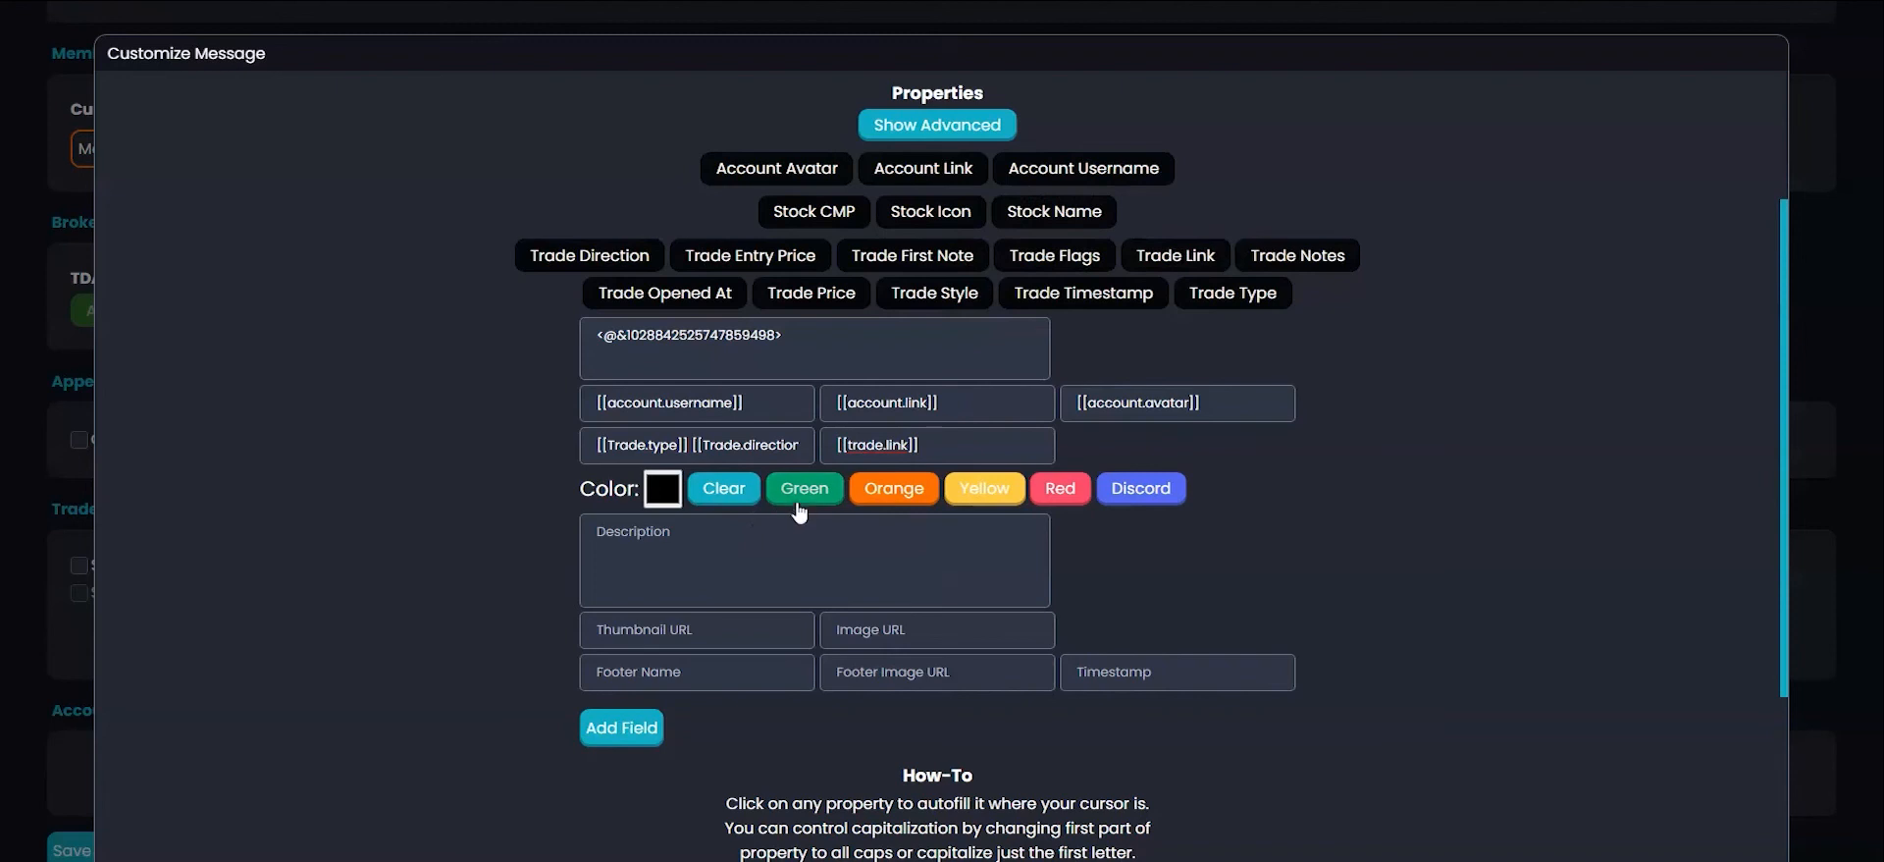
{"action": "left_click", "coordinate": [803, 488]}
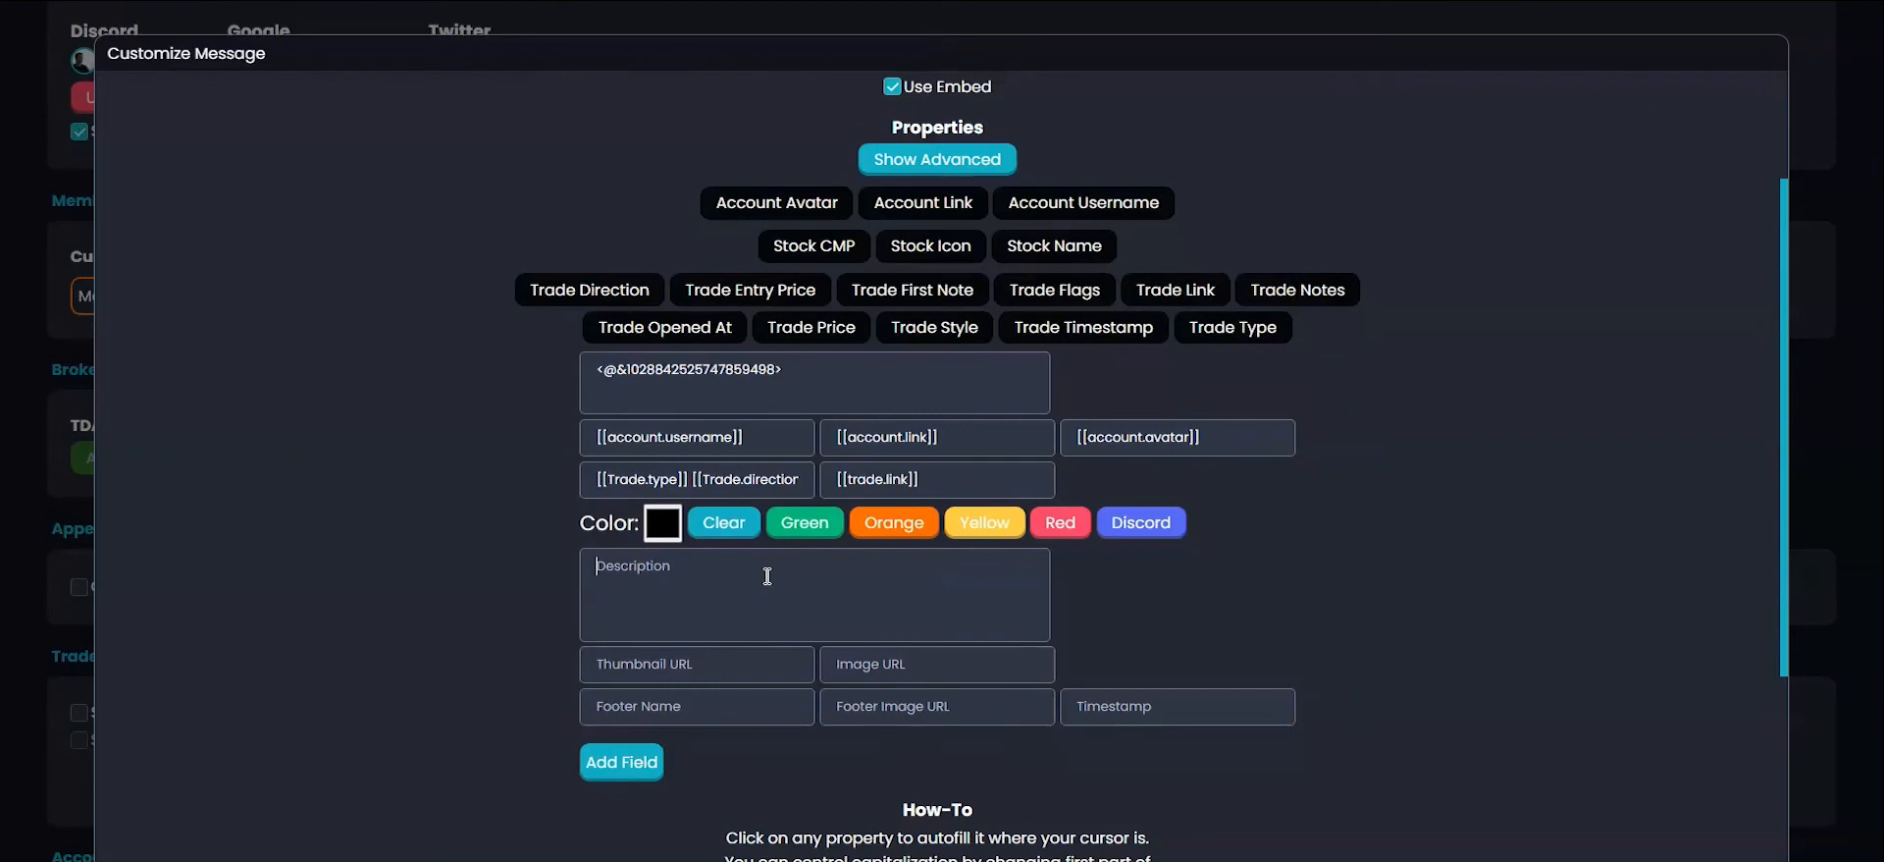
Step: Write Ticker, Entry and Notes labels in the description and insert Trade Entry Price
{"action": "type", "text": "Ticker"}
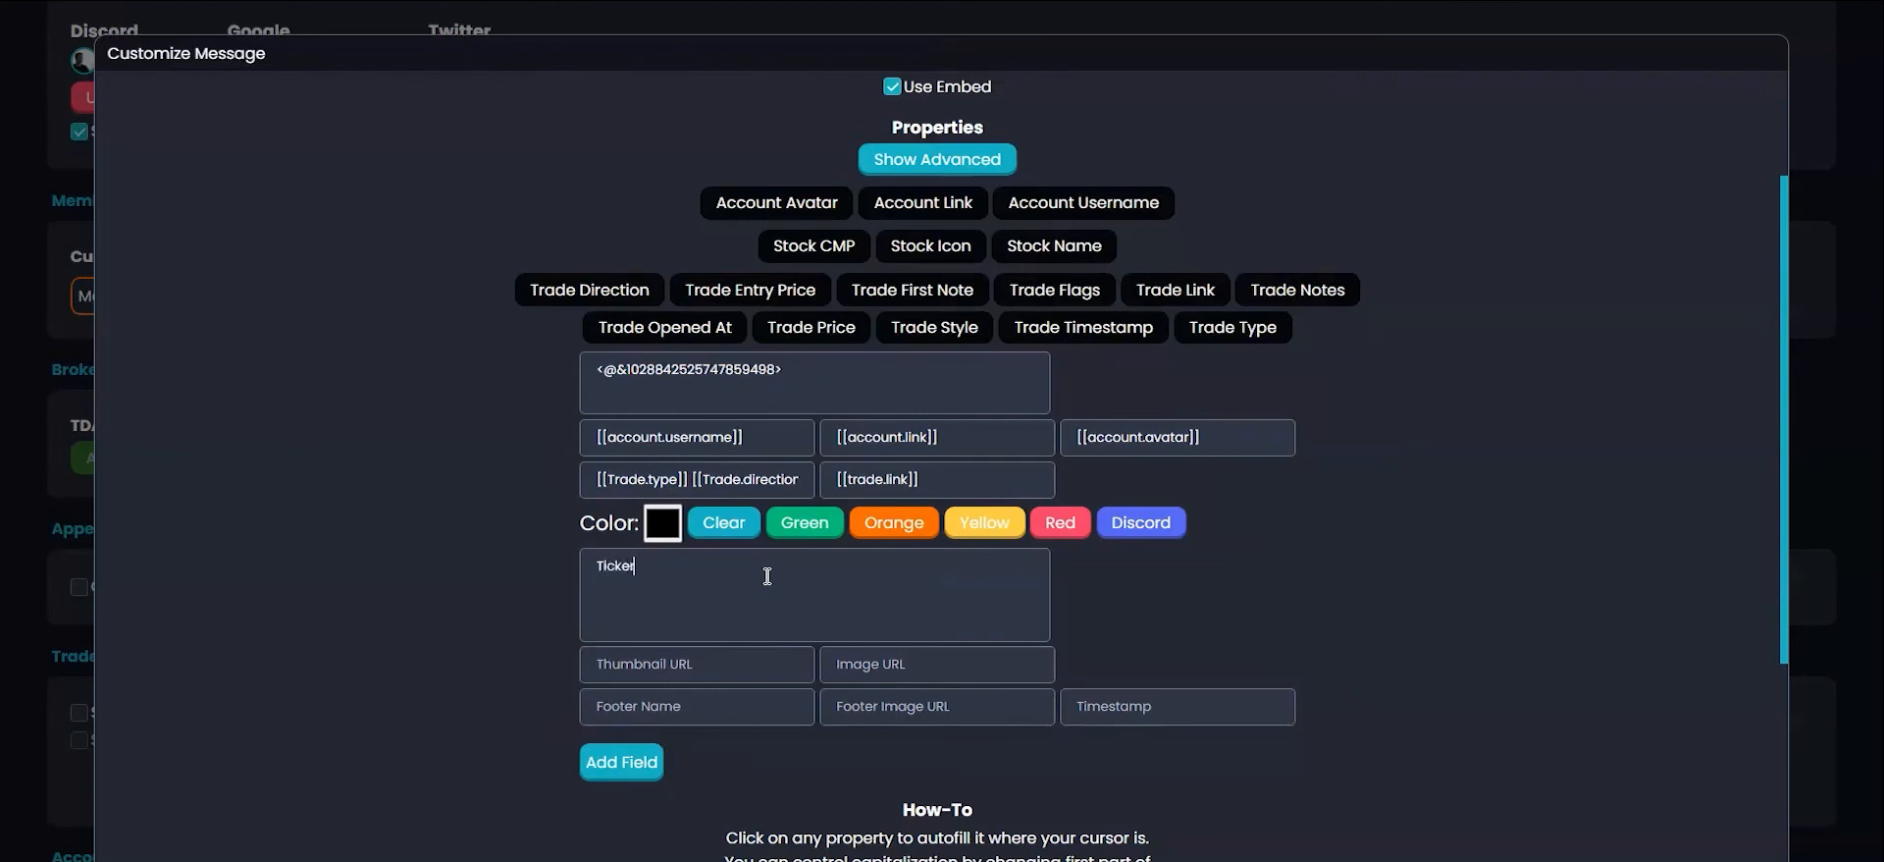
{"action": "type", "text": "Entry"}
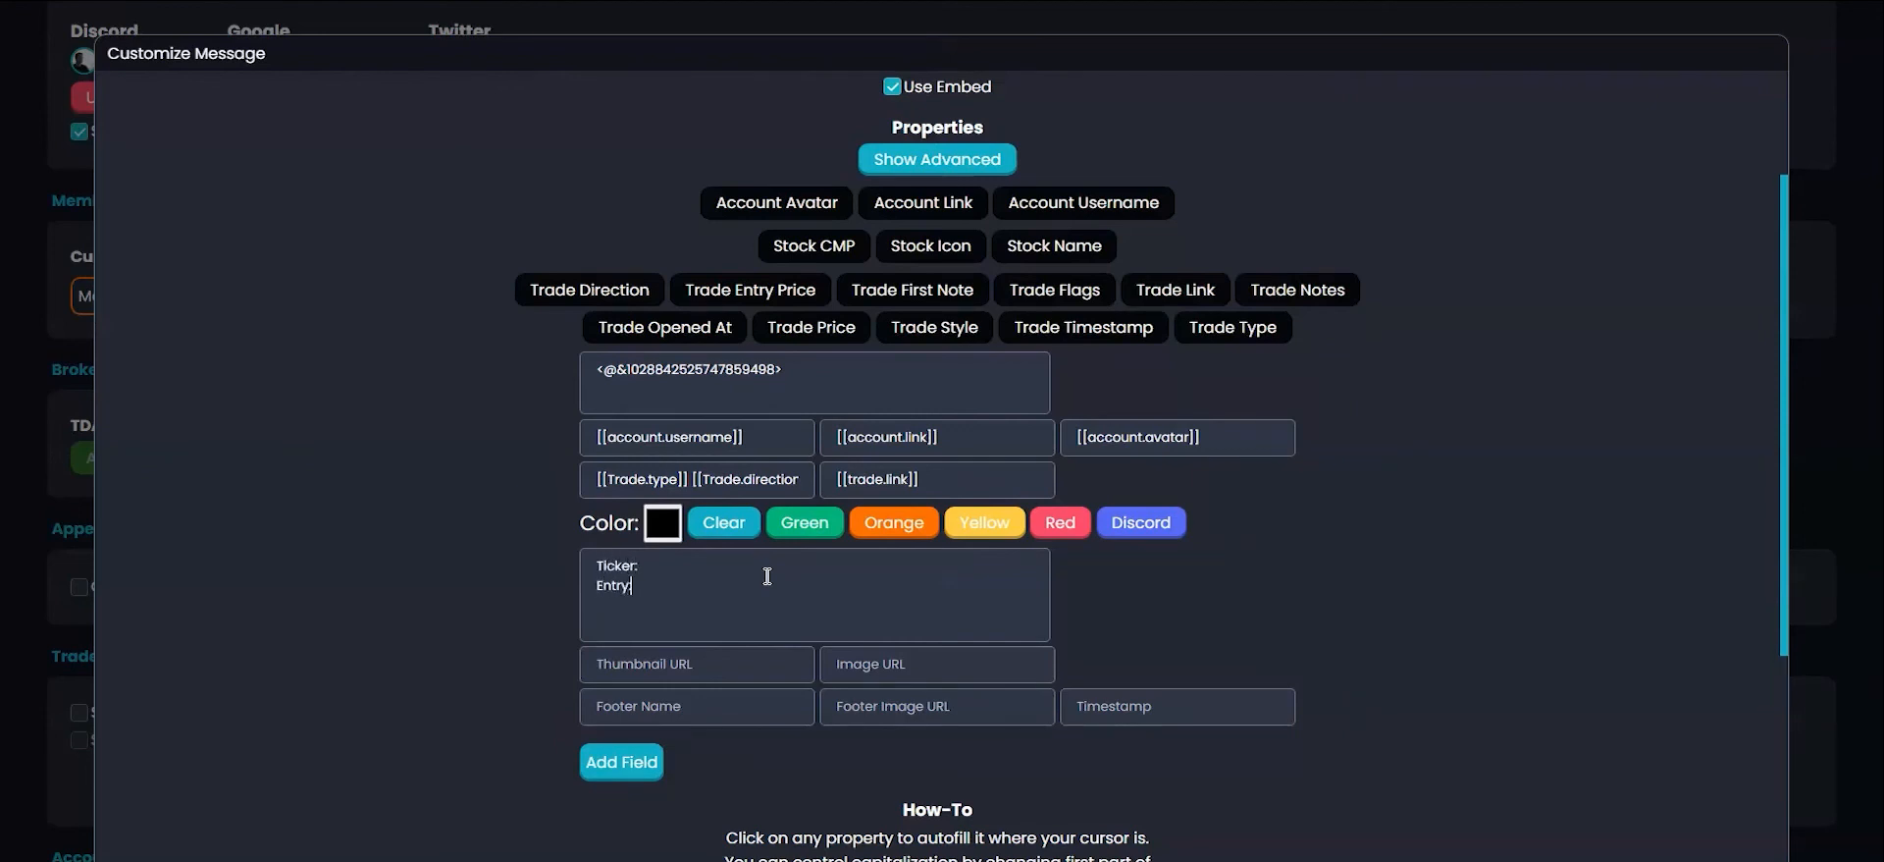
{"action": "type", "text": "Notes:"}
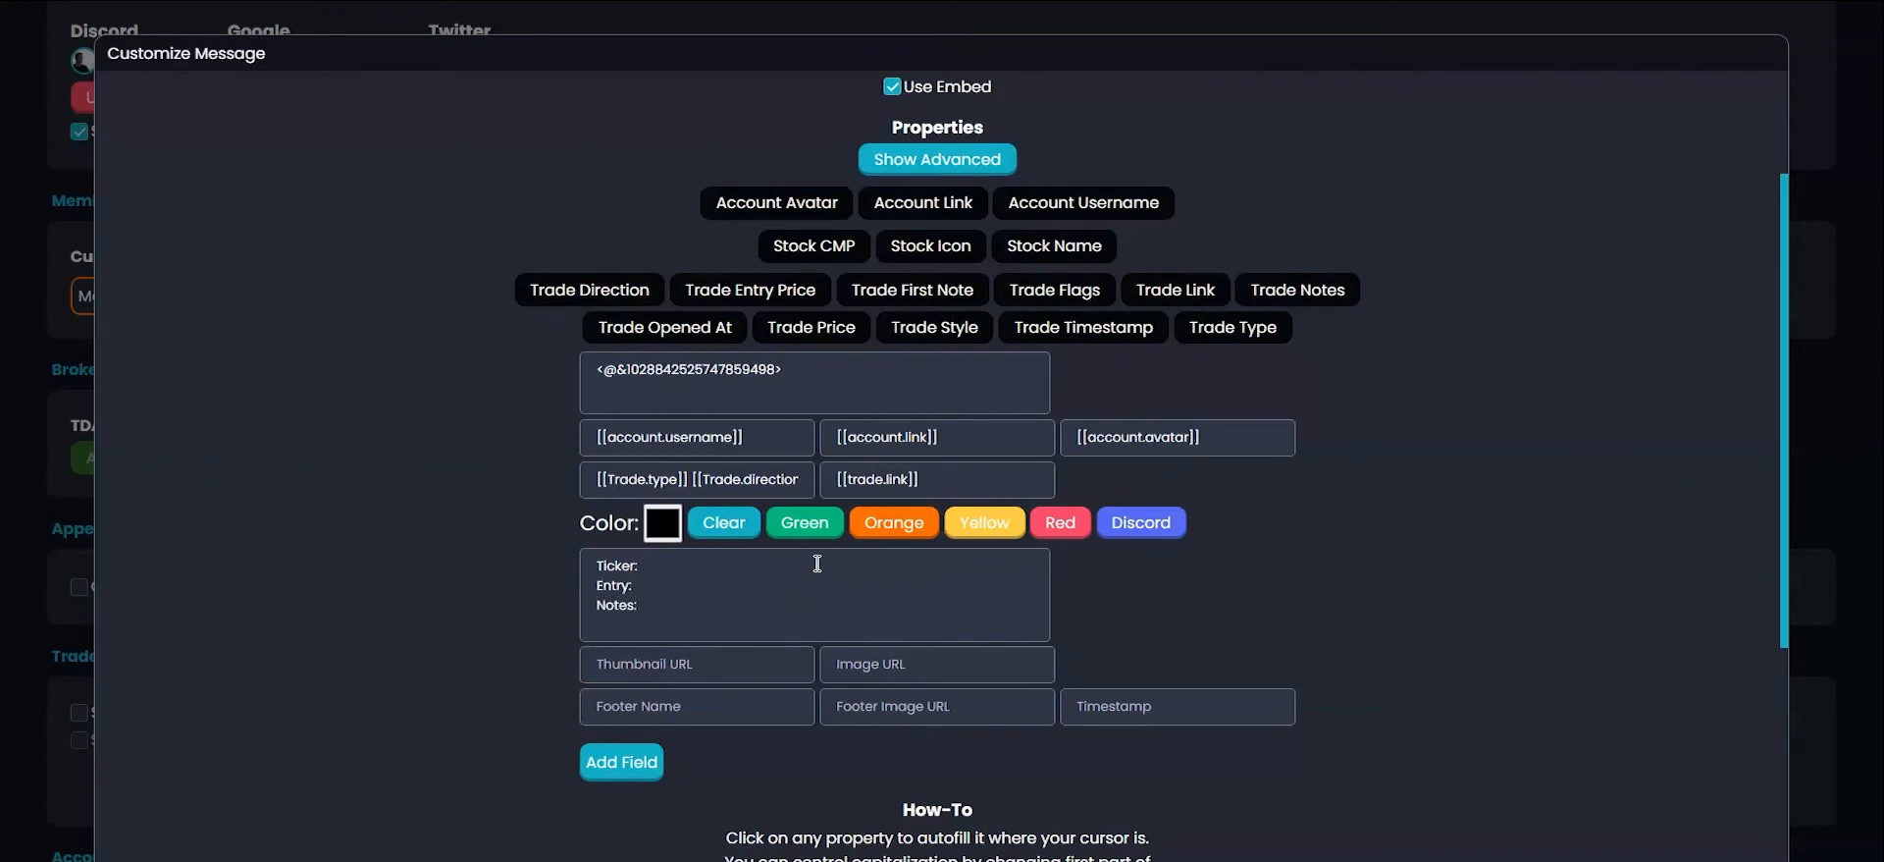
{"action": "mouse_move", "coordinate": [1053, 289]}
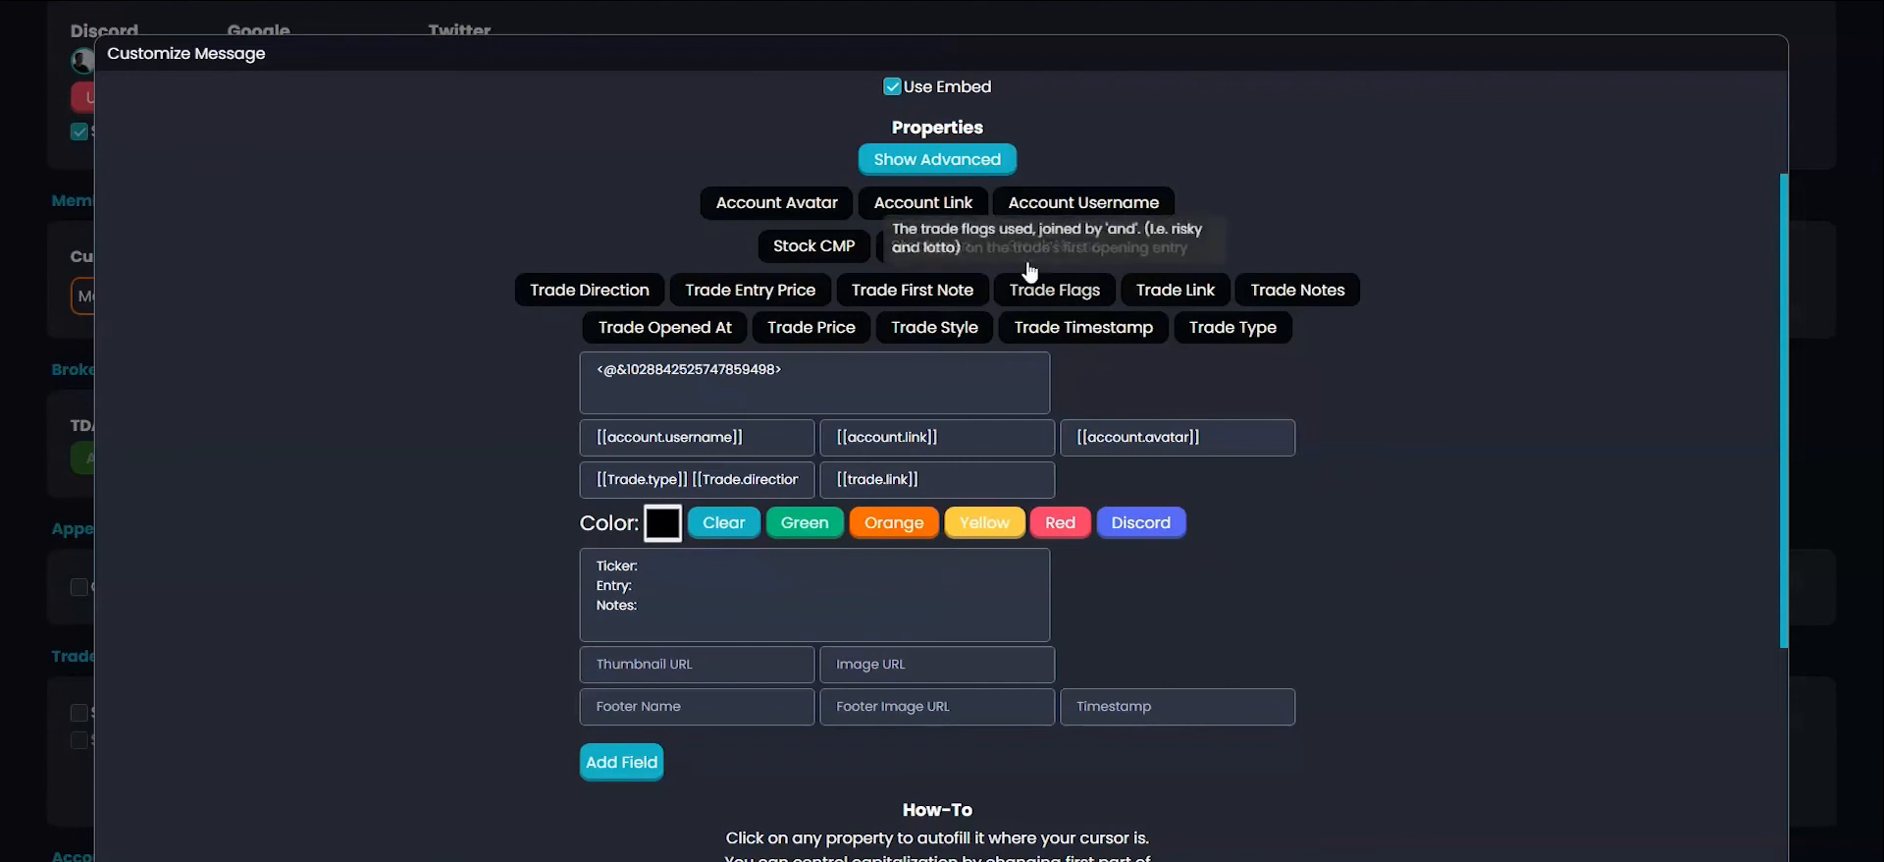
{"action": "left_click", "coordinate": [1053, 246]}
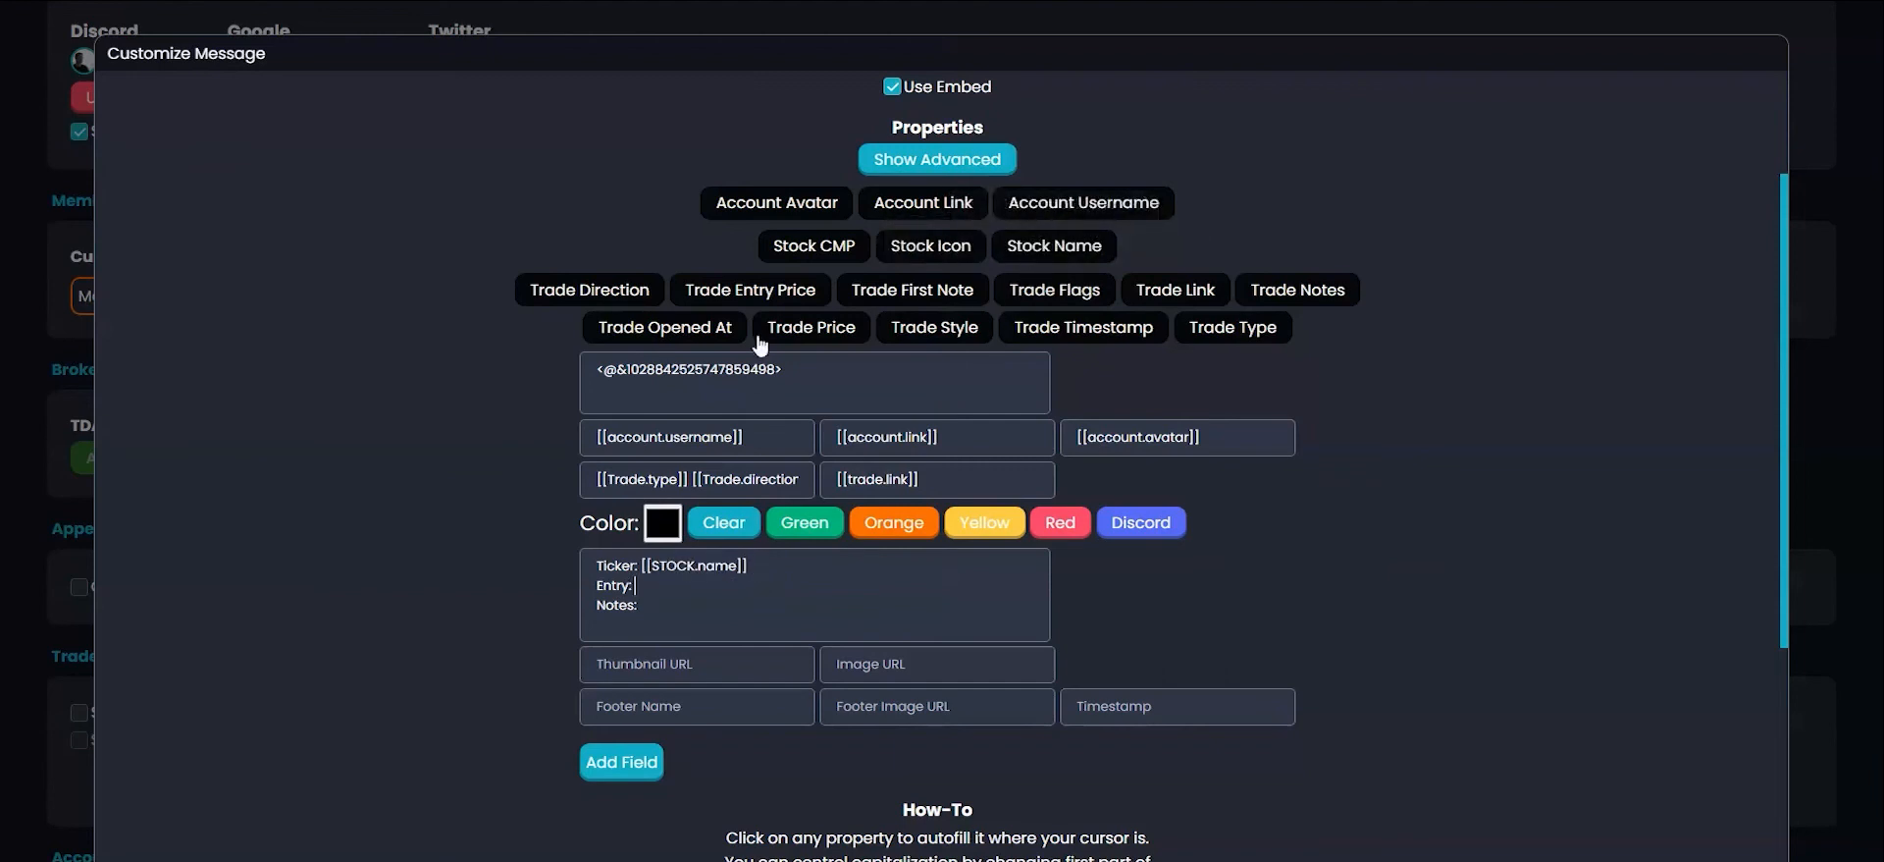
{"action": "left_click", "coordinate": [747, 290]}
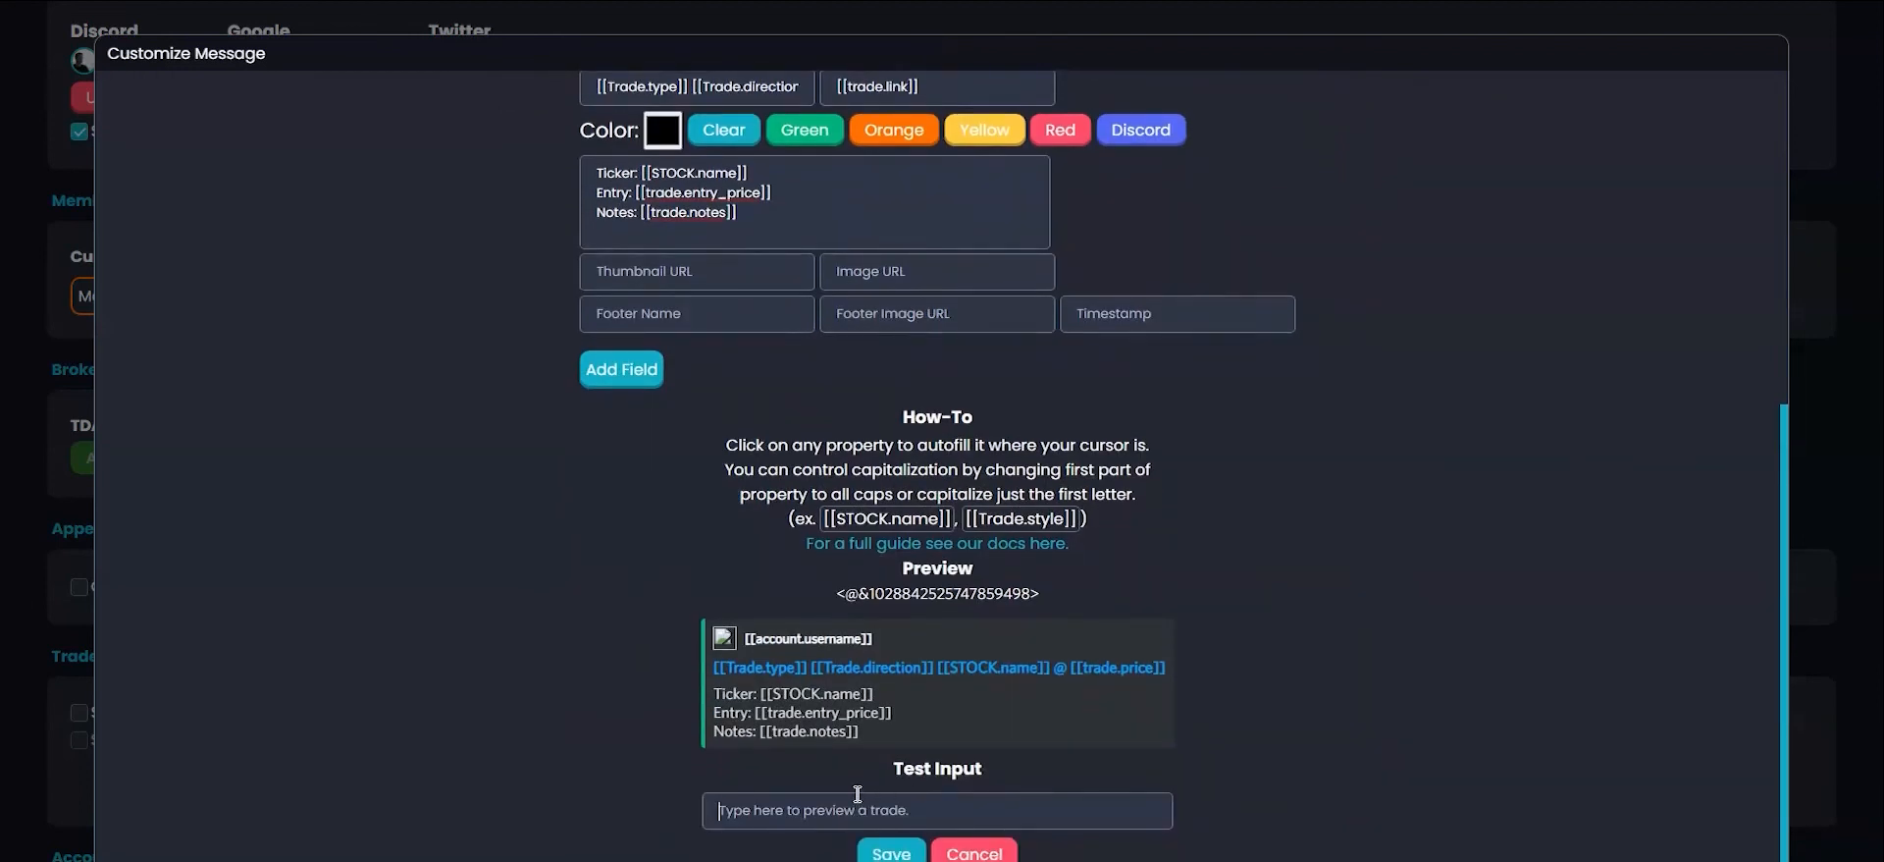
Step: Type a sample 'bto' trade with 'my trade notes here' into the test input
{"action": "type", "text": "bto d"}
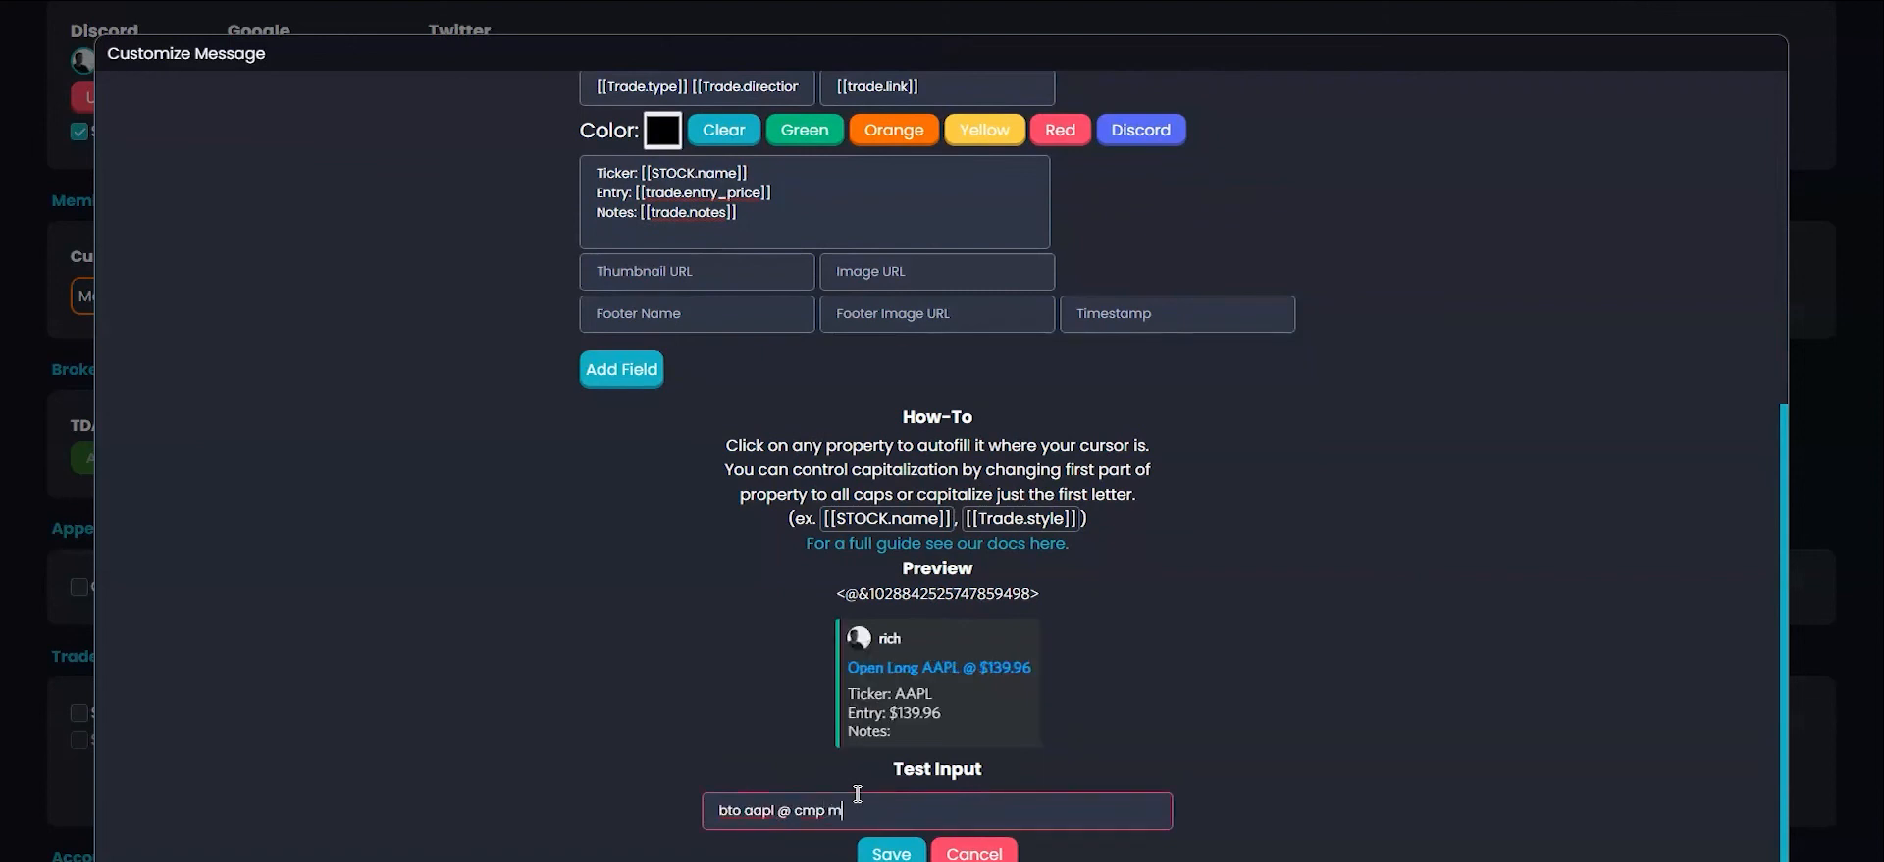
{"action": "type", "text": "my trade note"}
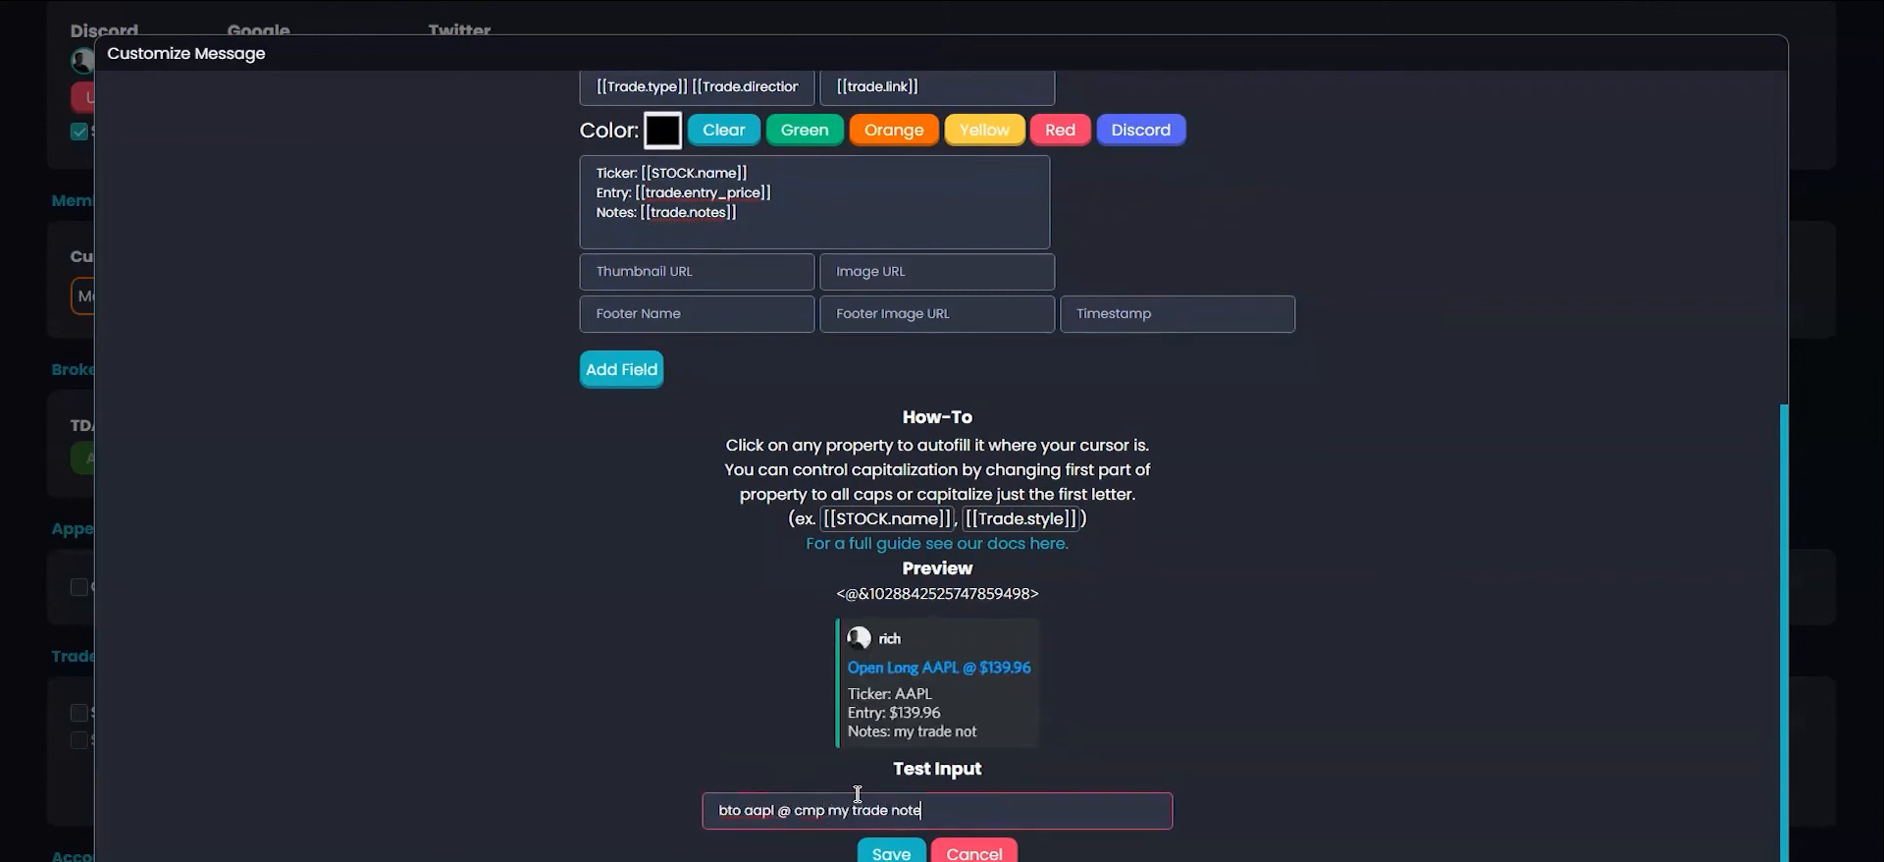
{"action": "type", "text": "s here"}
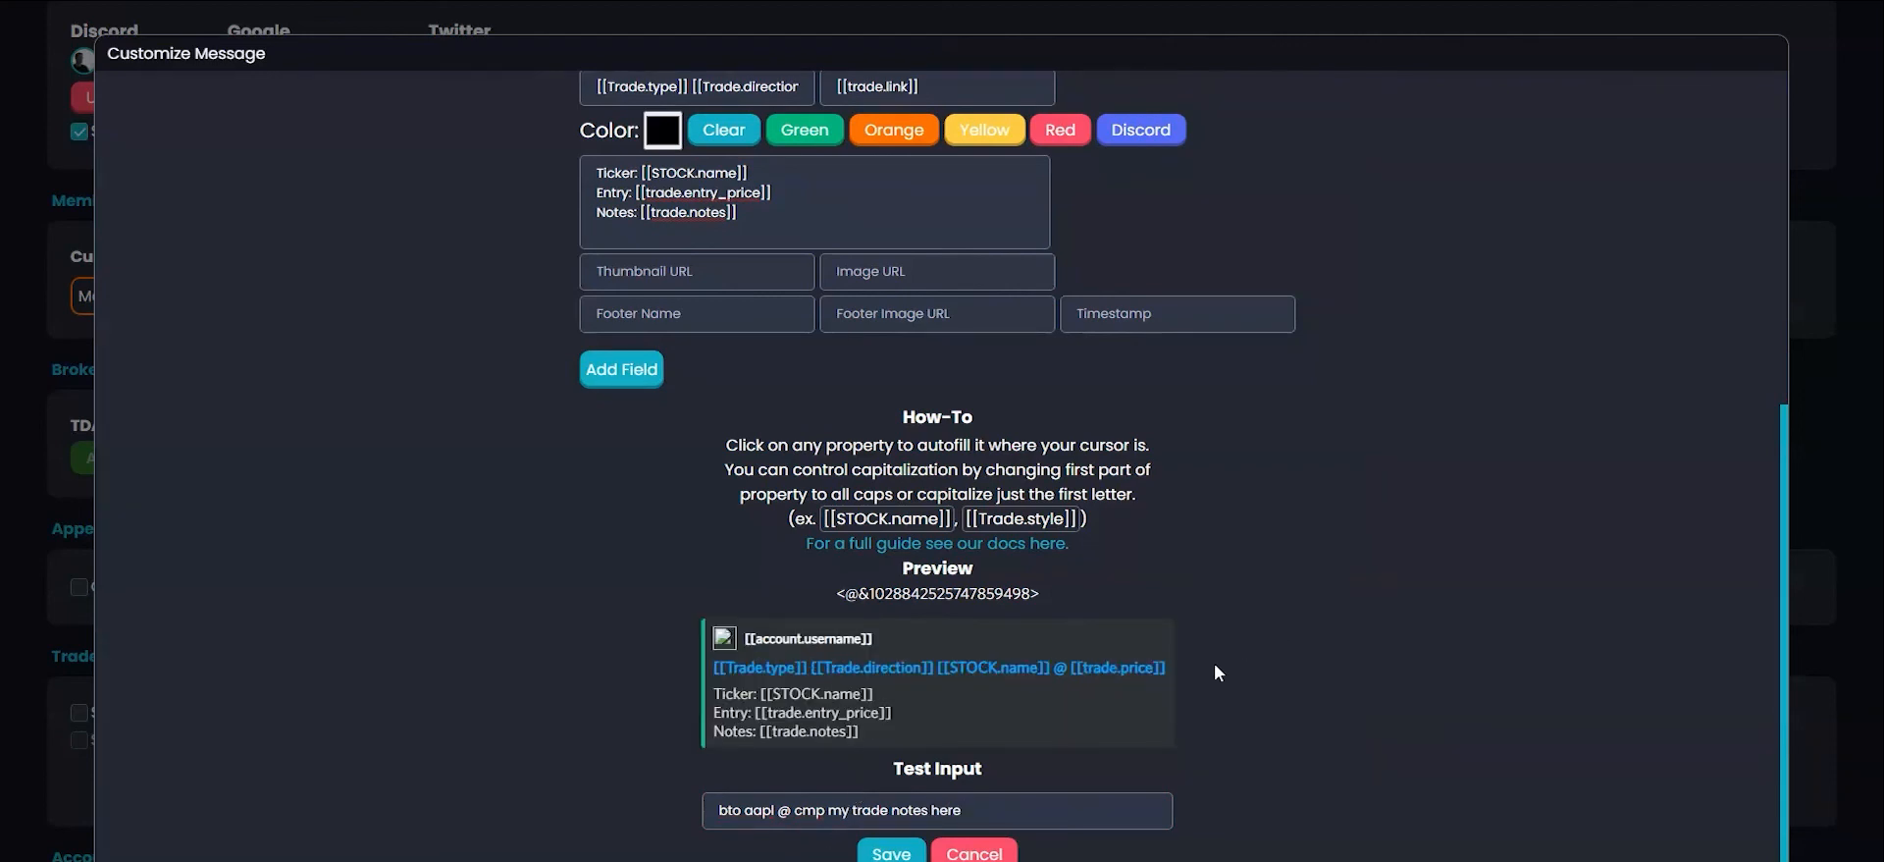
{"action": "mouse_move", "coordinate": [949, 698]}
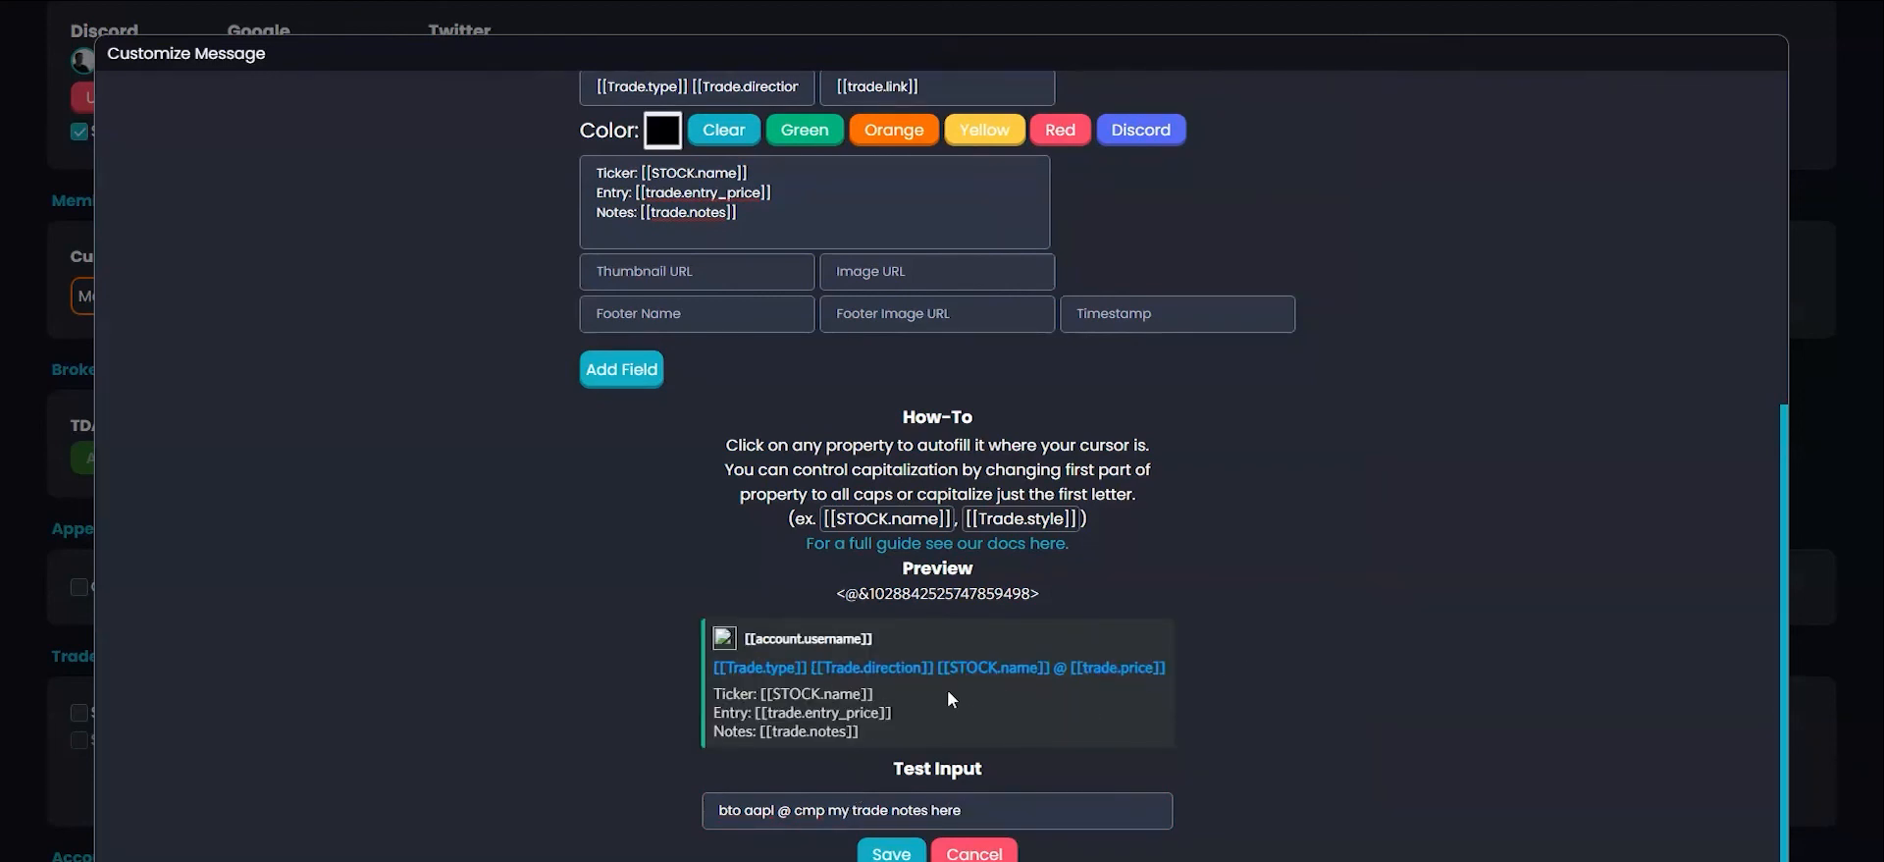
Step: Add a custom field named 'Ticker' and set it to display inline
{"action": "left_click", "coordinate": [621, 369]}
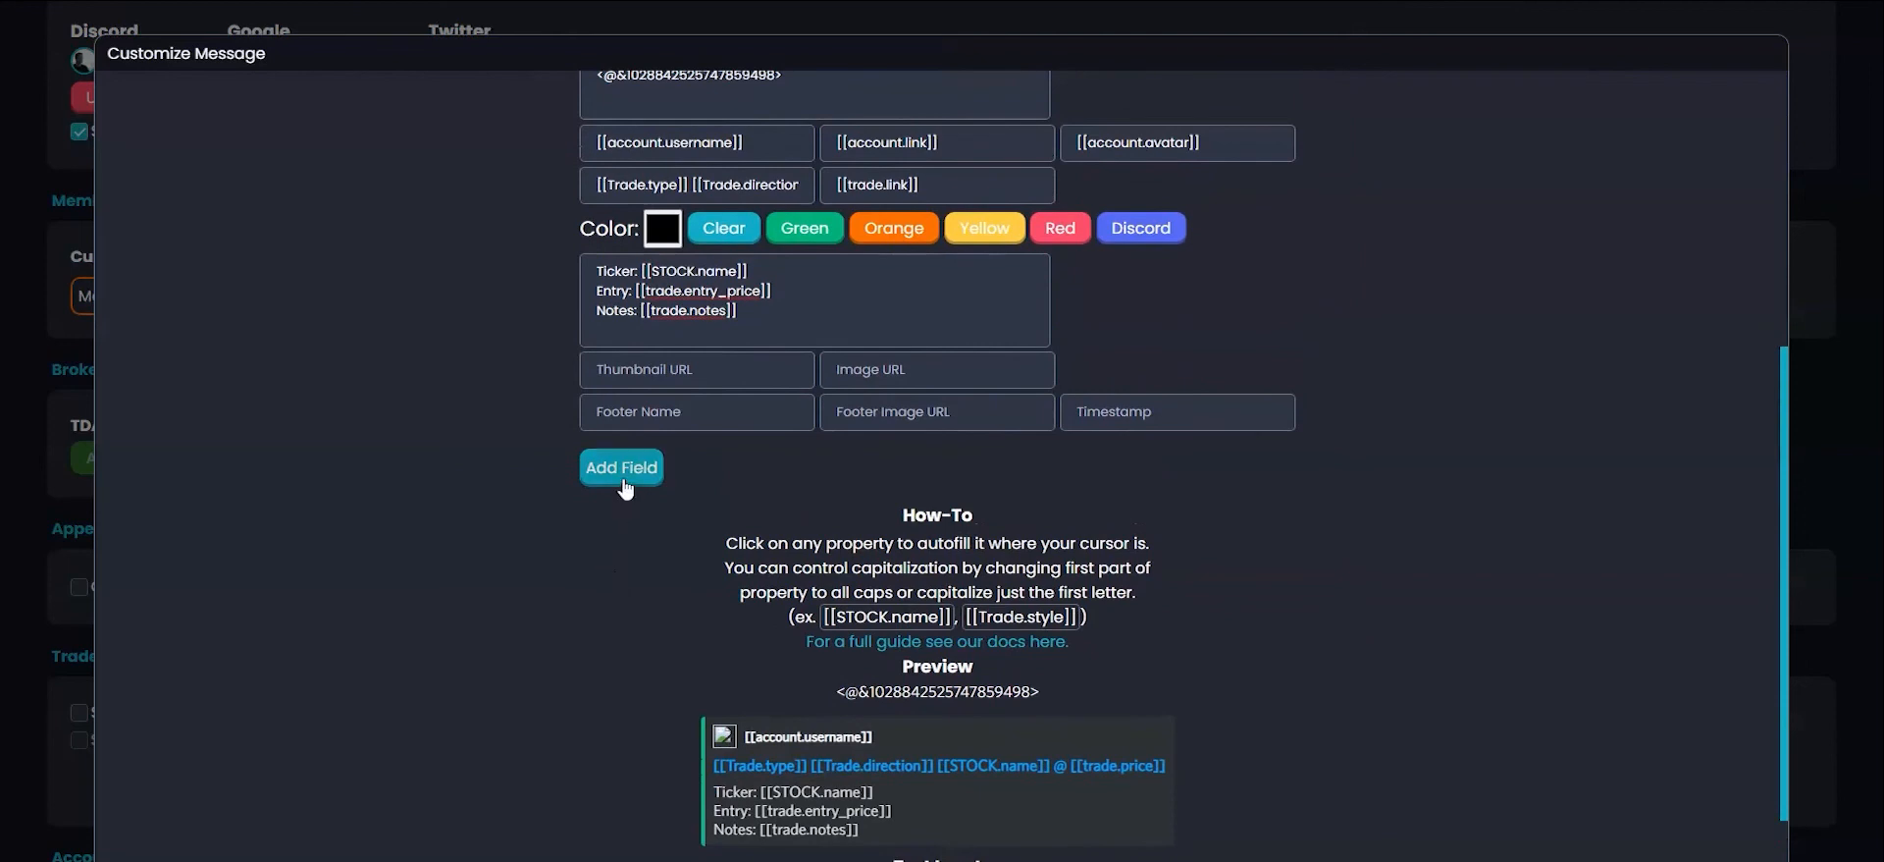
{"action": "left_click", "coordinate": [620, 467]}
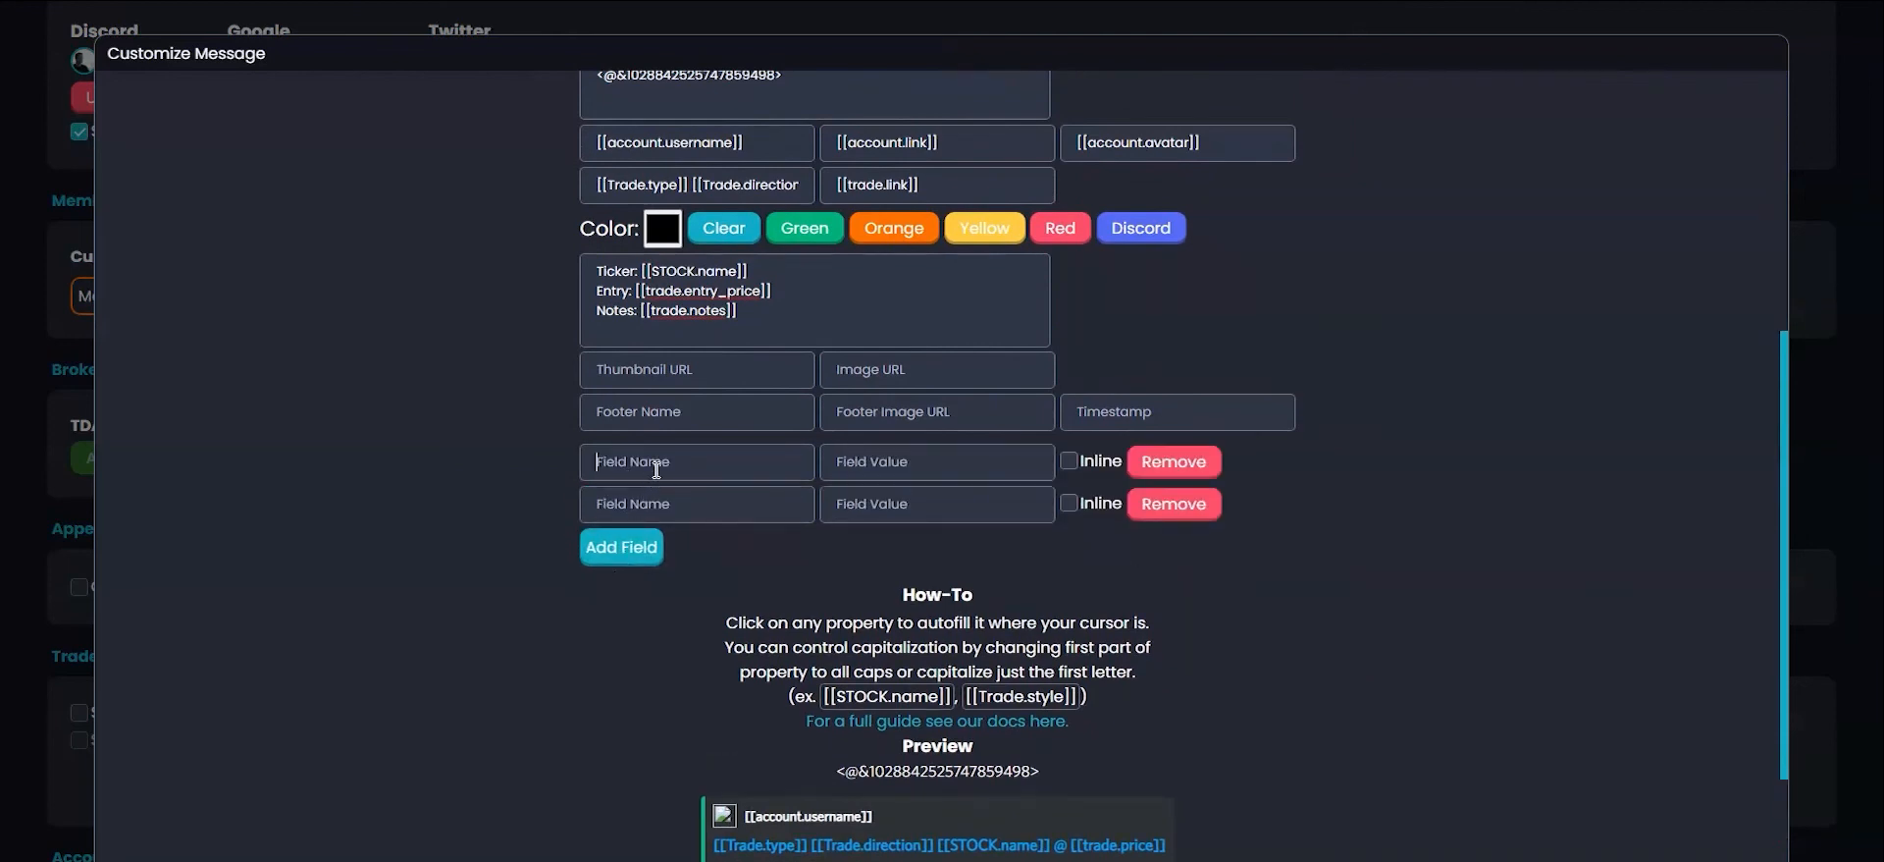
{"action": "type", "text": "T"}
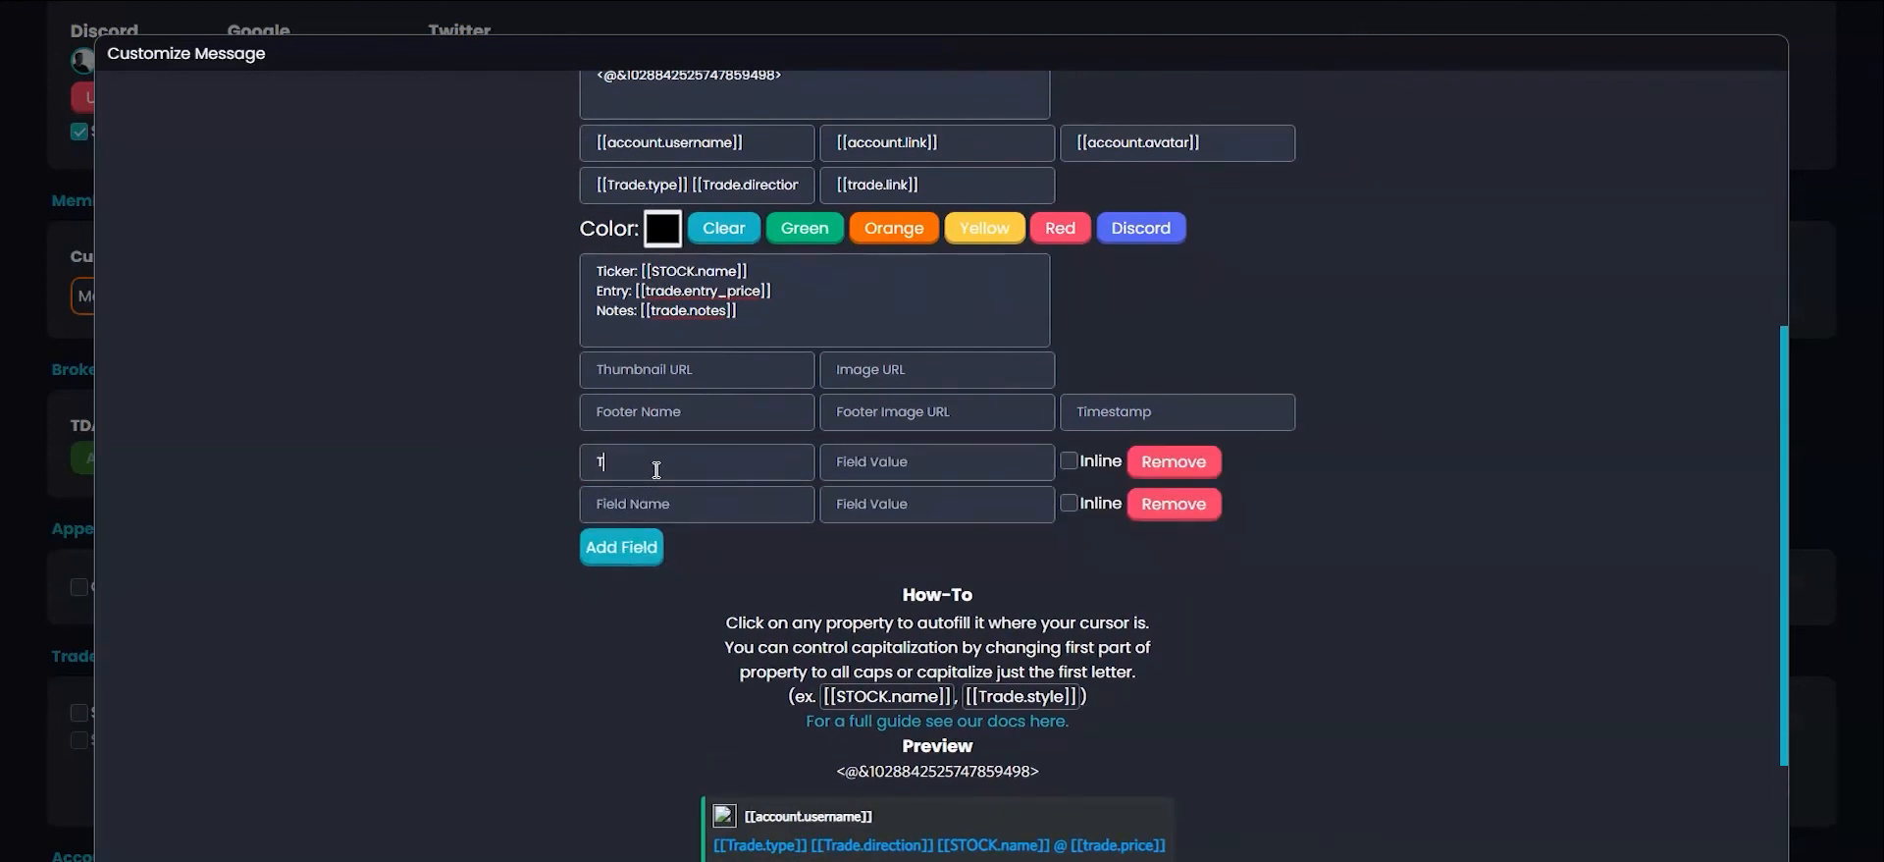
{"action": "type", "text": "icker"}
{"action": "left_click", "coordinate": [697, 505]}
{"action": "type", "text": "Entry"}
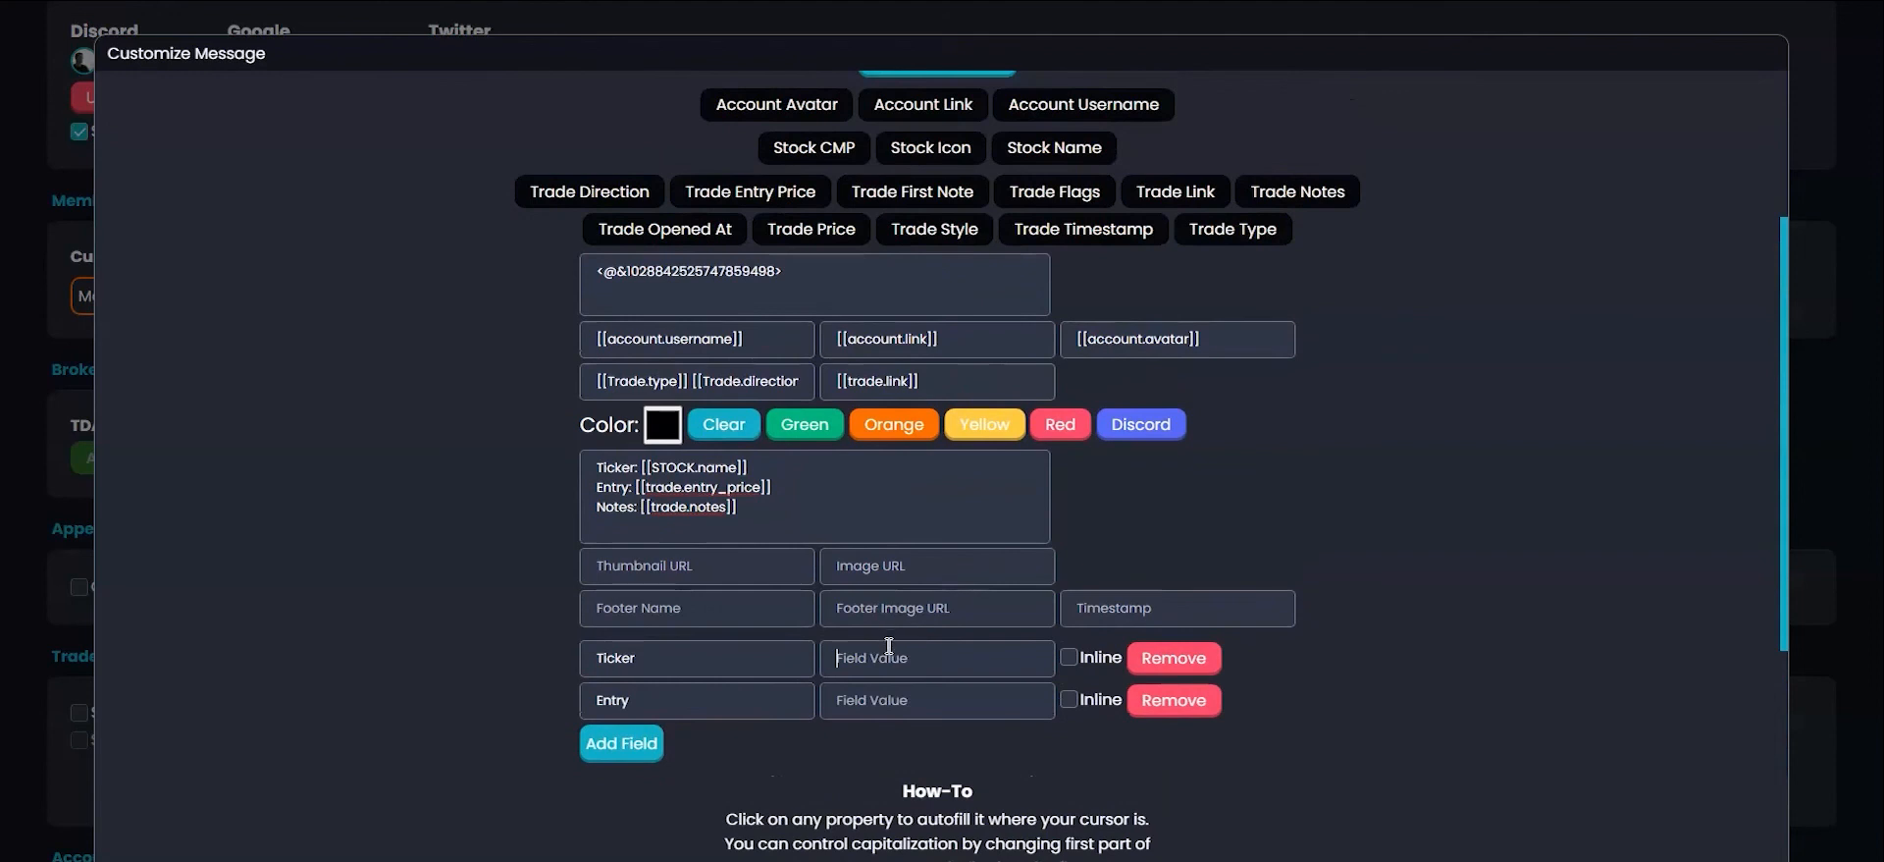
{"action": "mouse_move", "coordinate": [1051, 450]}
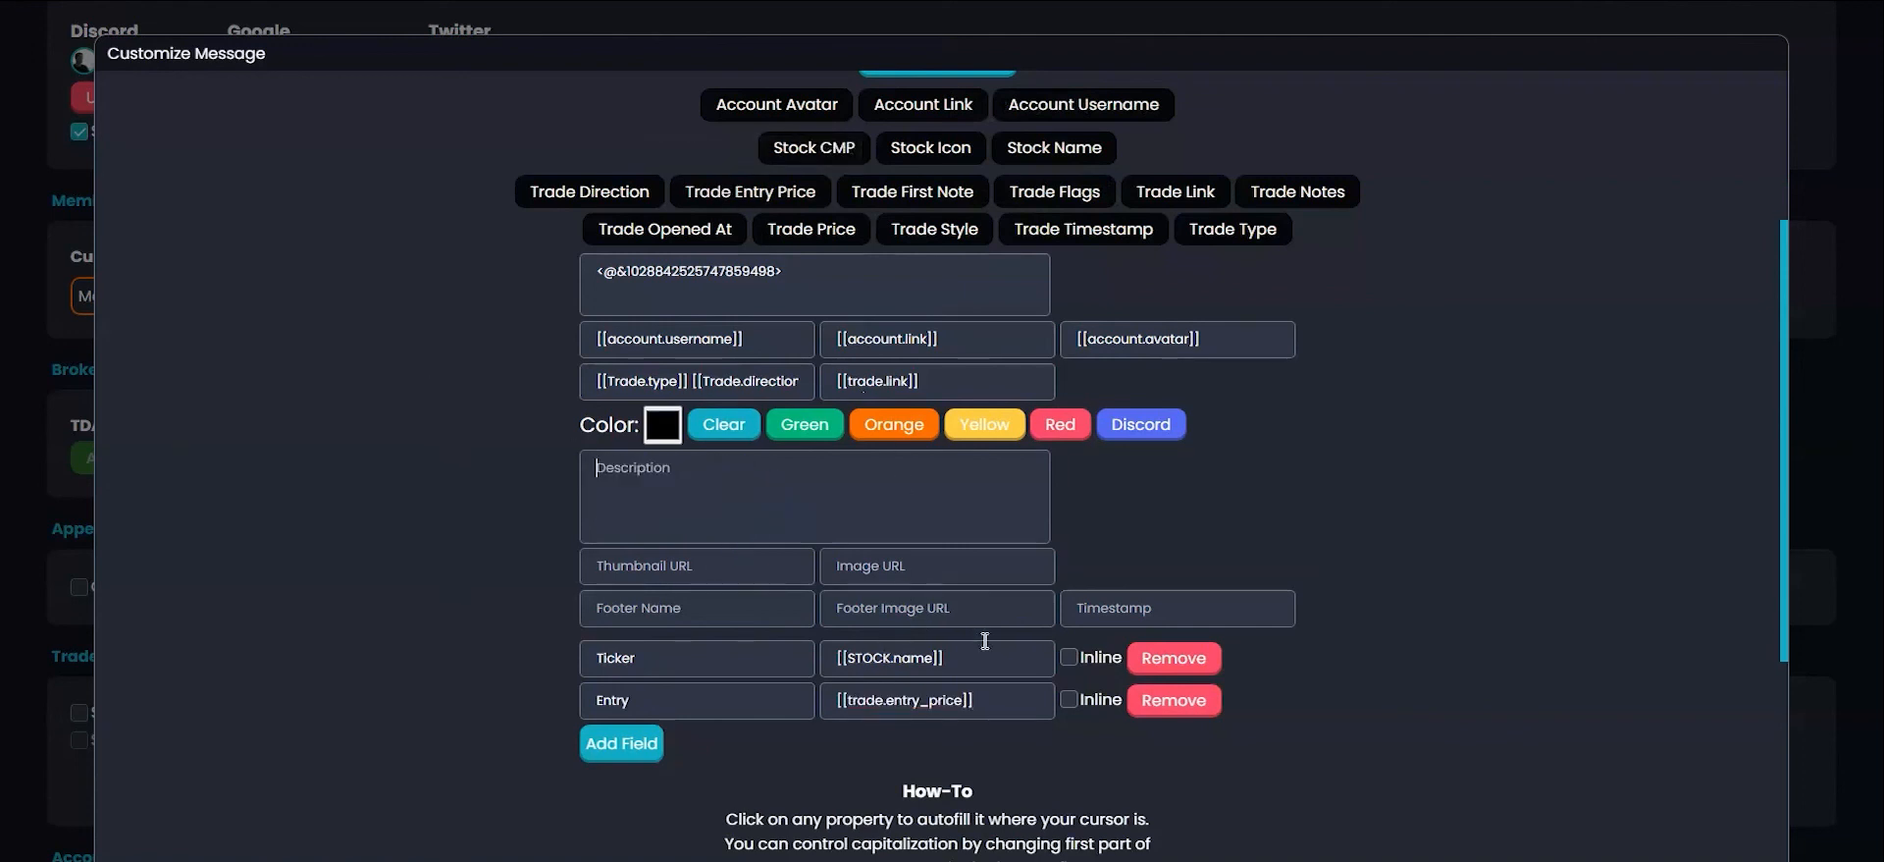
{"action": "left_click", "coordinate": [1068, 700]}
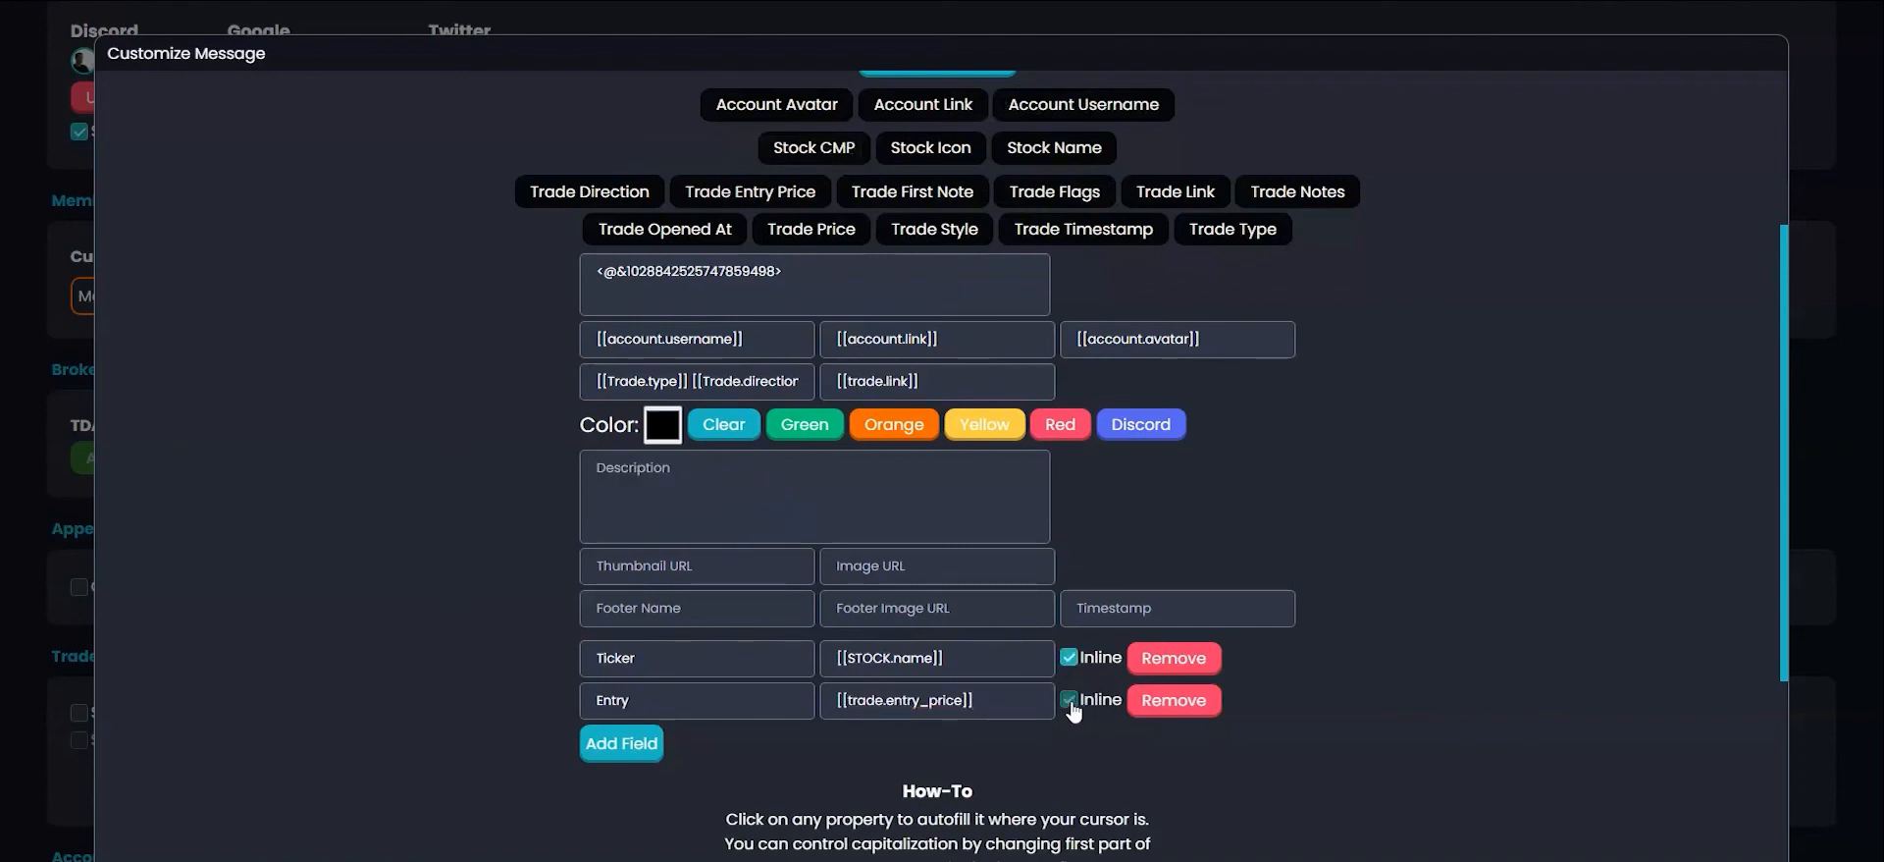
{"action": "scroll", "scroll_direction": "down", "scroll_amount": 3}
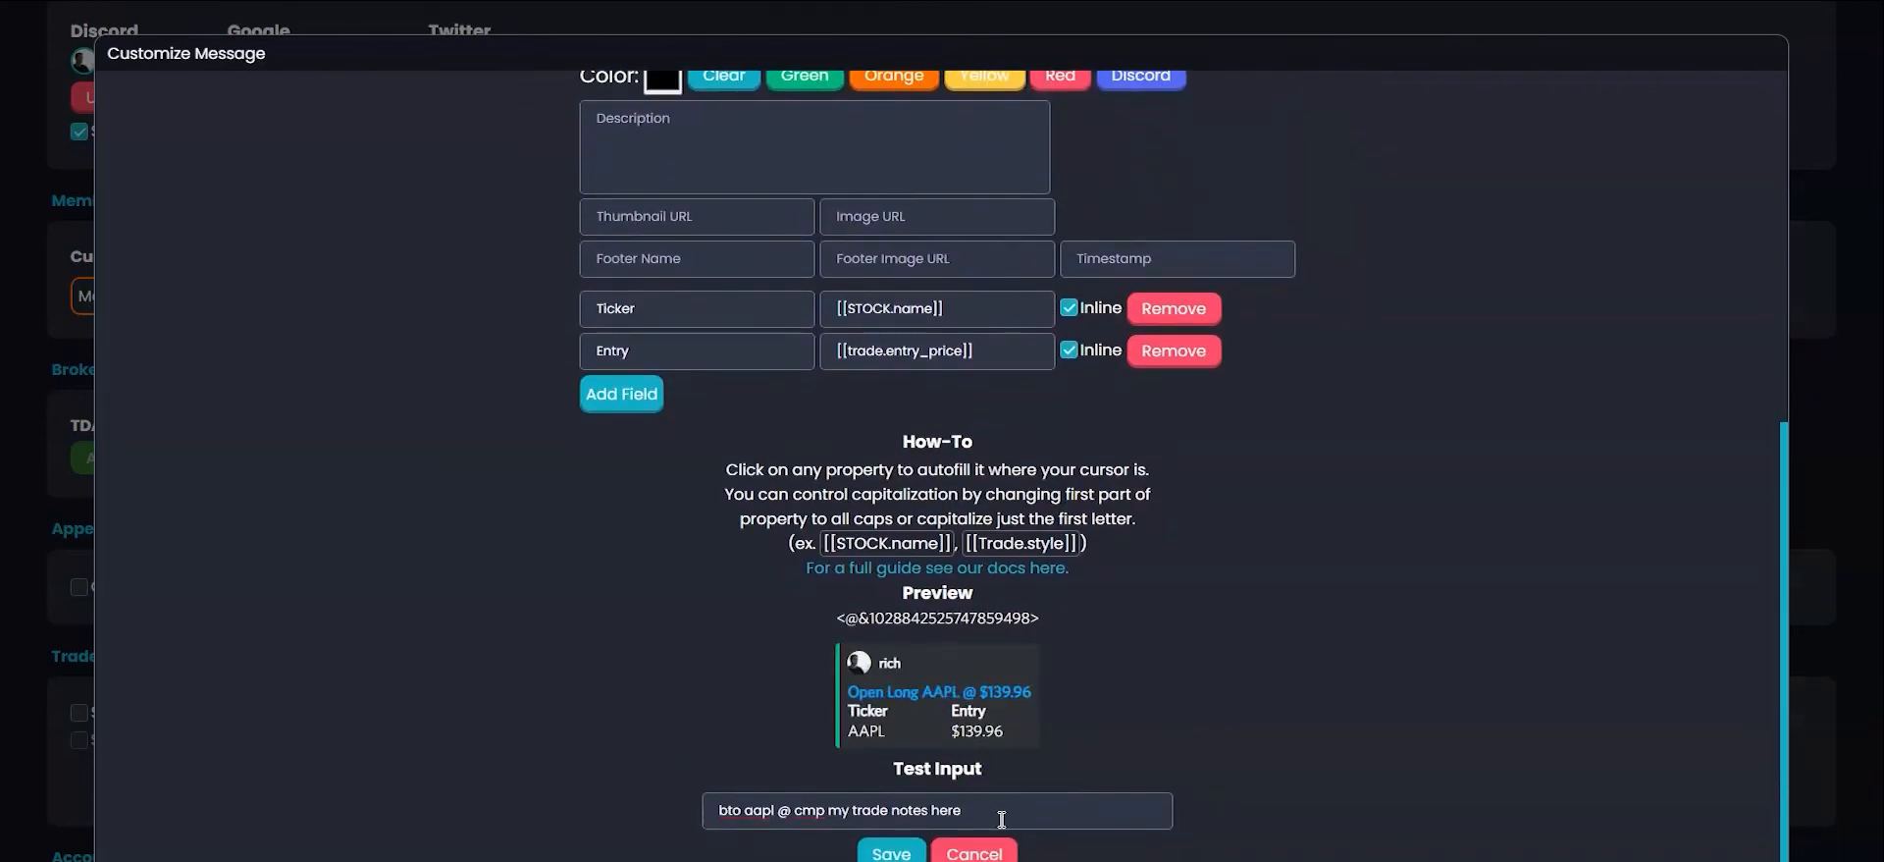
{"action": "mouse_move", "coordinate": [1307, 663]}
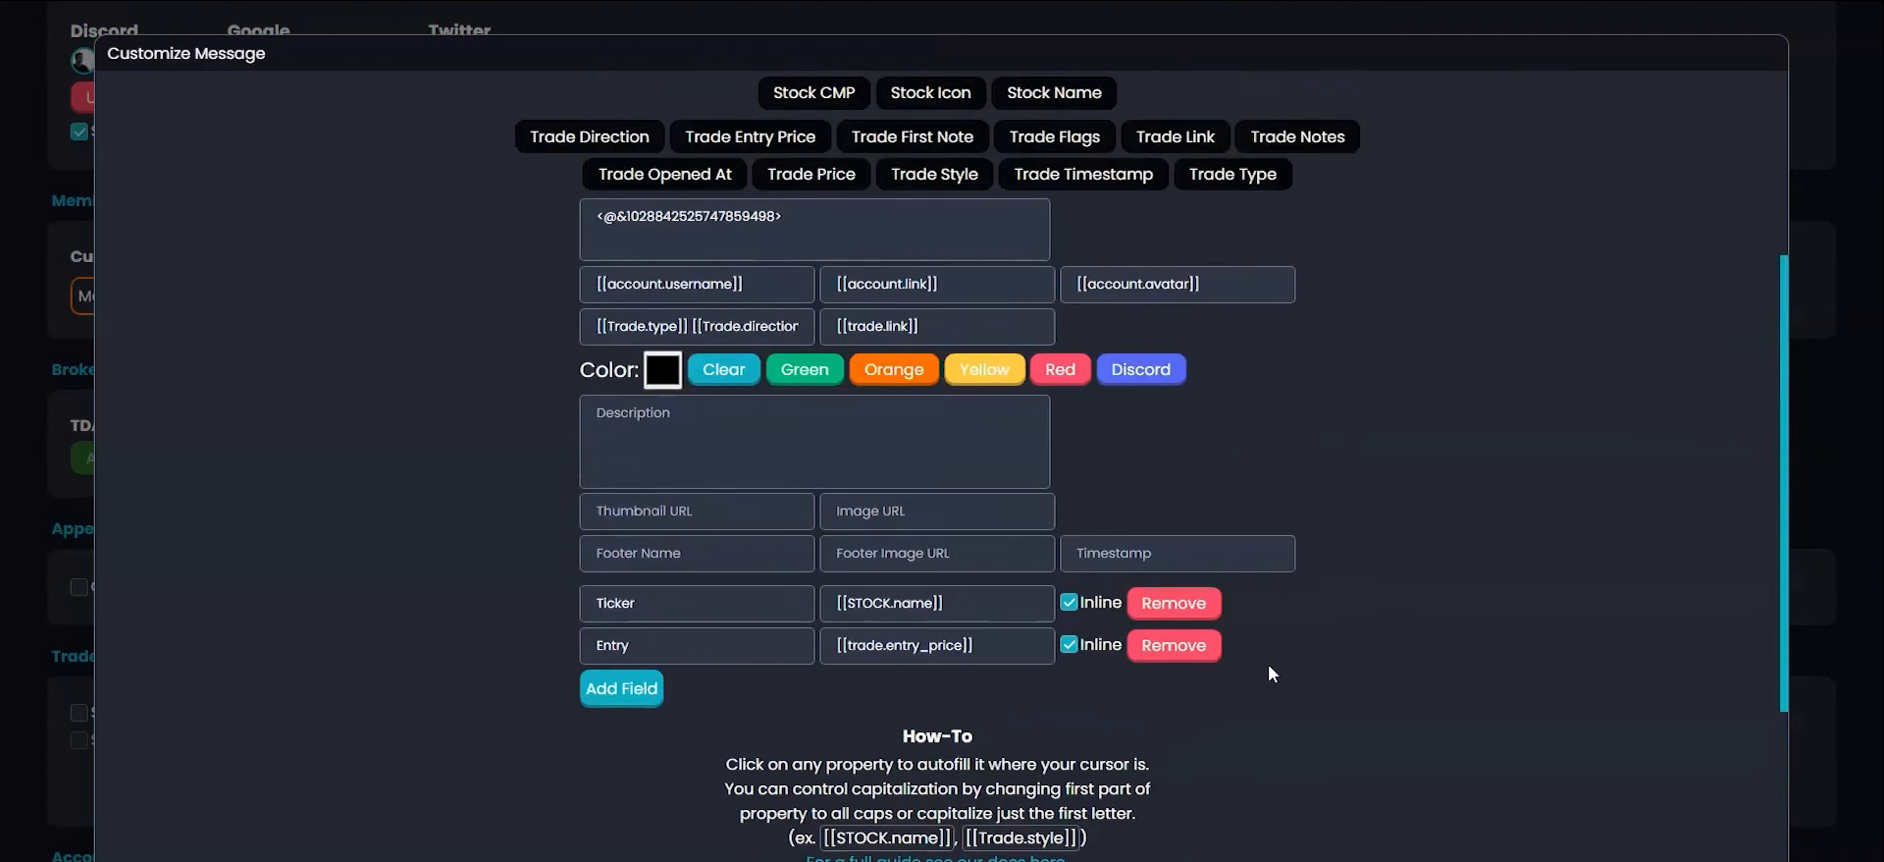
Step: Toggle Show Advanced, then save the customized open-trade embed template
{"action": "left_click", "coordinate": [936, 334]}
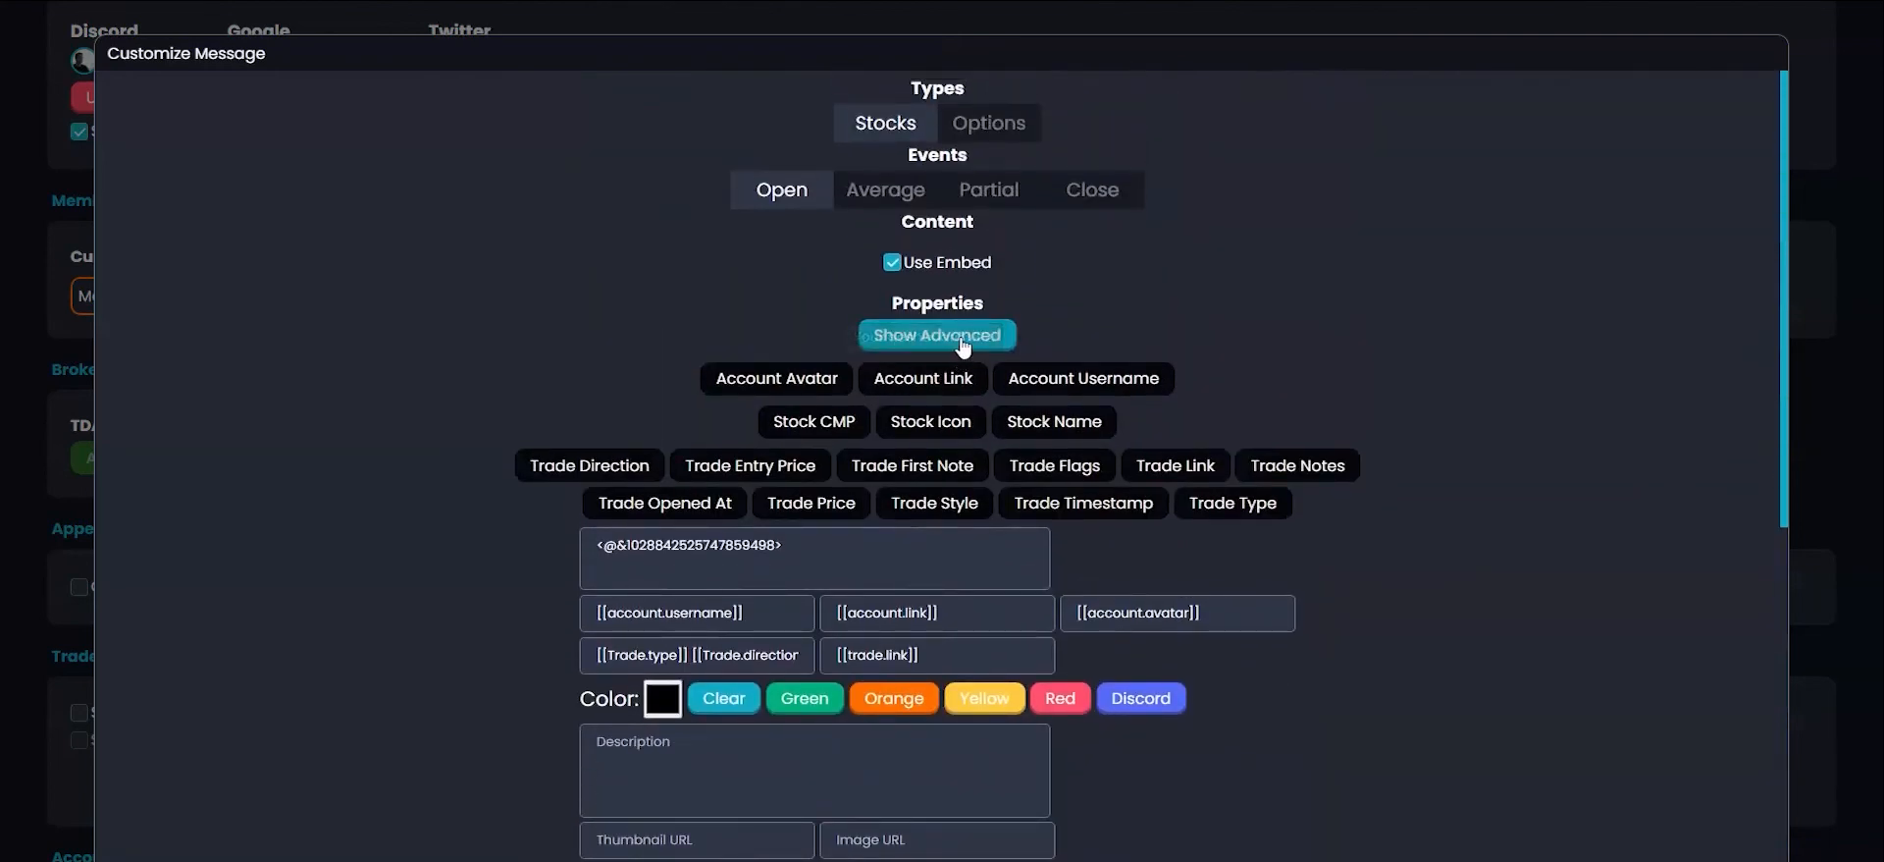
{"action": "left_click", "coordinate": [936, 334]}
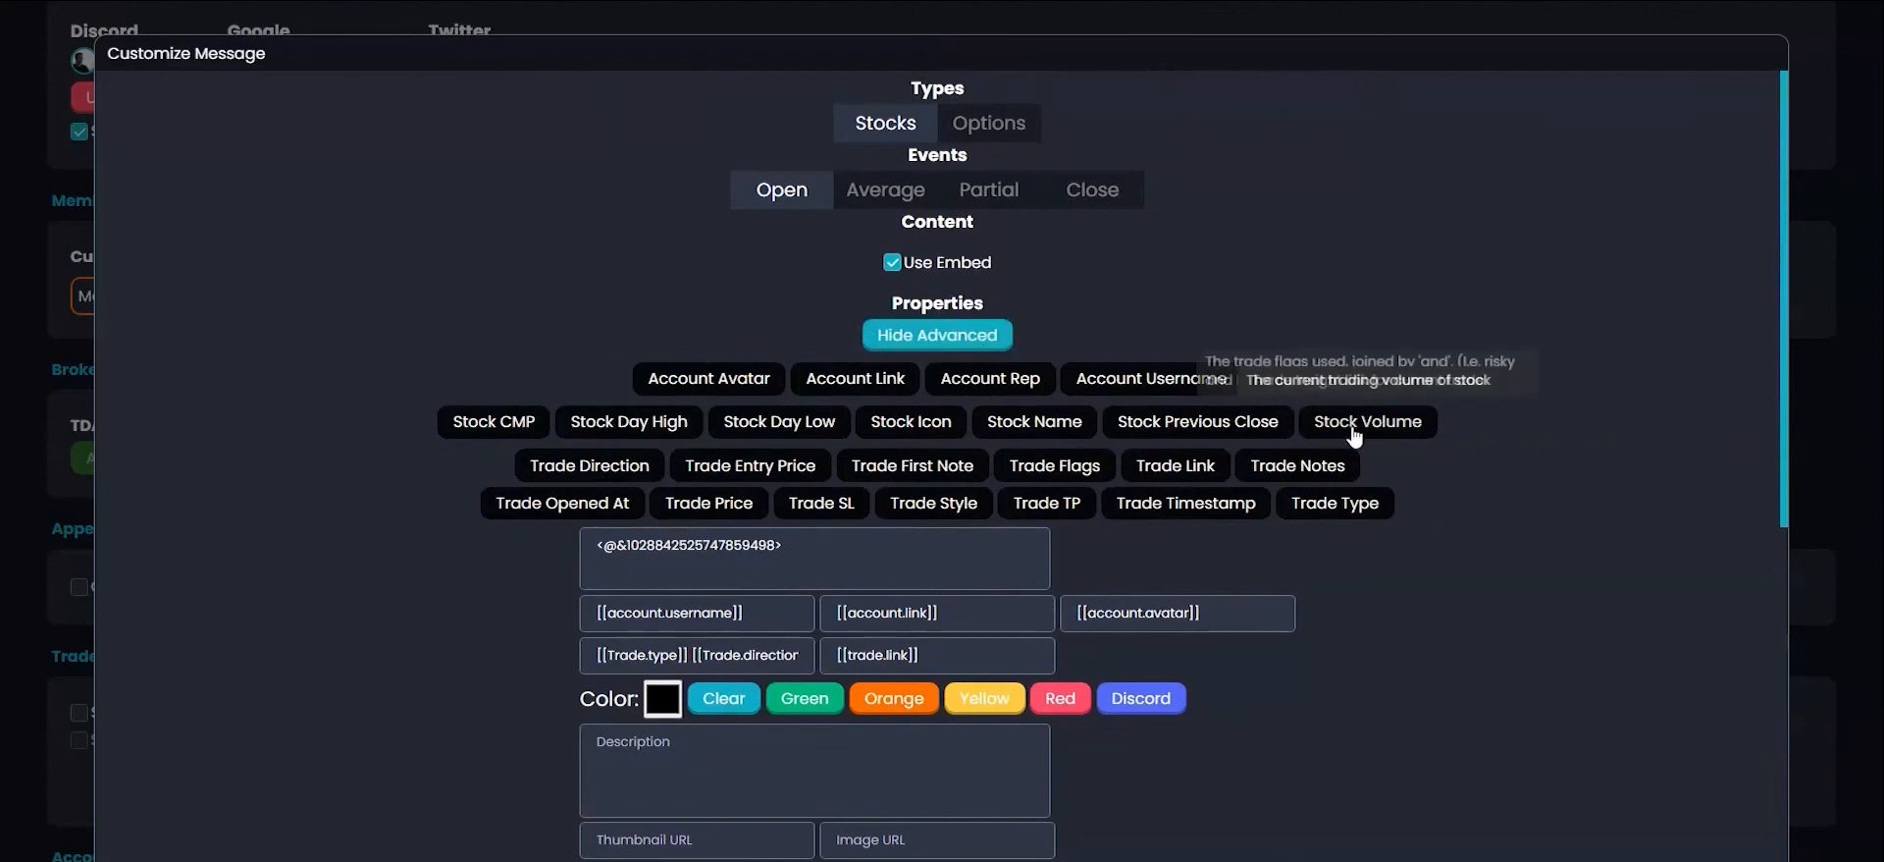
{"action": "mouse_move", "coordinate": [1195, 422]}
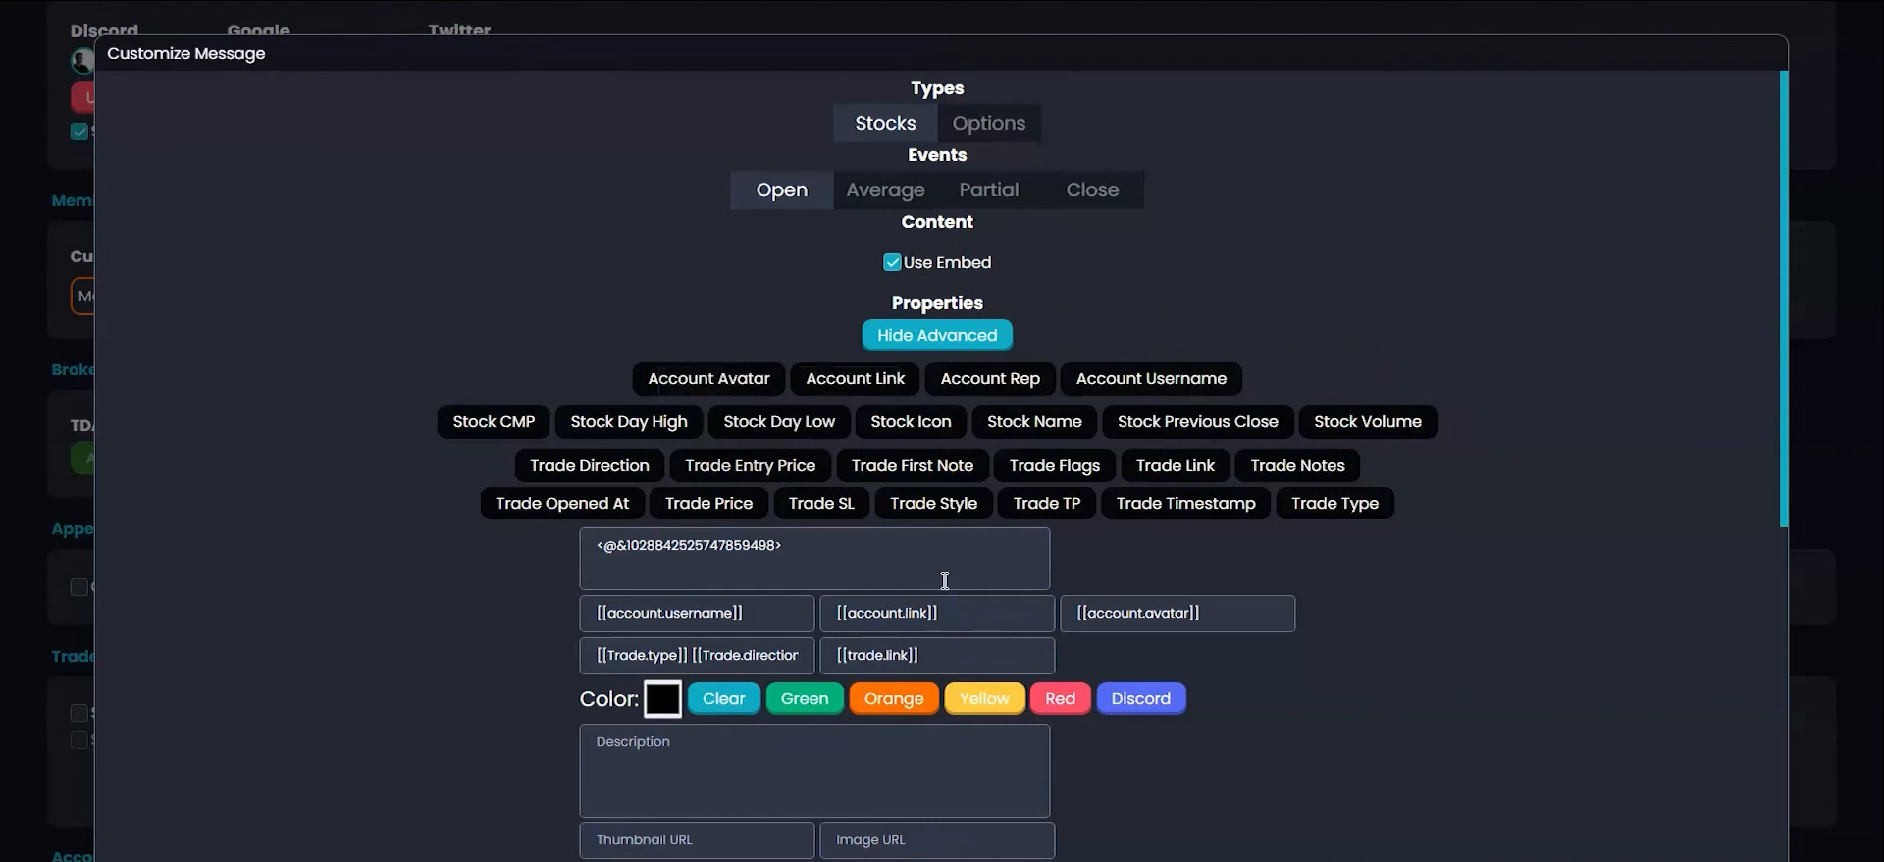
{"action": "scroll", "scroll_direction": "down", "scroll_amount": 3}
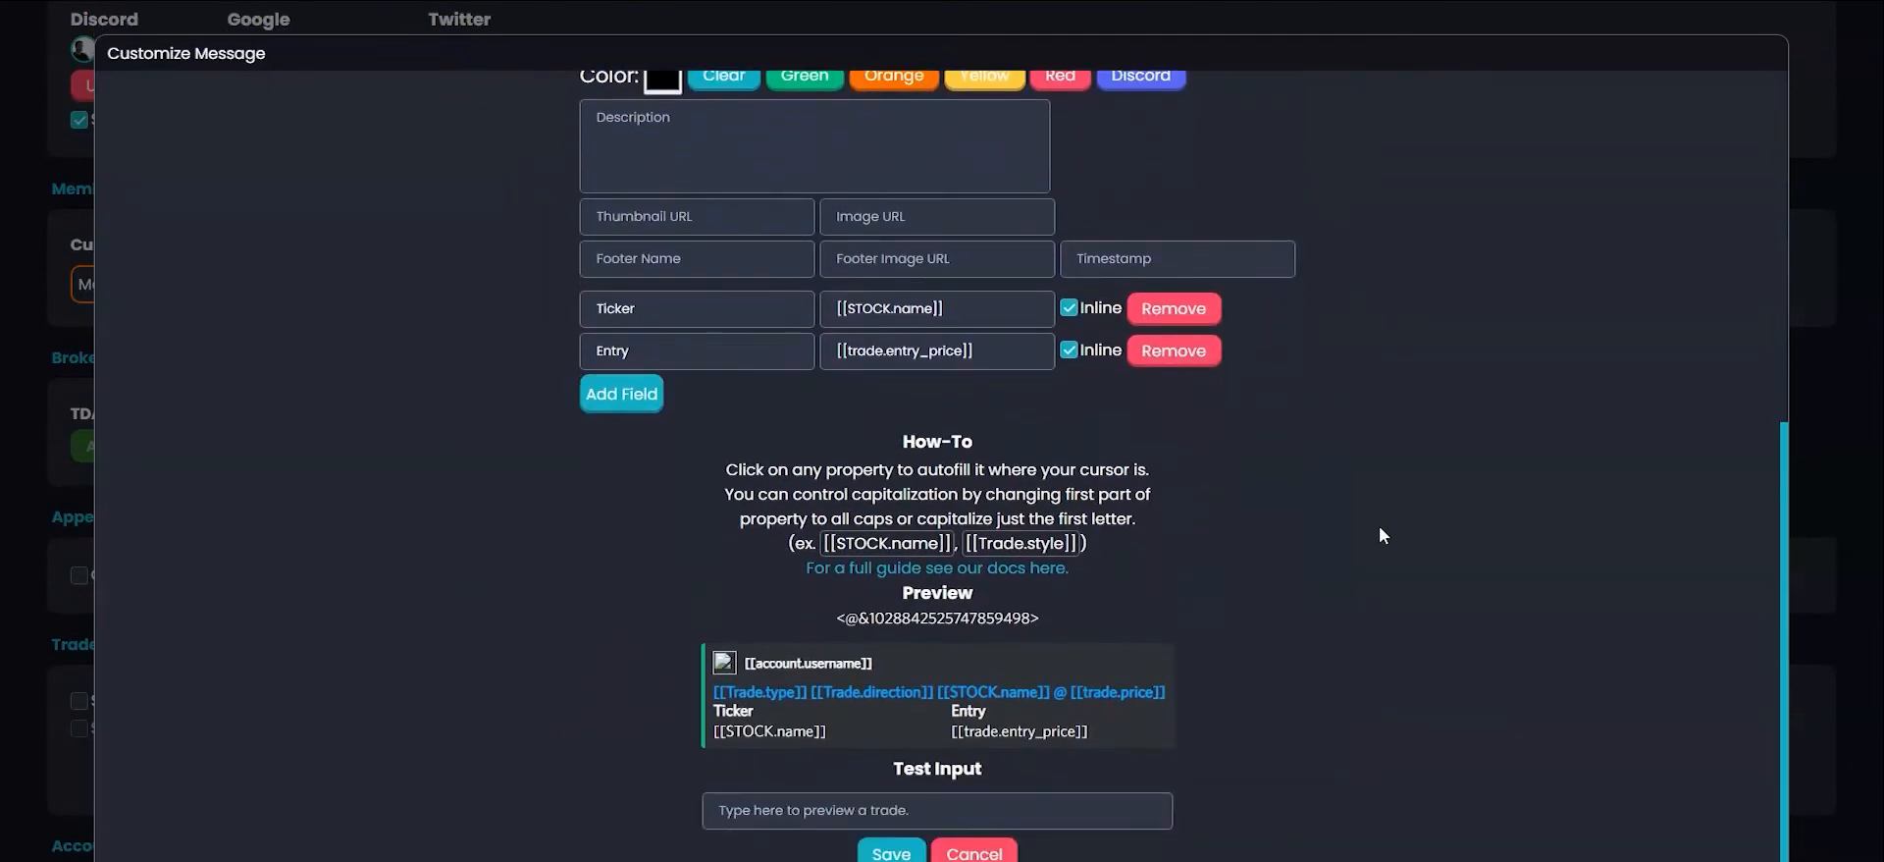
{"action": "left_click", "coordinate": [890, 852]}
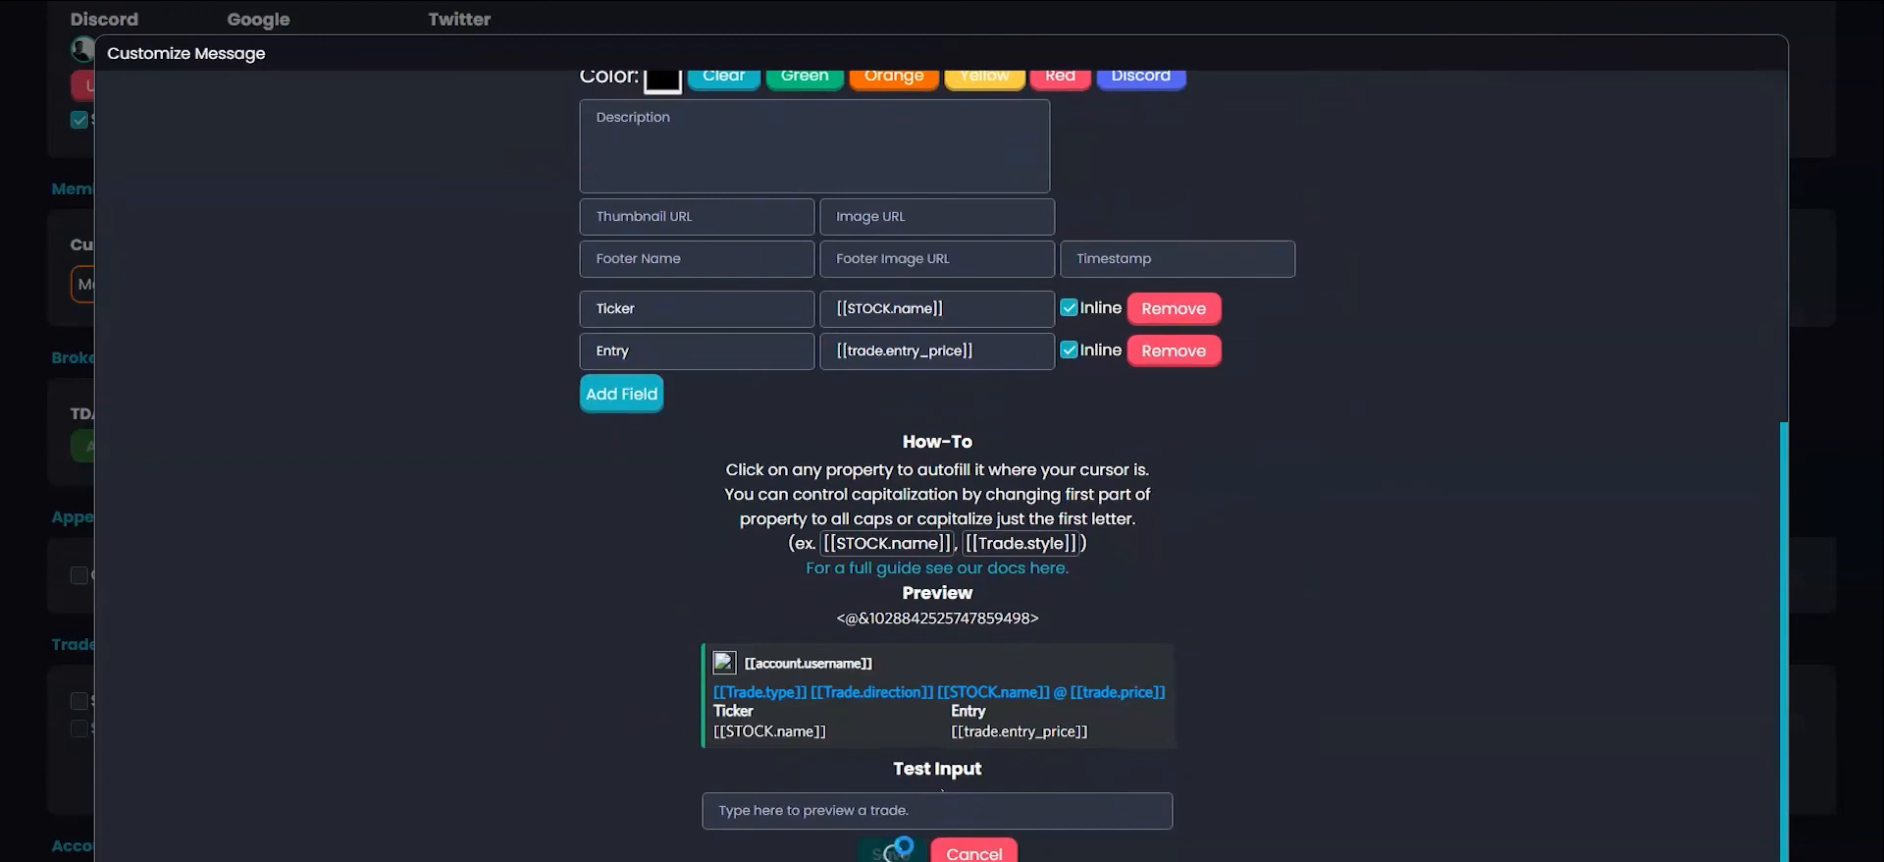
{"action": "left_click", "coordinate": [973, 851]}
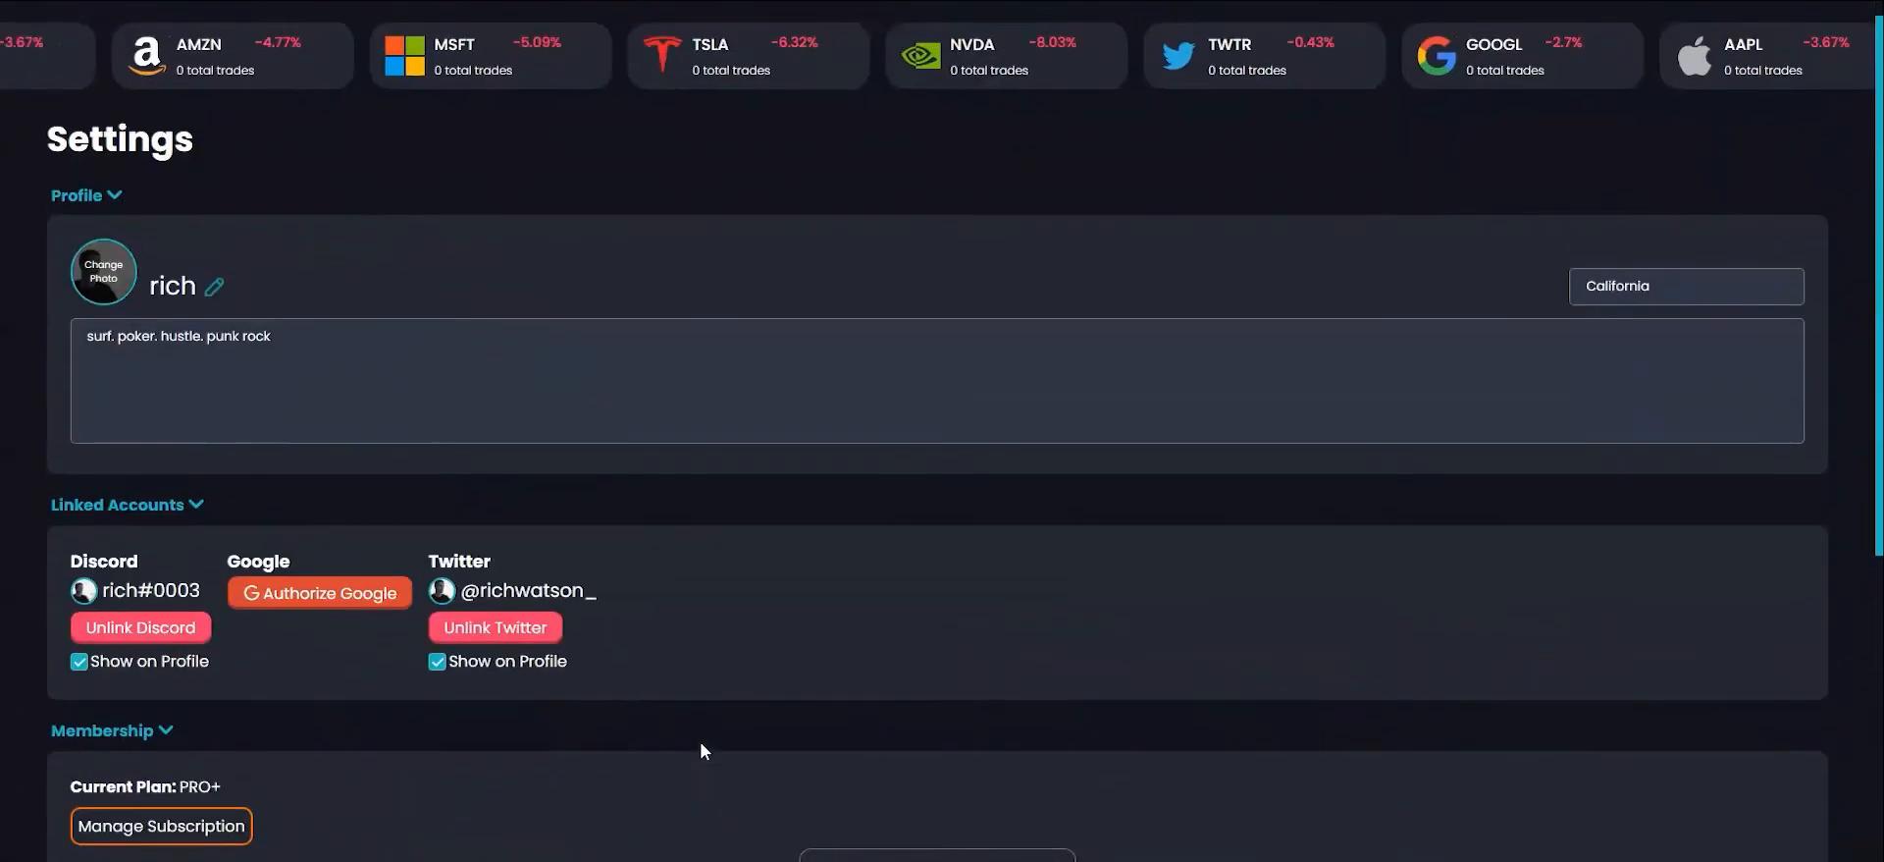
Step: Submit a new trade with the quick entry 'bto aapl @ cmp' to test the template
{"action": "left_click", "coordinate": [649, 37]}
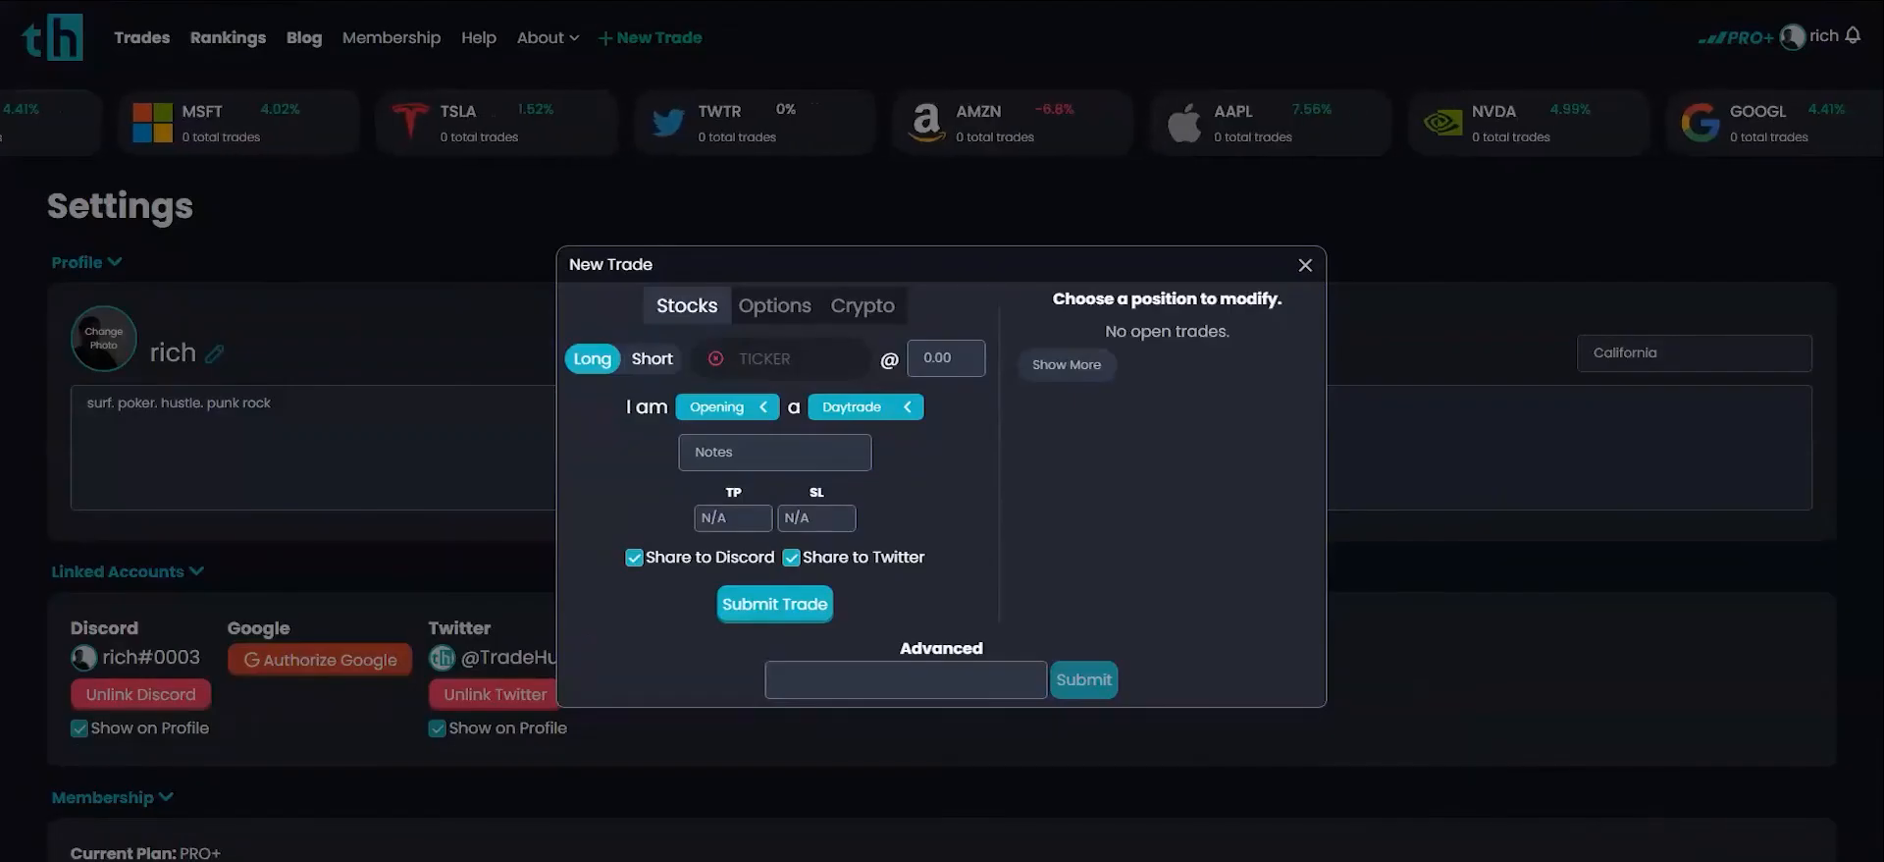
{"action": "type", "text": "btc"}
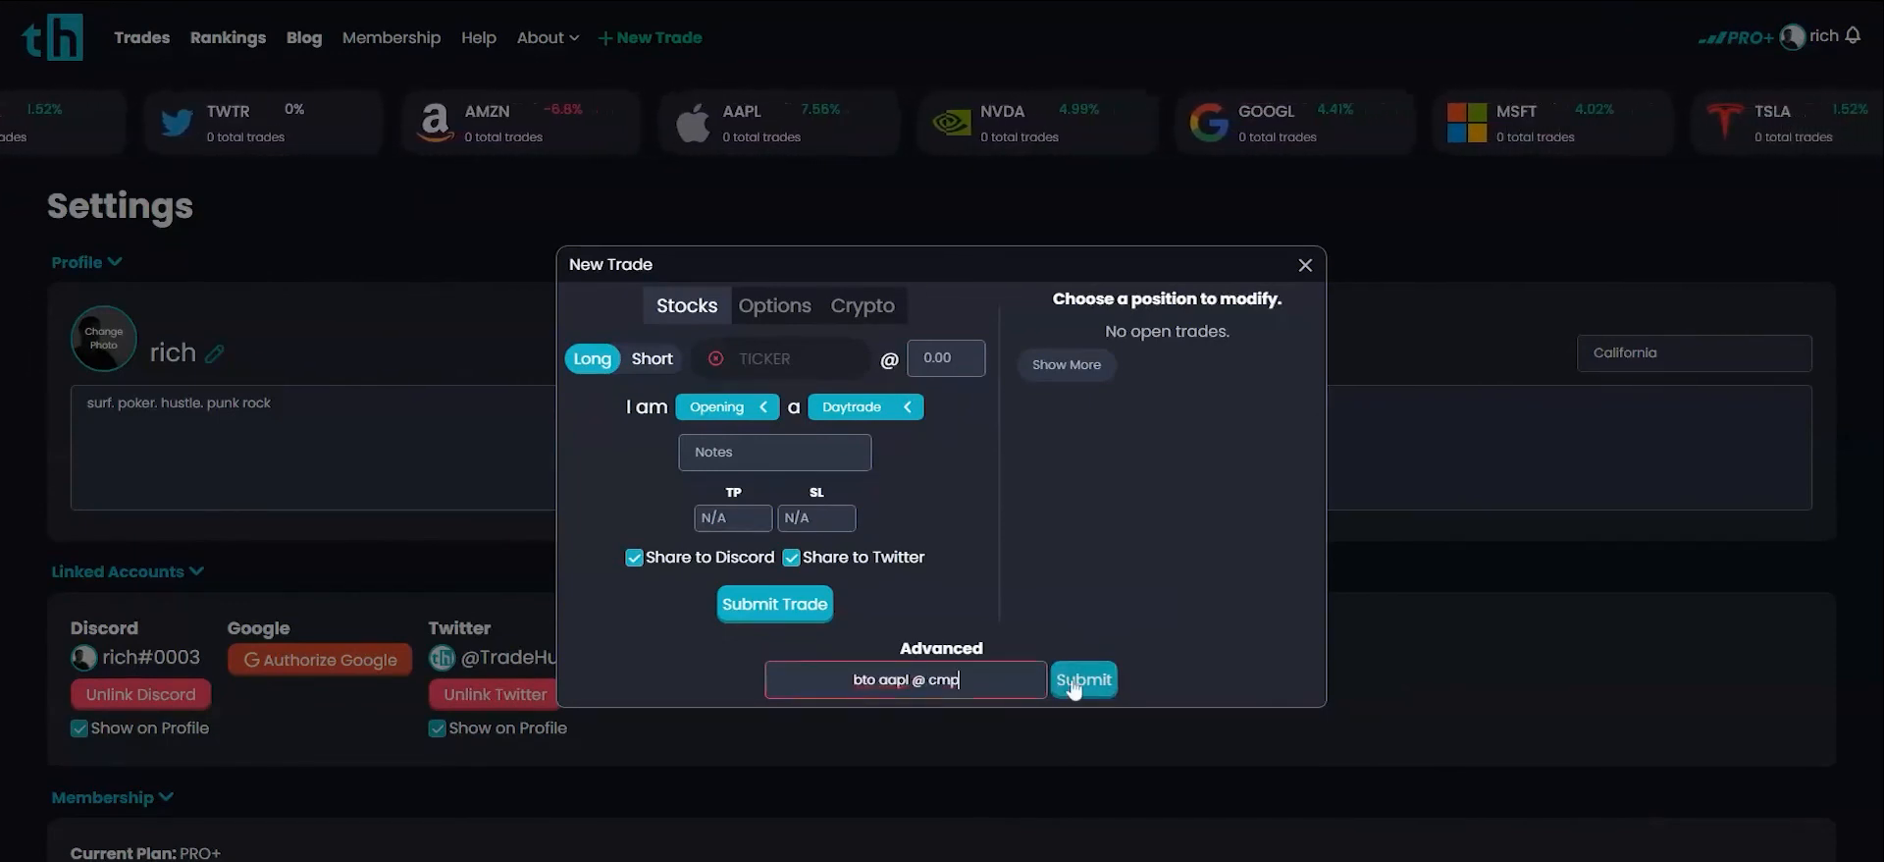
{"action": "left_click", "coordinate": [1081, 679]}
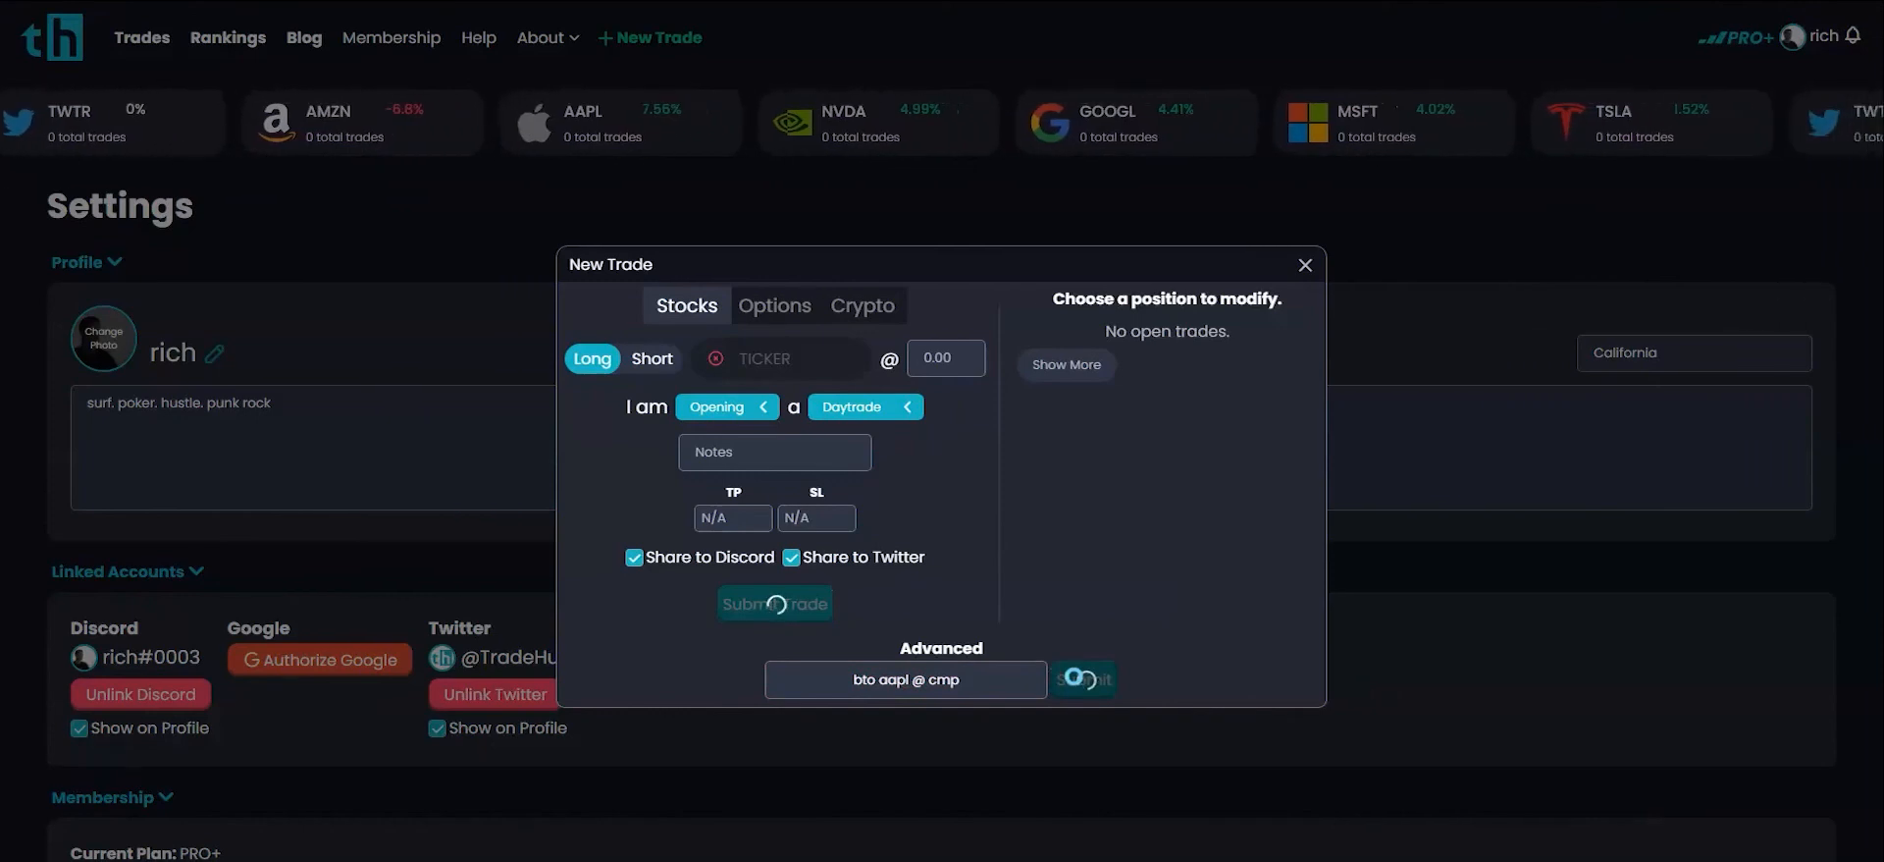